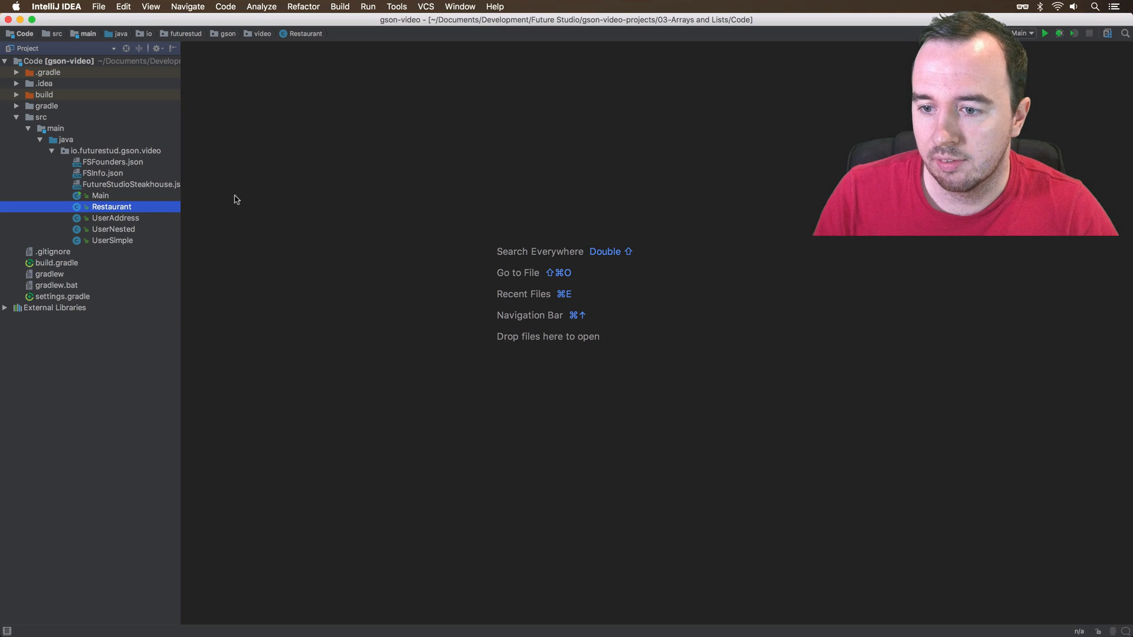
Open the Restaurant class and select its owner/staff fields and nested classes
double_click(111, 206)
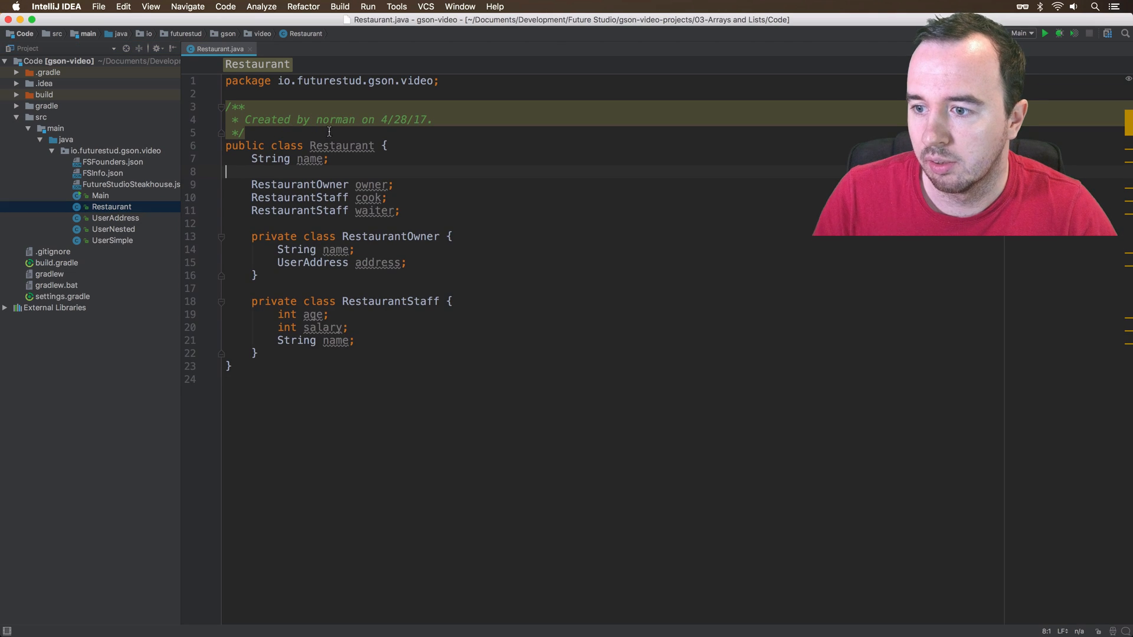
double_click(308, 158)
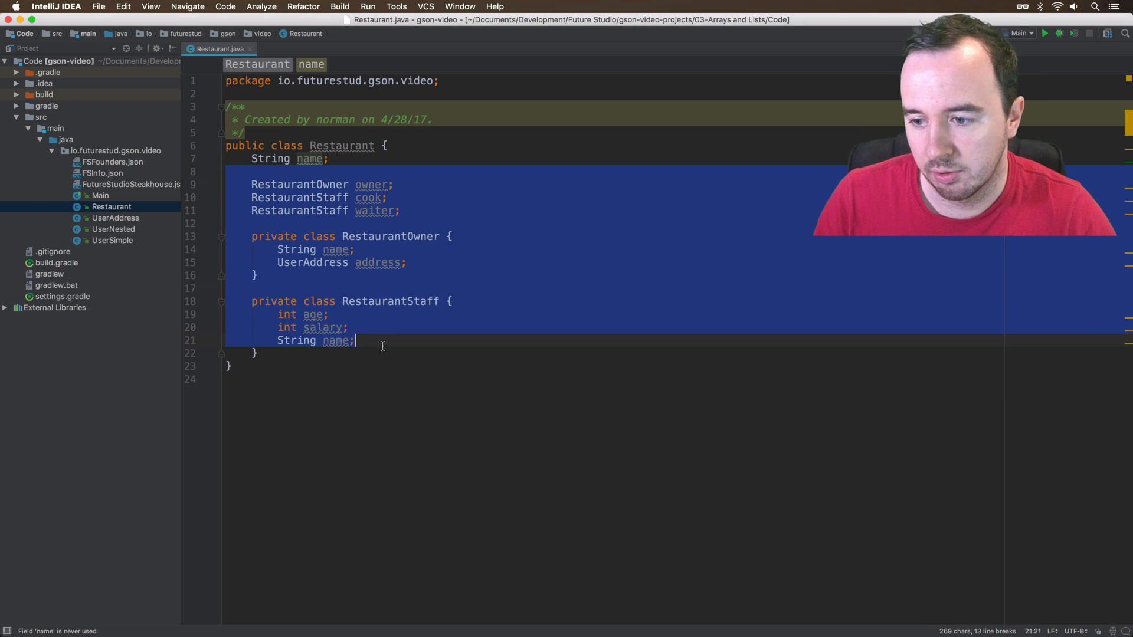
Replace the old fields and nested classes with a List<RestaurantMenuItem> items field
key("Delete")
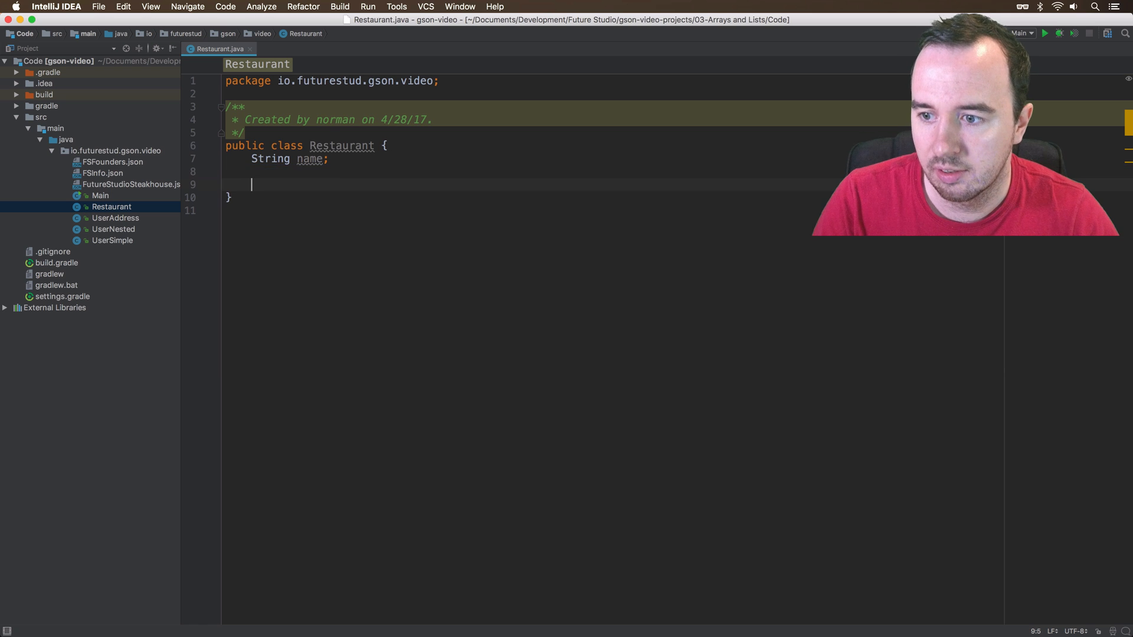
type("L")
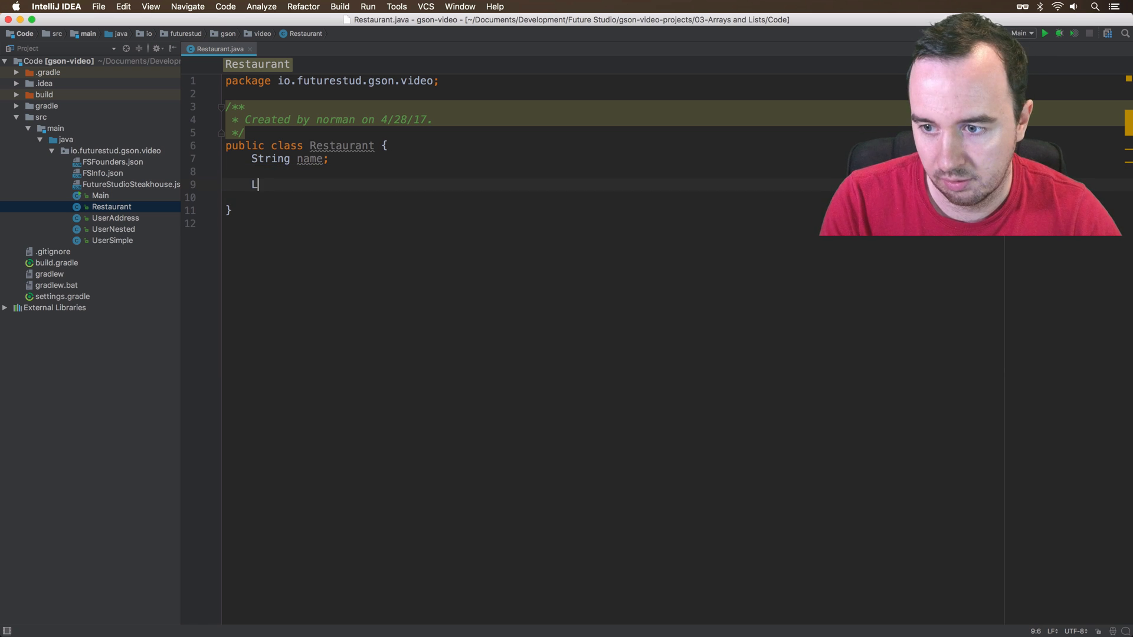
type("ist,")
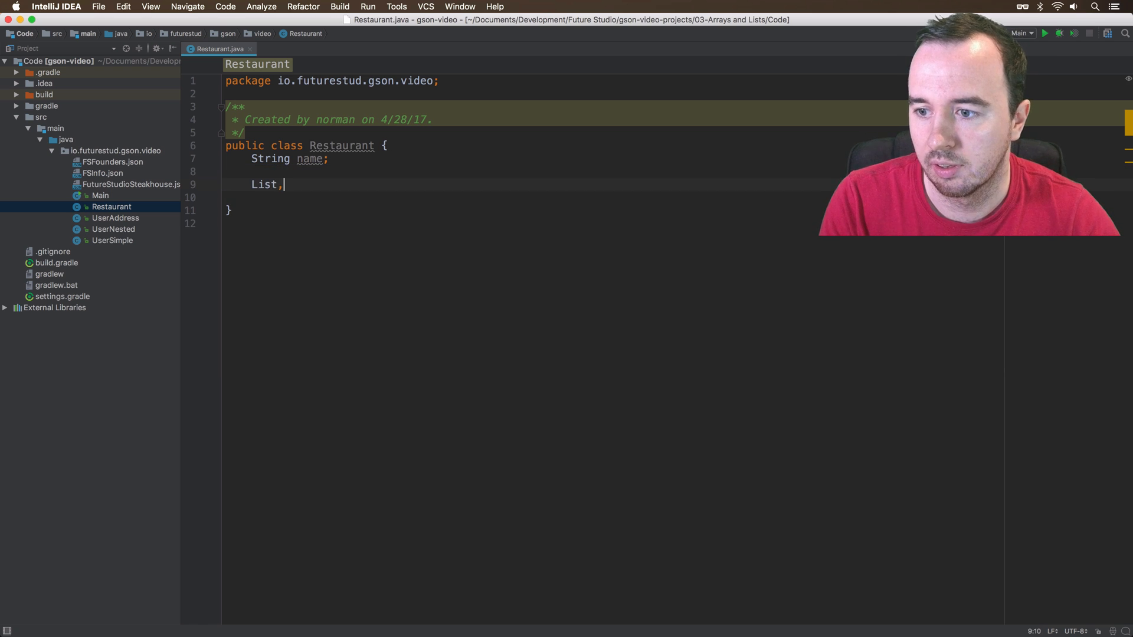
type("<Rest>")
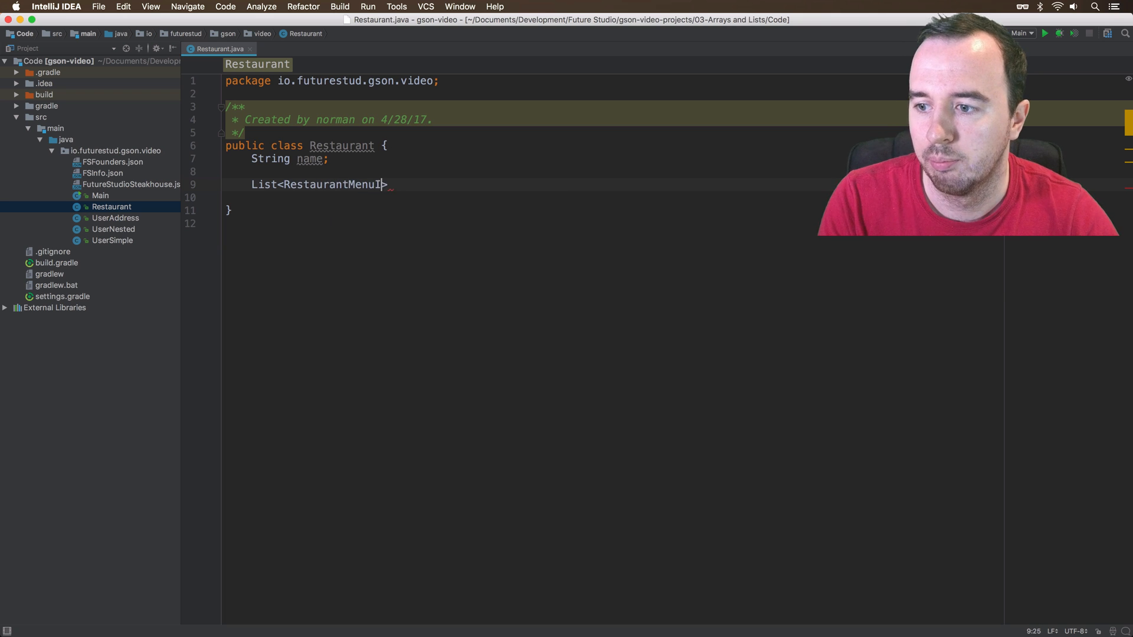
type("tem>")
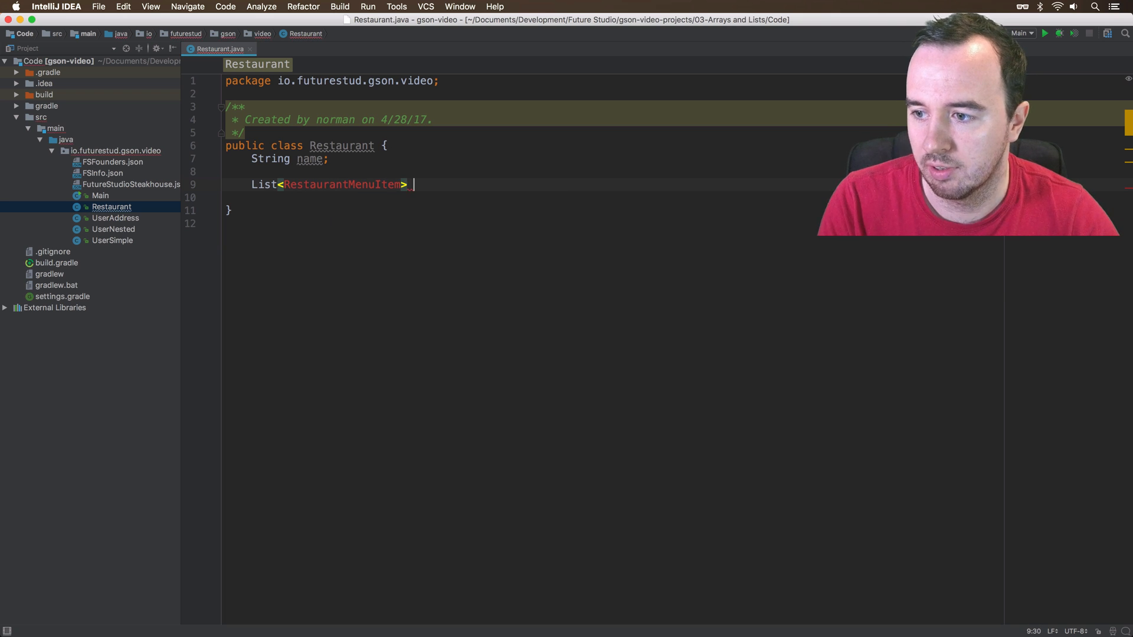
type("items")
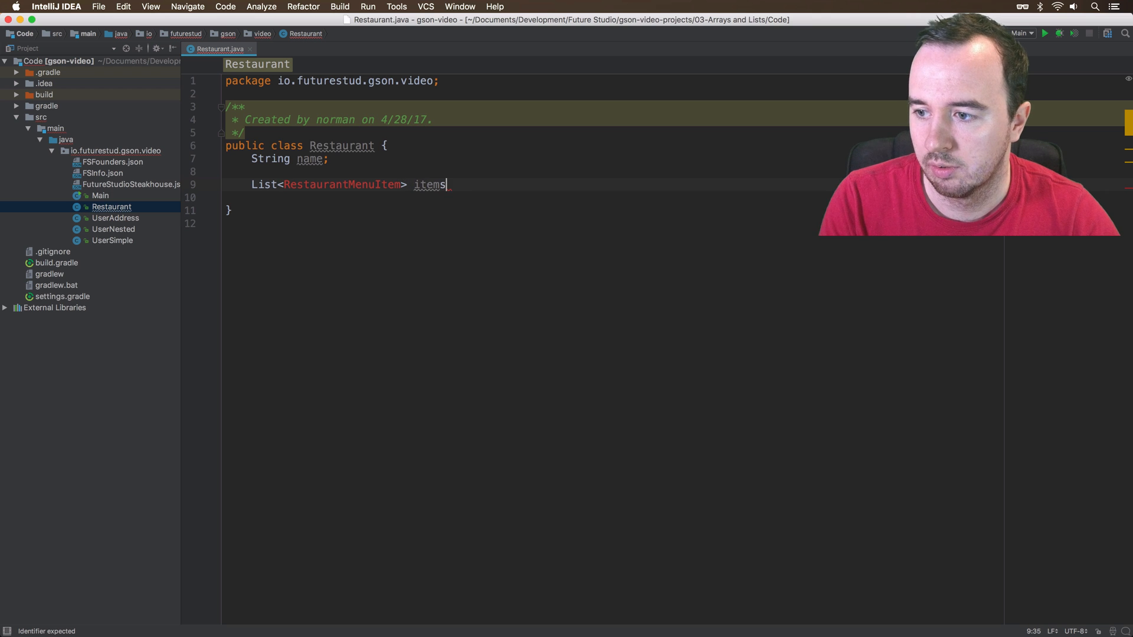
type(";")
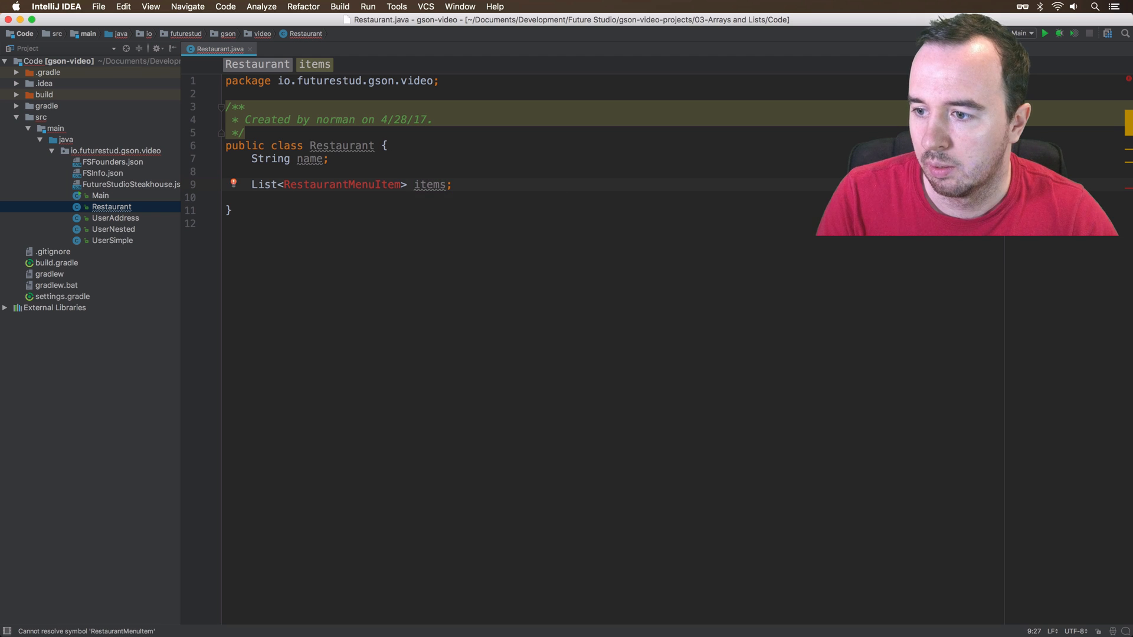
Create the inner RestaurantMenuItem class with String name and float price fields
left_click(234, 184)
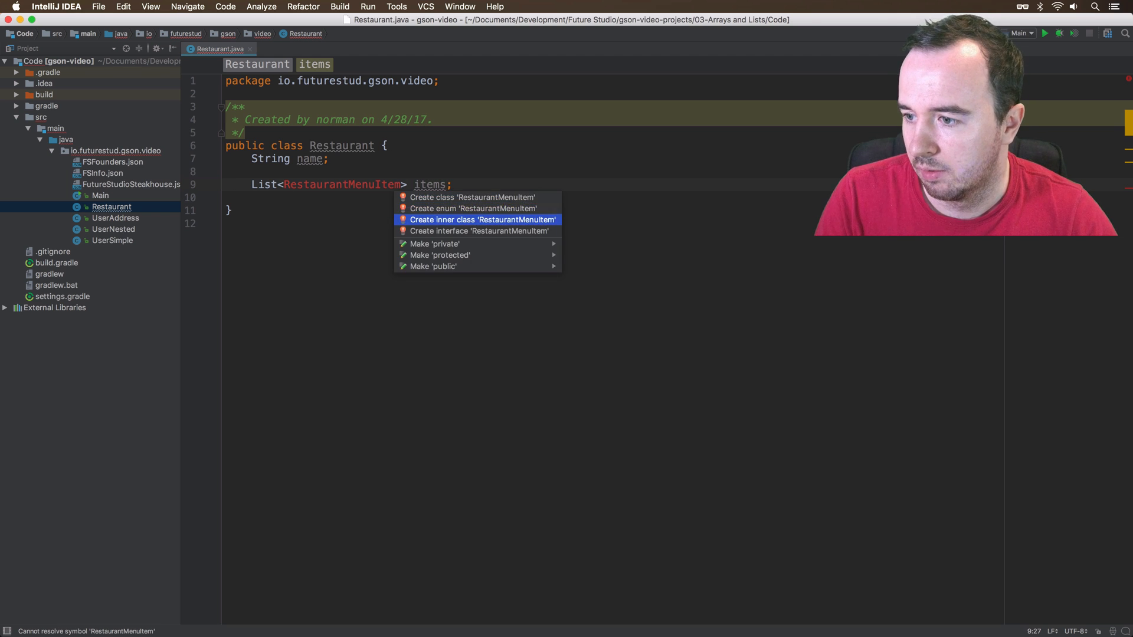
left_click(482, 220)
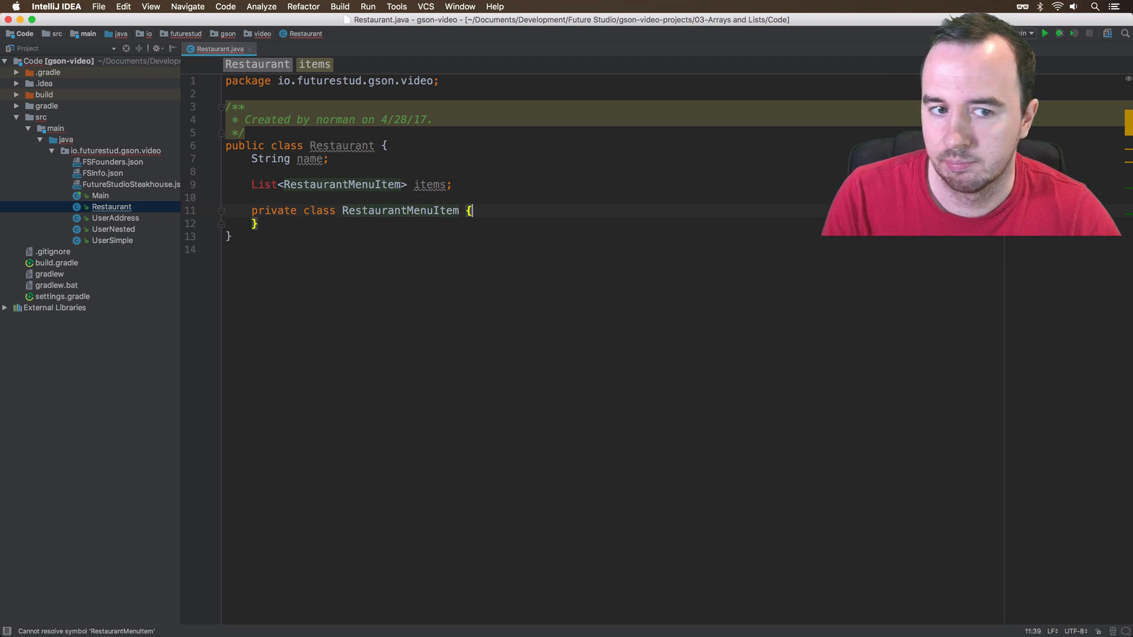
key("return")
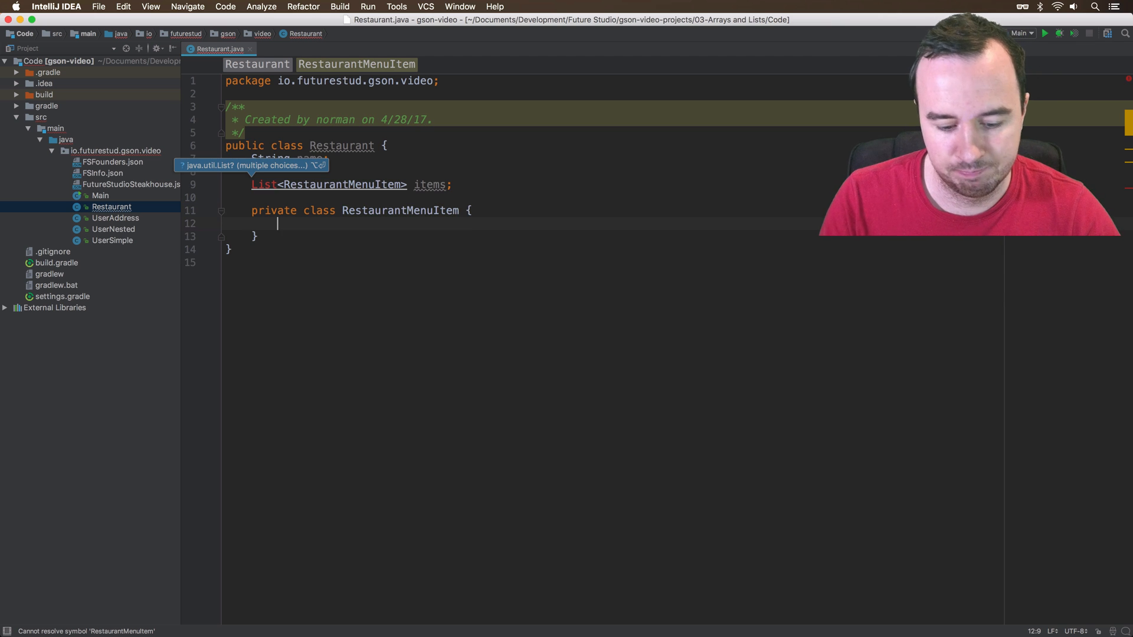
type("String name")
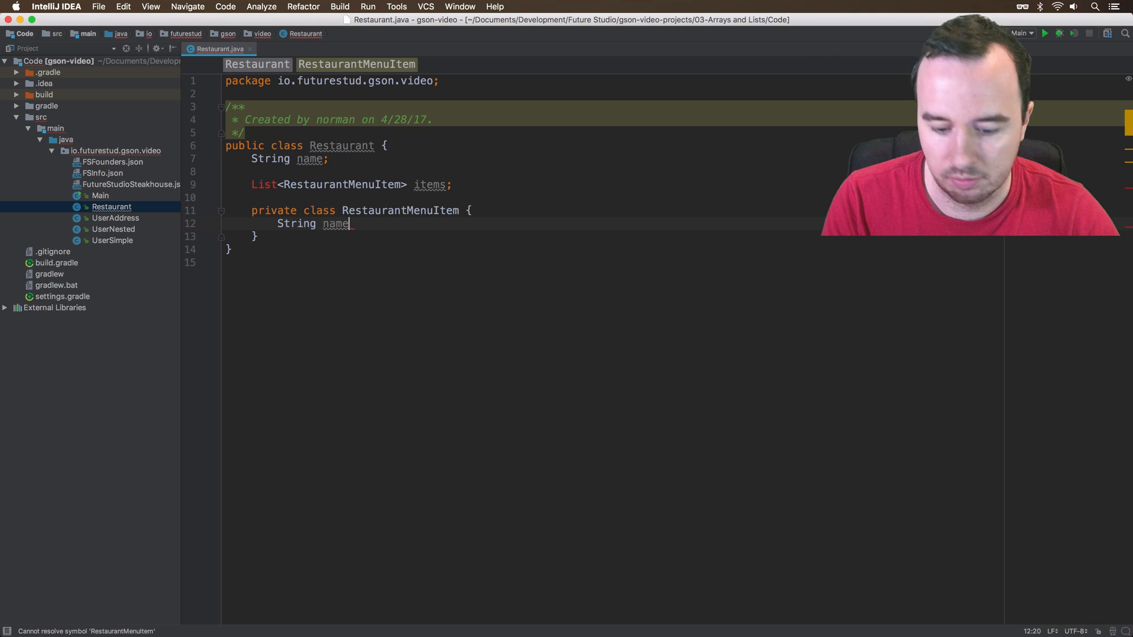
type("f")
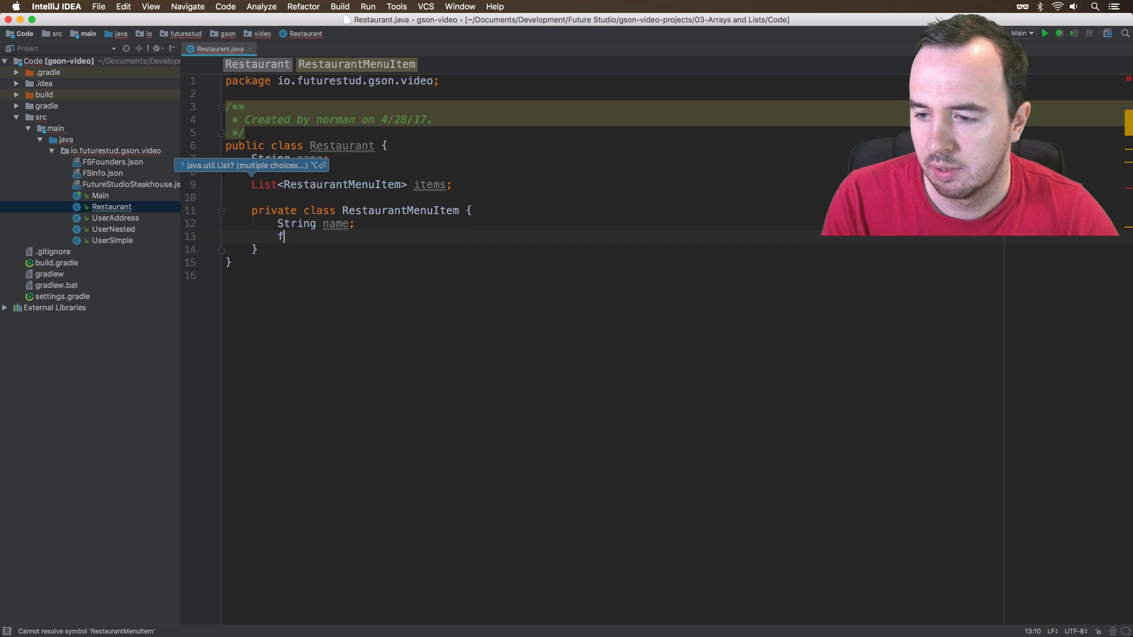
type("loat")
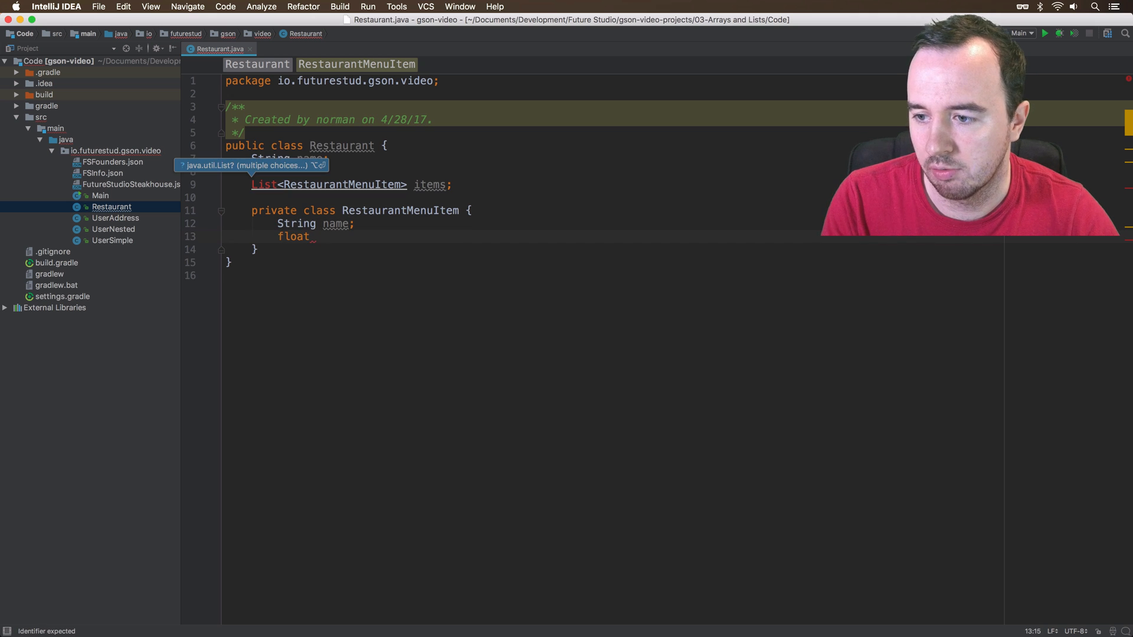
type("price;")
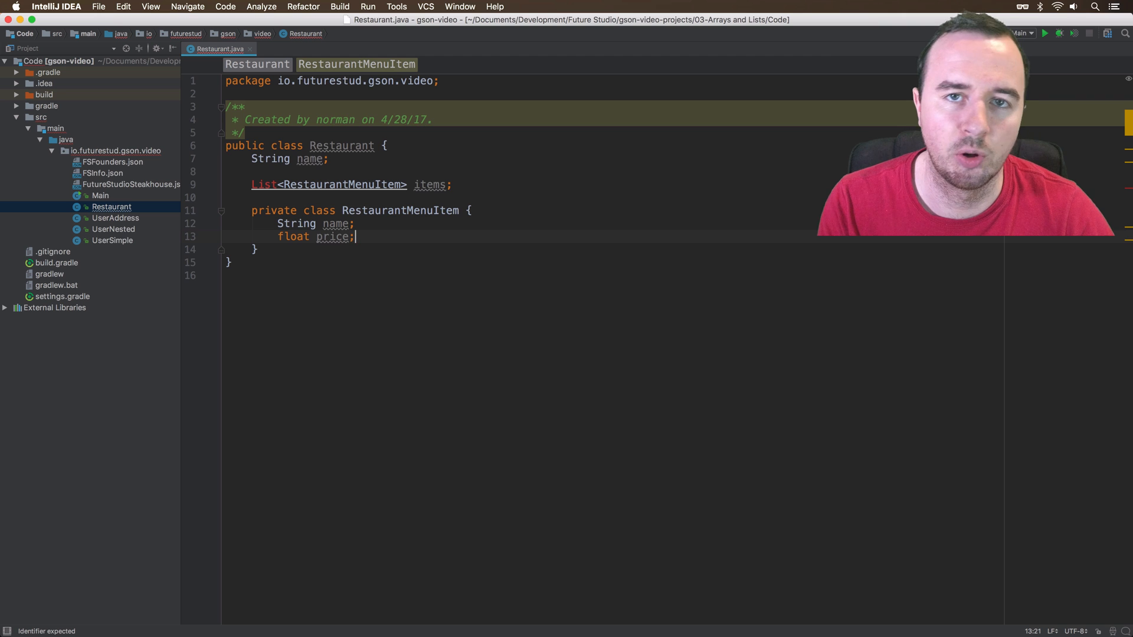
mouse_move(263, 184)
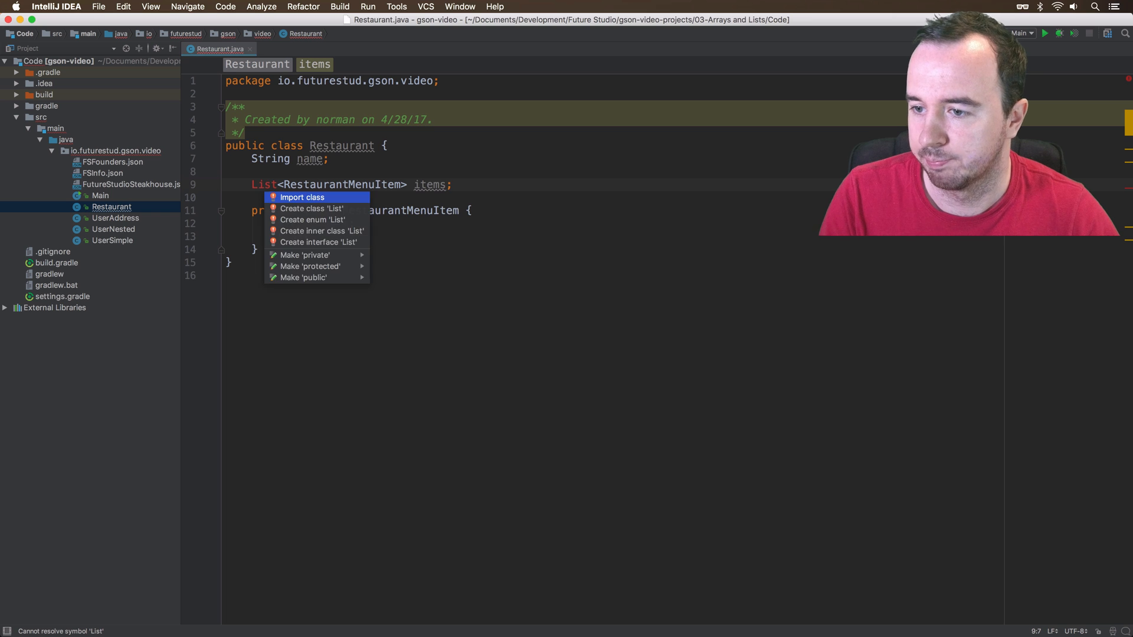
Import java.util.List into Restaurant to resolve the items list type
key("Escape")
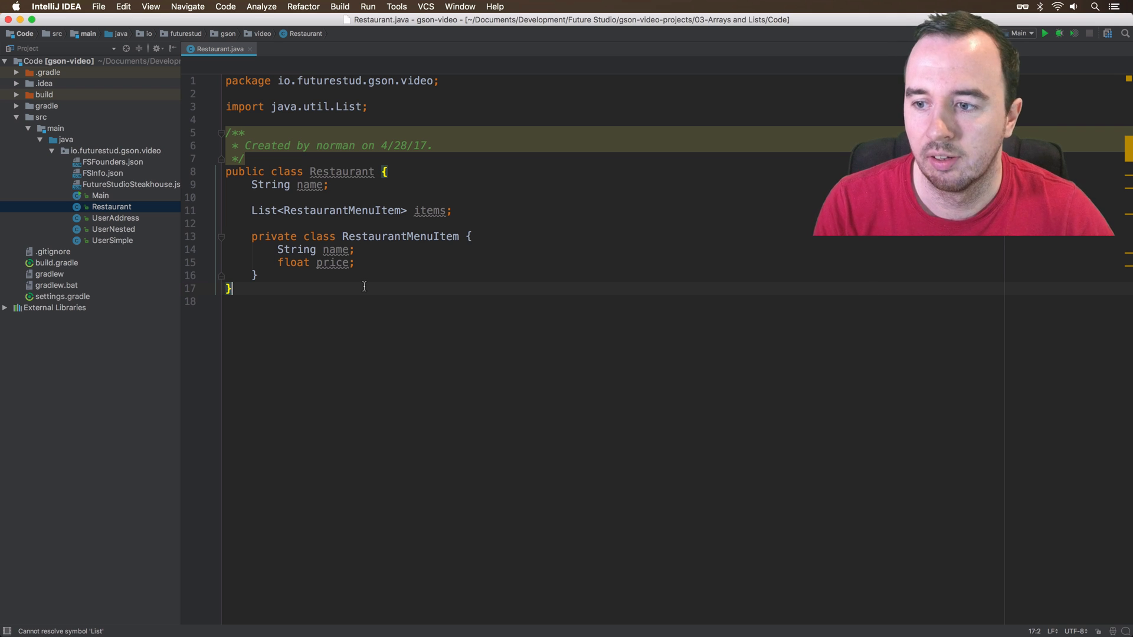
mouse_move(202, 216)
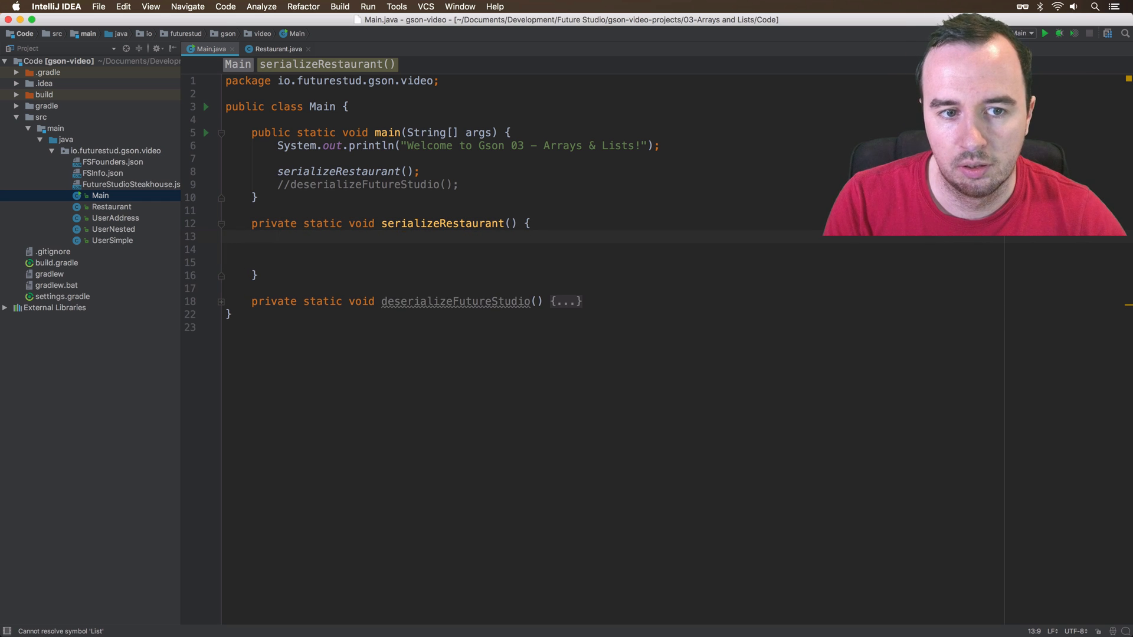
Start declaring a List<RestaurantMenuItem> in Main's serializeRestaurant method
type("List<>")
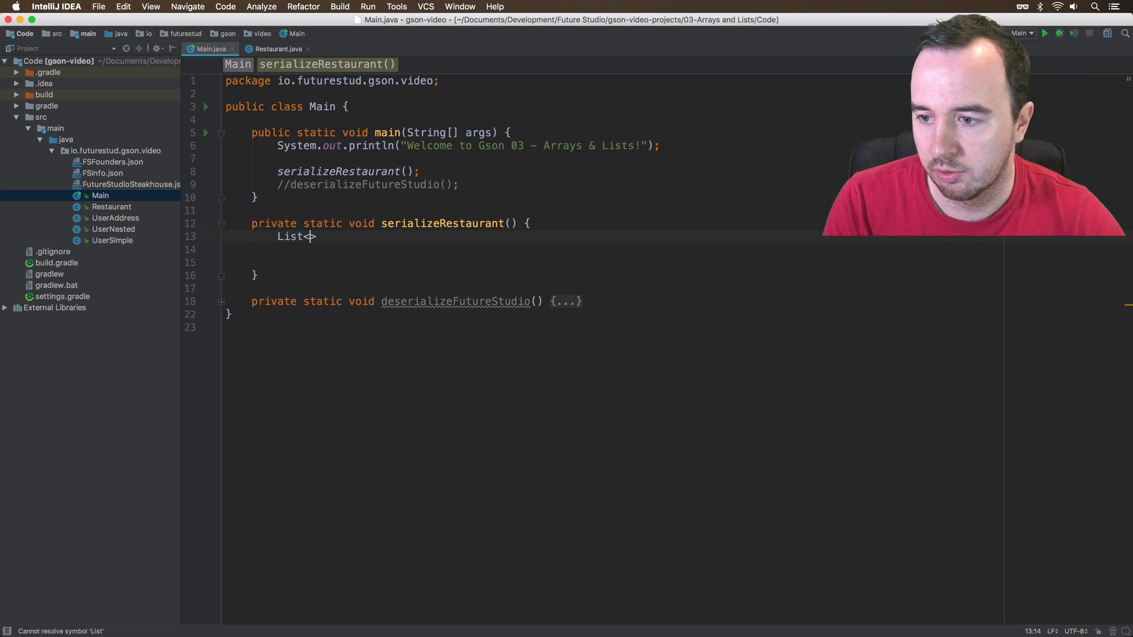
type("Rest")
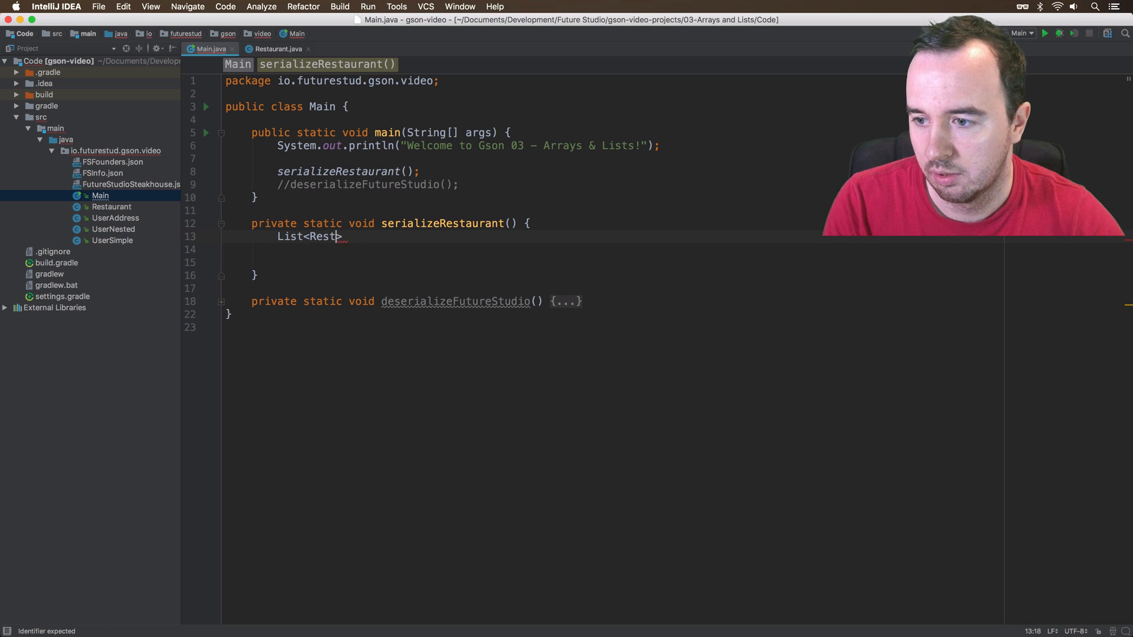
type("aurantM")
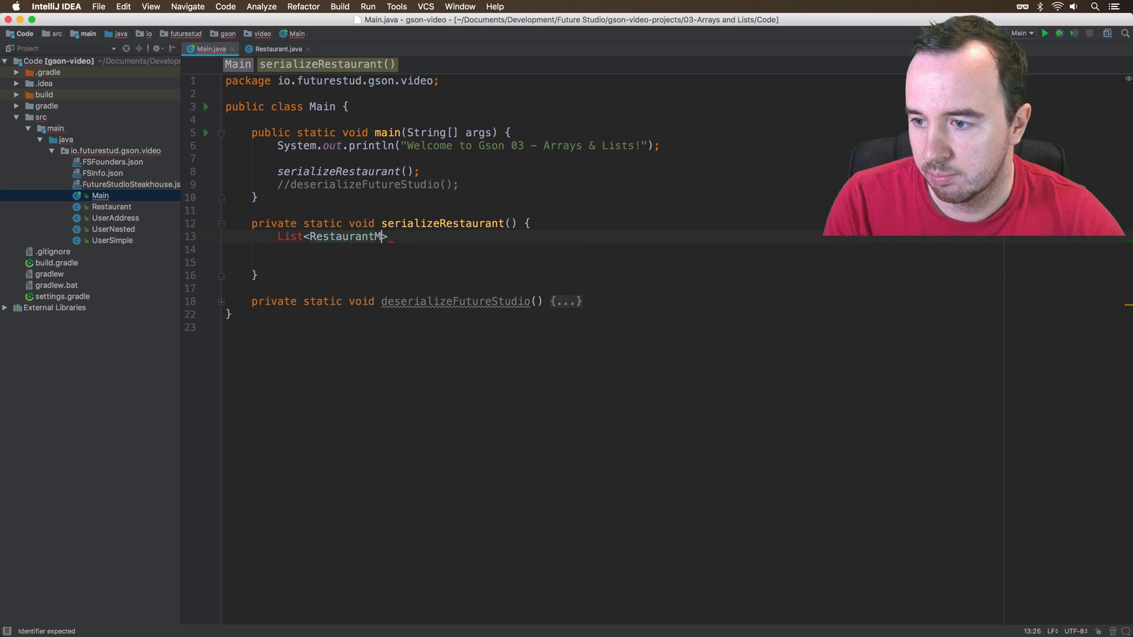
type("enuI")
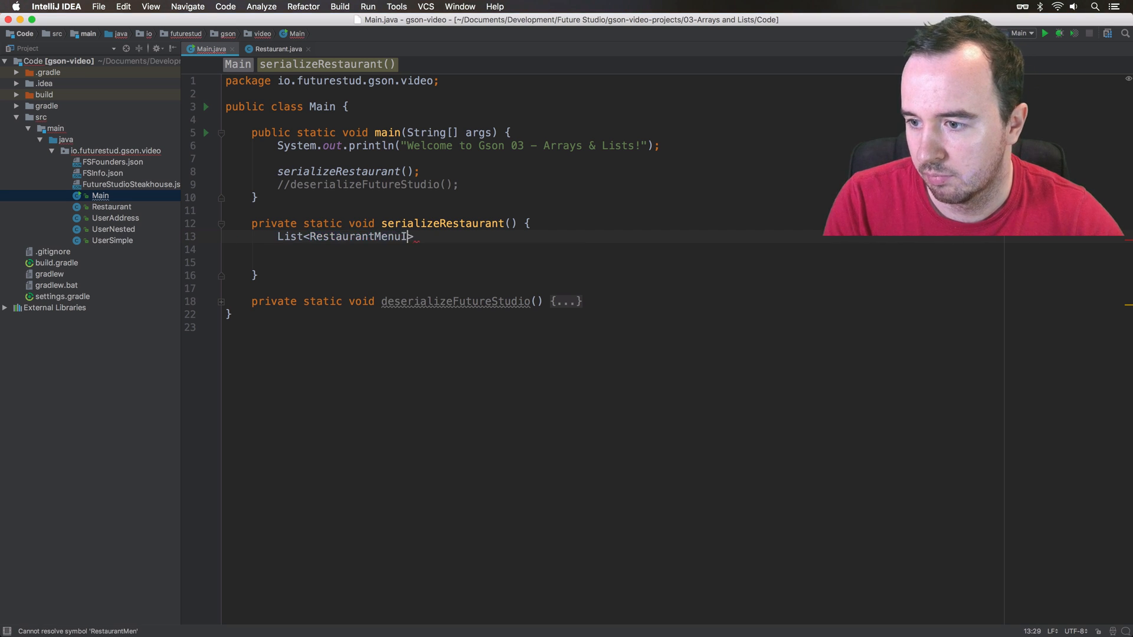
type("tem")
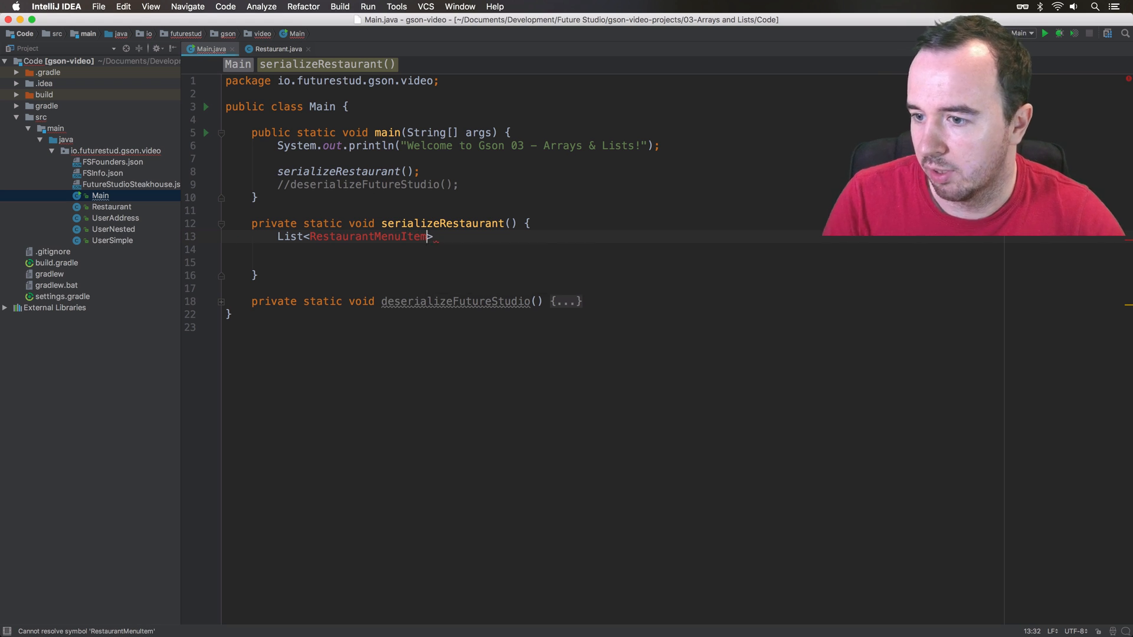
Make RestaurantMenuItem a public static nested class in Restaurant
left_click(275, 48)
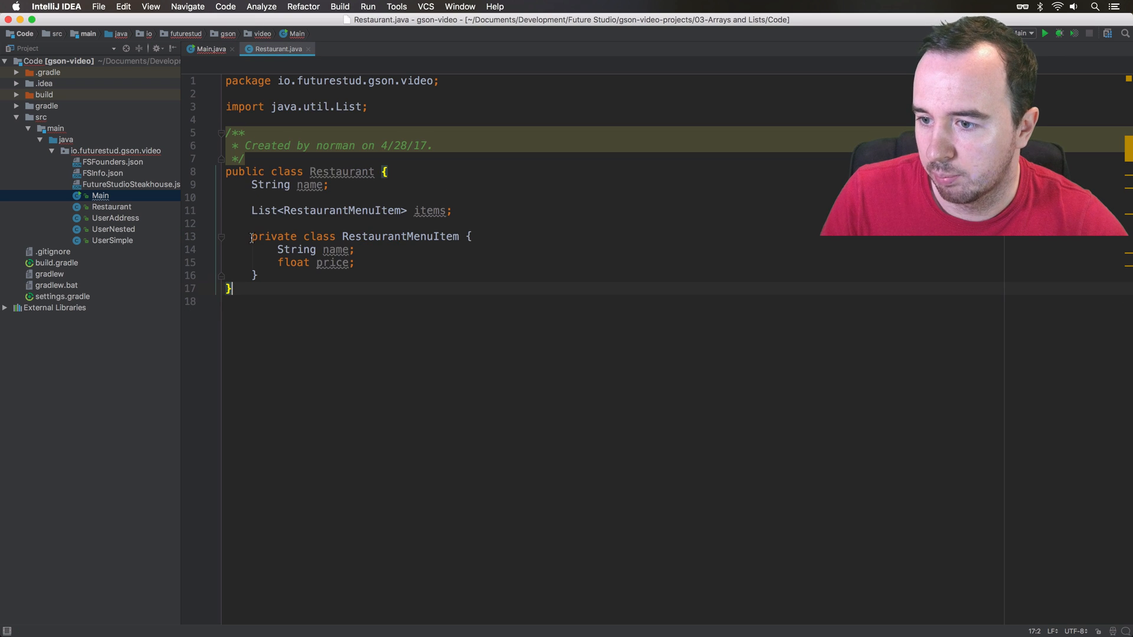
type("public")
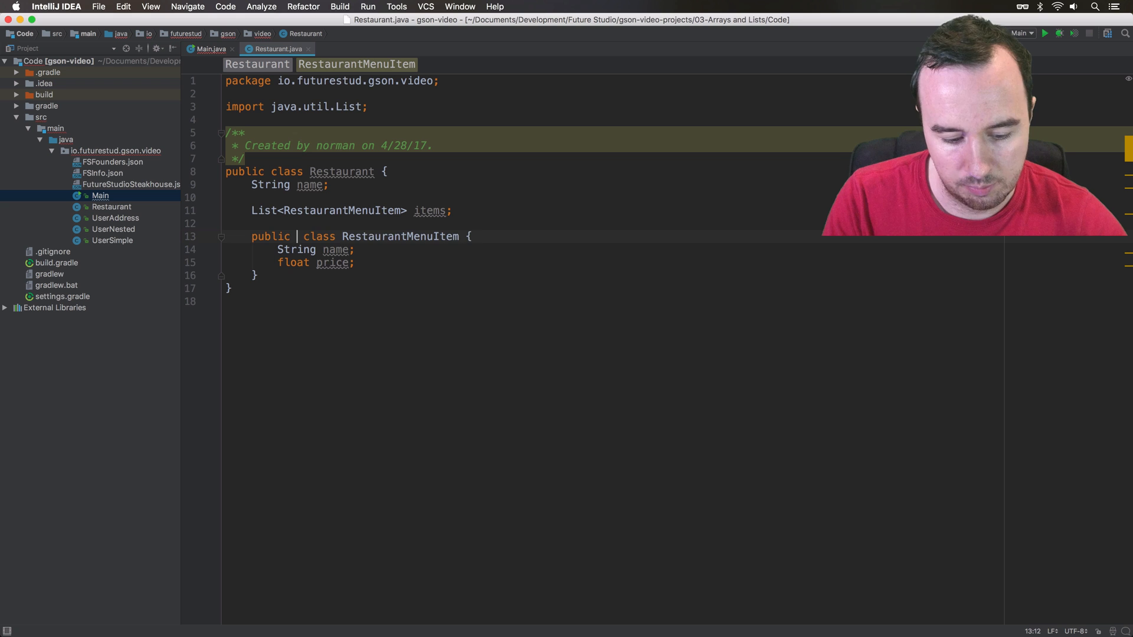
type("stat")
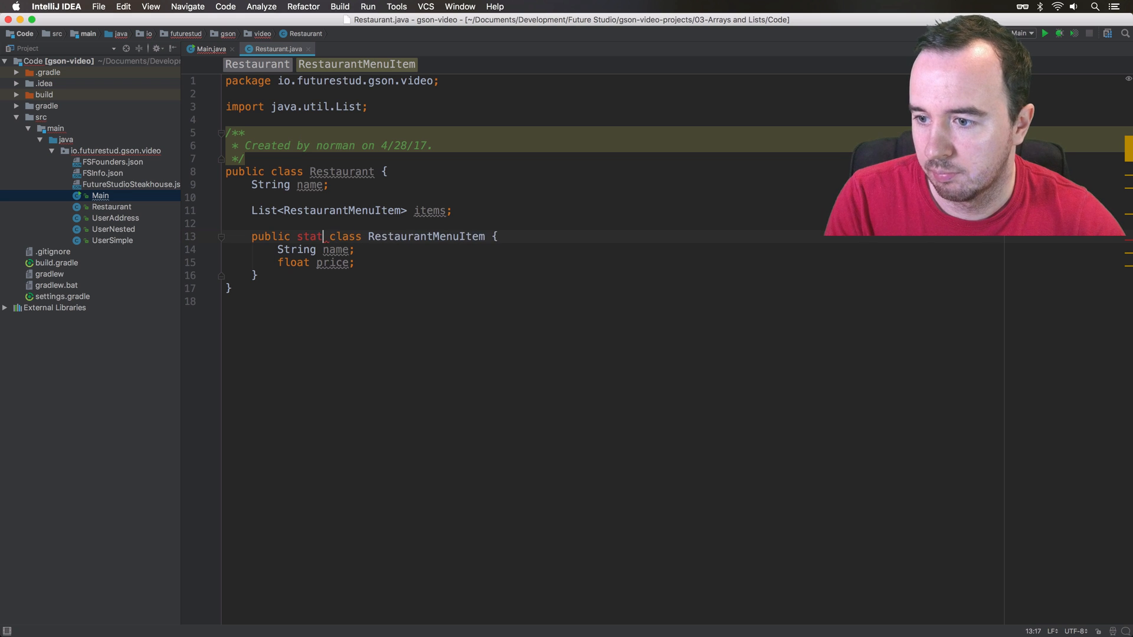
type("ic")
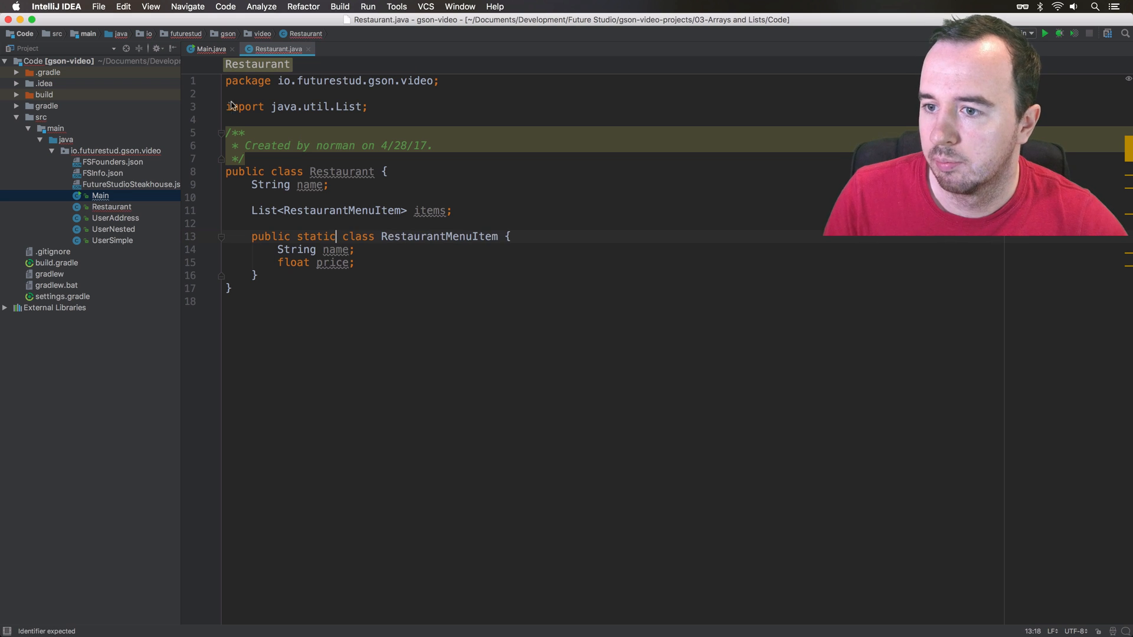
left_click(210, 49)
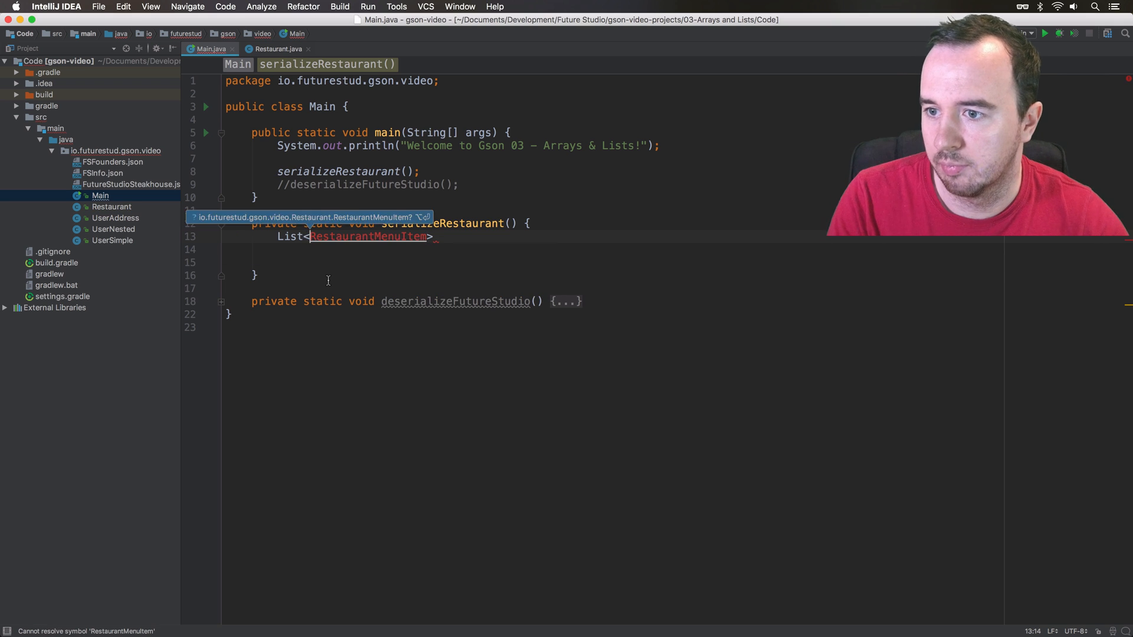
Initialize Restaurant.RestaurantMenuItem menuItems as a new ArrayList
type("Restaurant.")
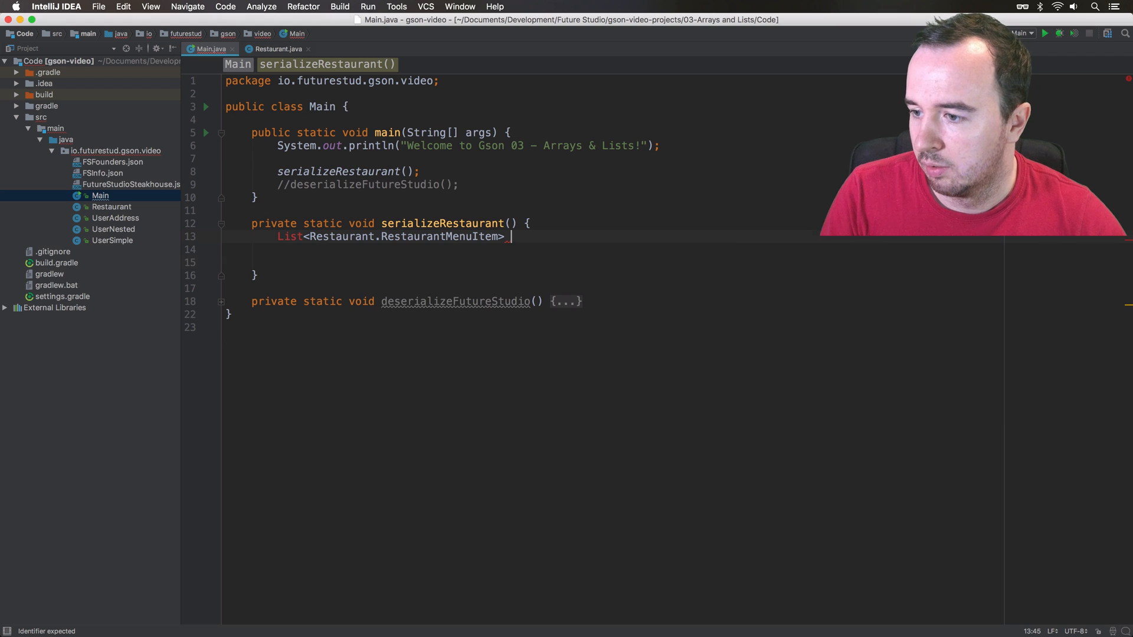
type("m")
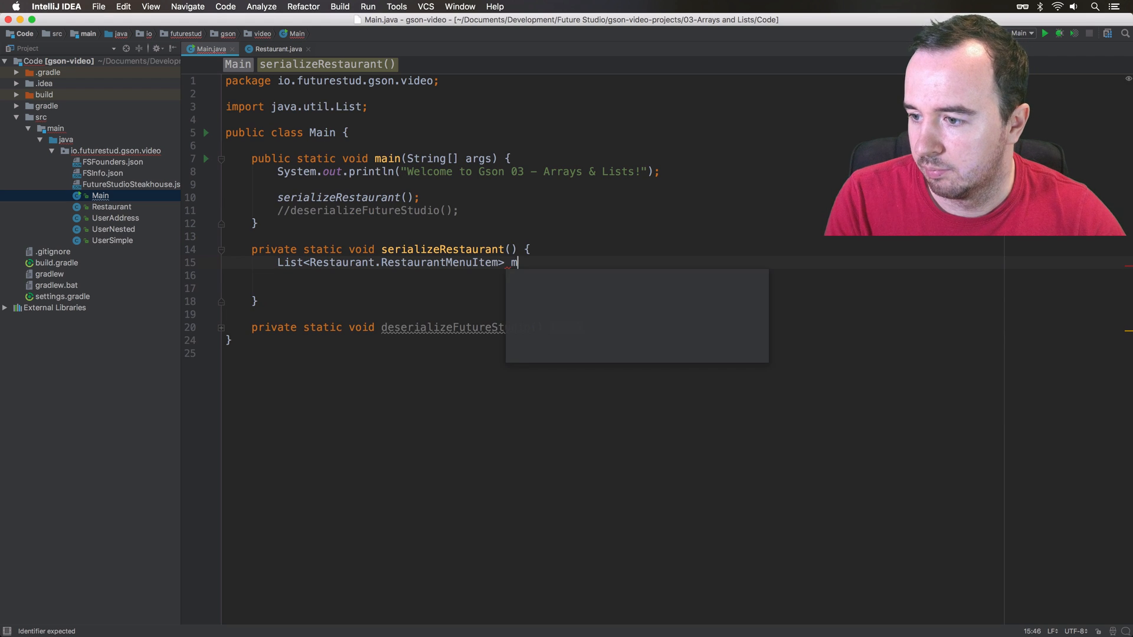
type("enuItems =")
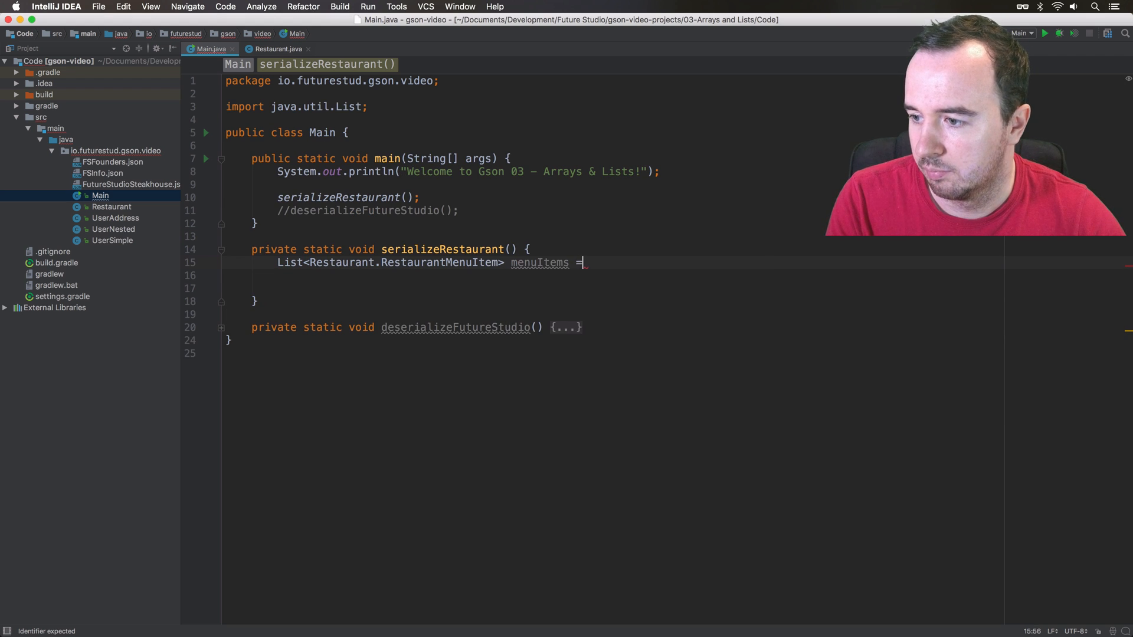
type("new ArrayList<>();")
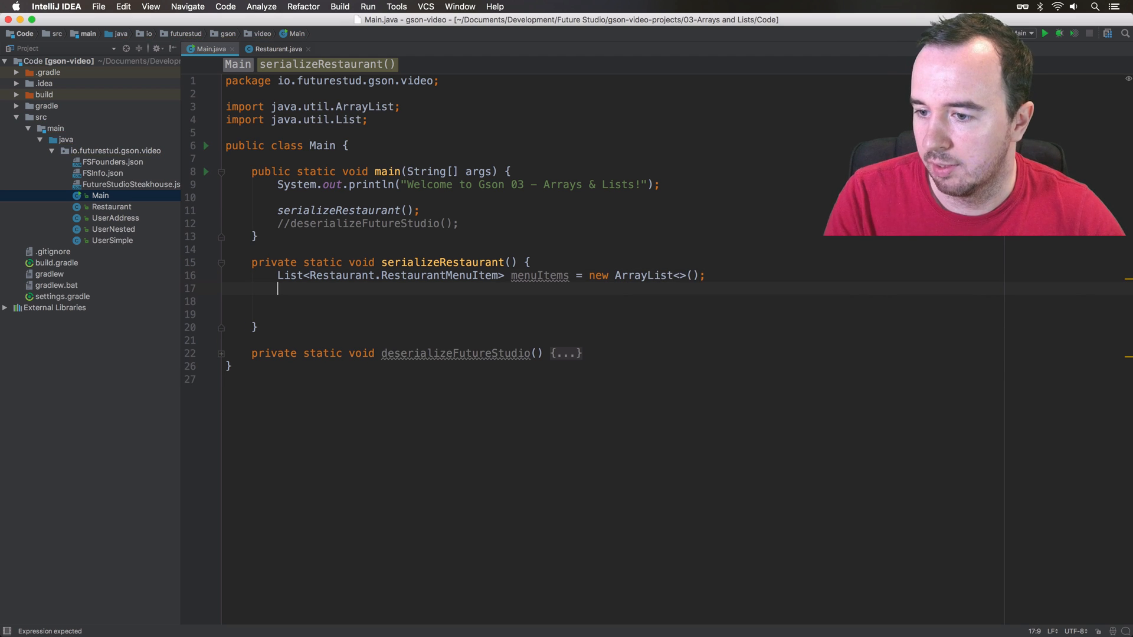
Add a menuItems.add call with "Steak" and 20f arguments
type("menuItems")
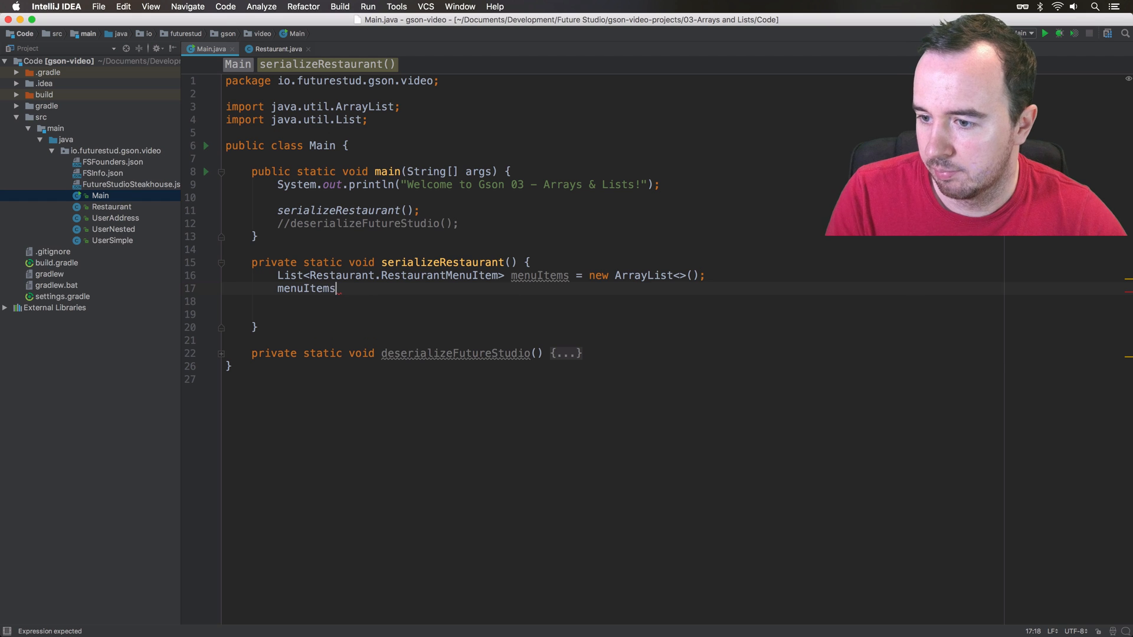
type(".add")
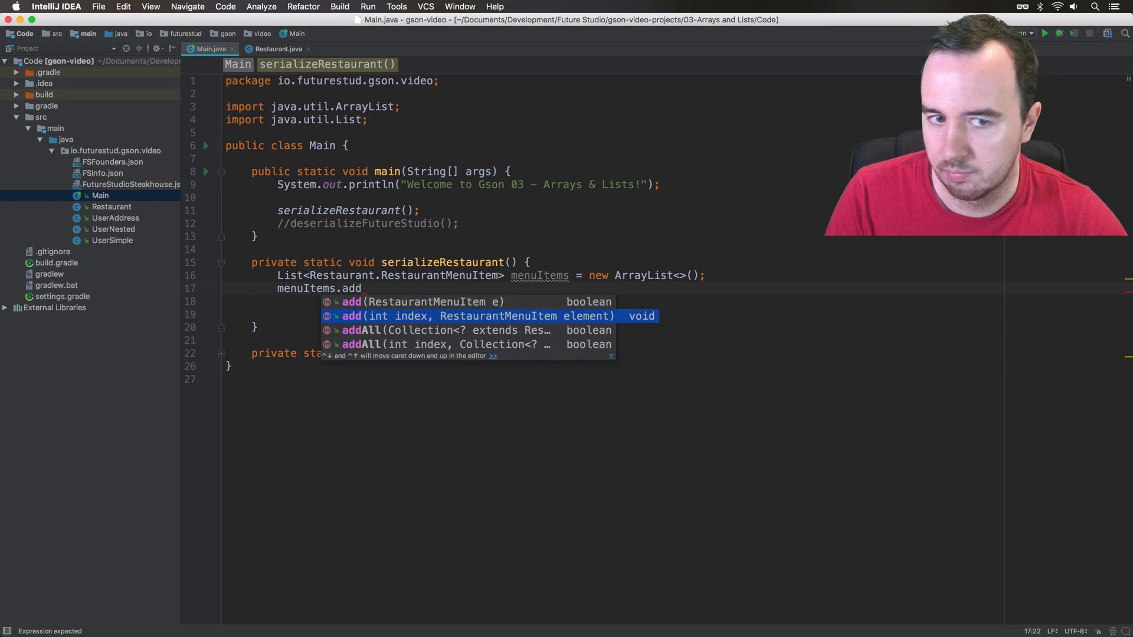
type("(\"S\");")
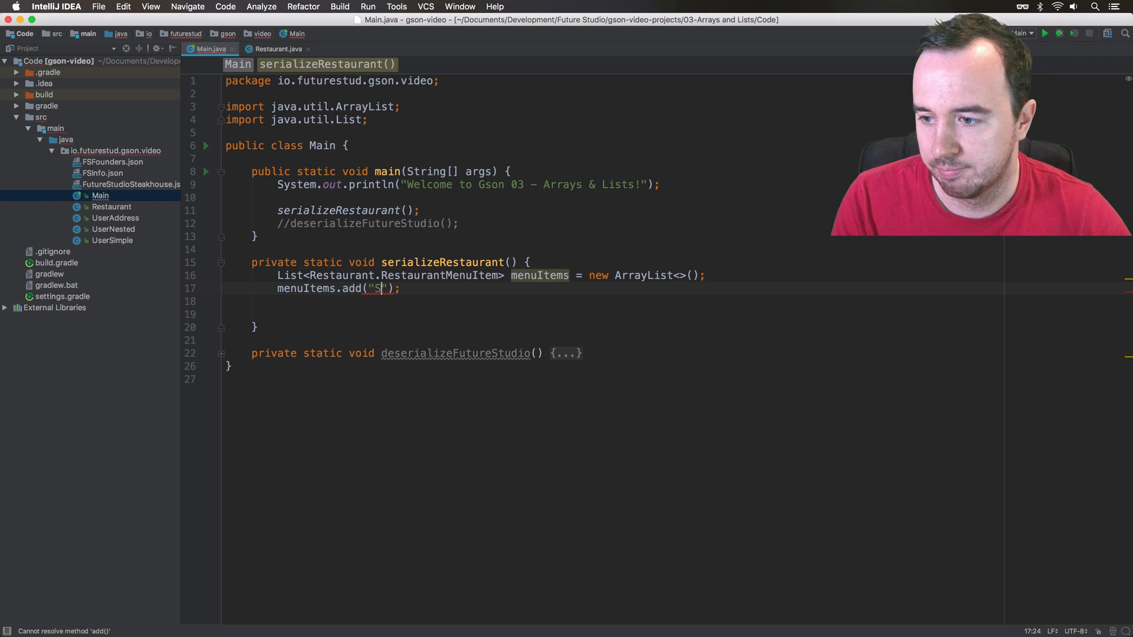
type("tr")
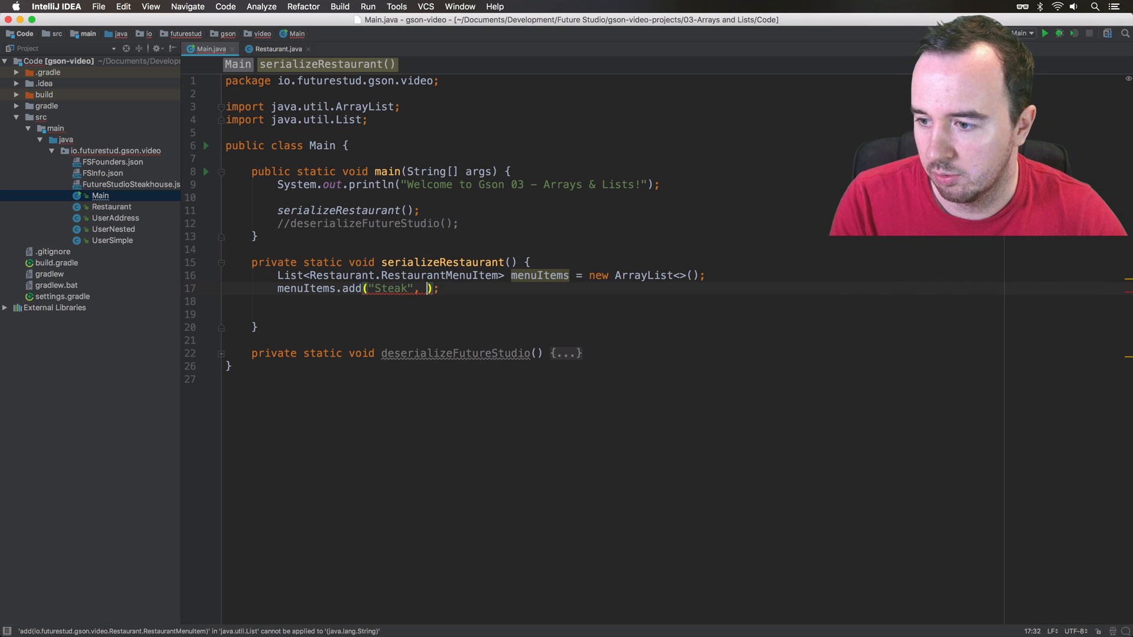
type("20")
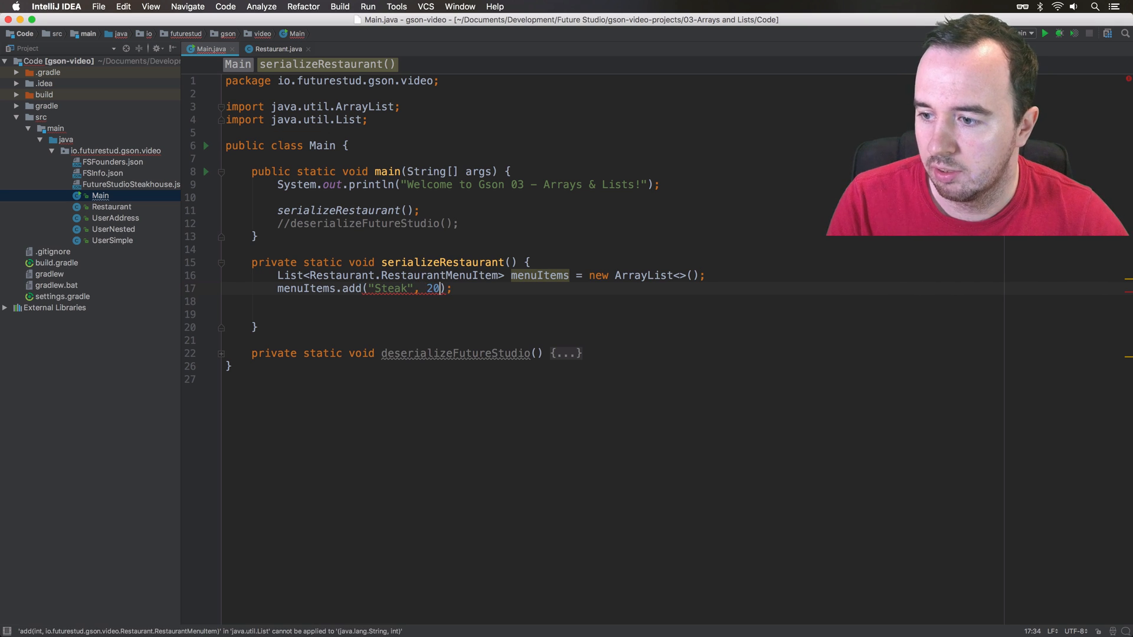
type("f")
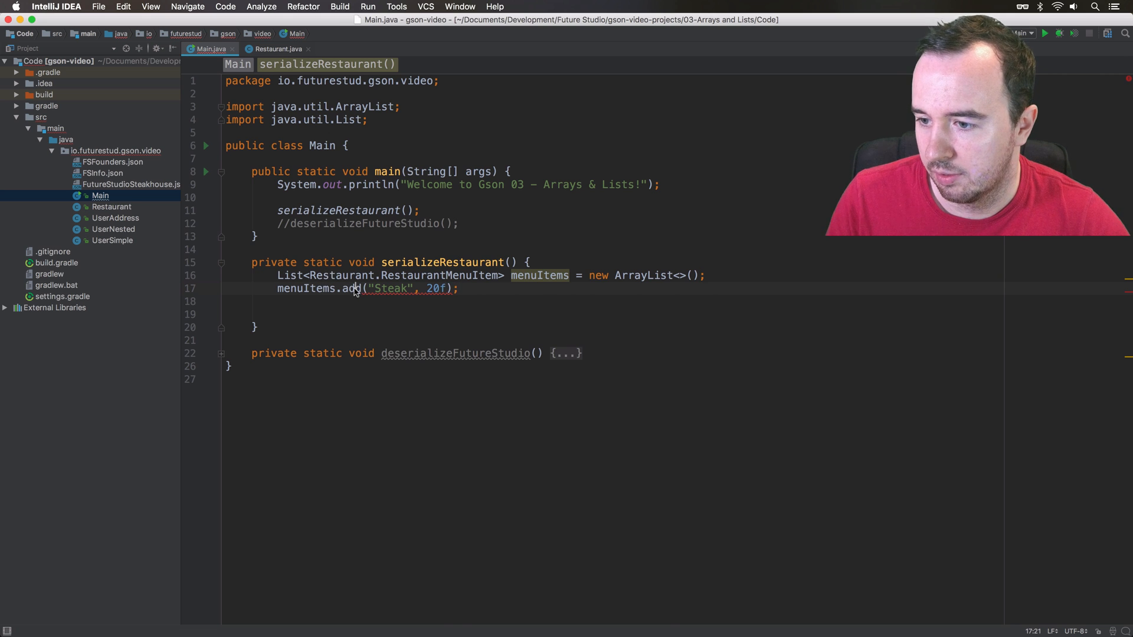
Wrap the Steak arguments in new Restaurant.RestaurantMenuItem(...) and create a matching constructor
left_click(334, 49)
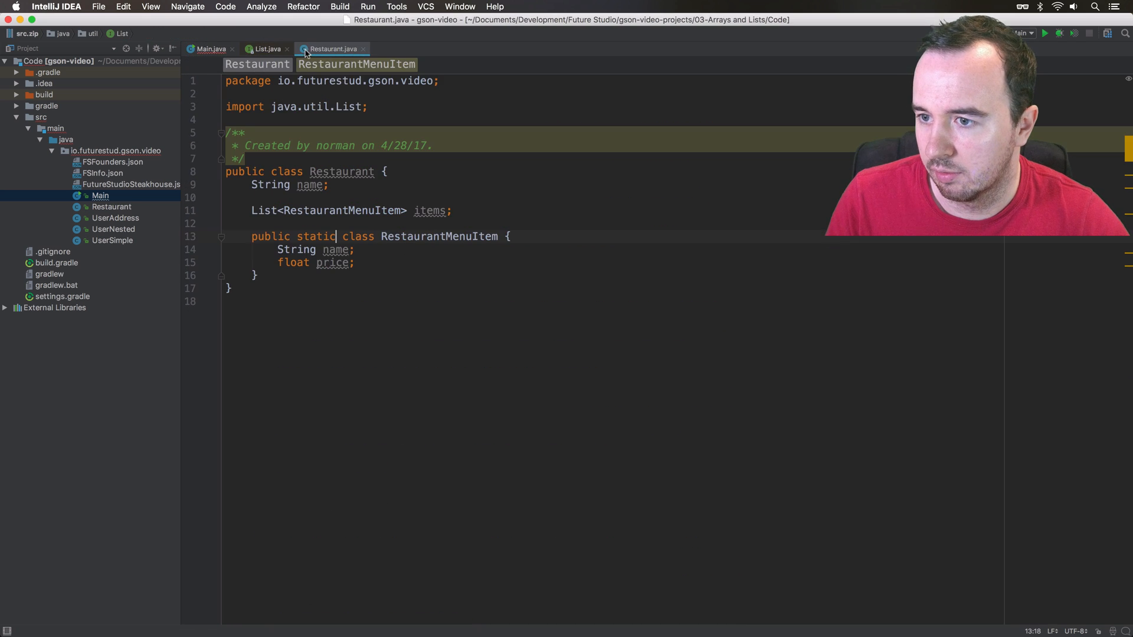
left_click(210, 48)
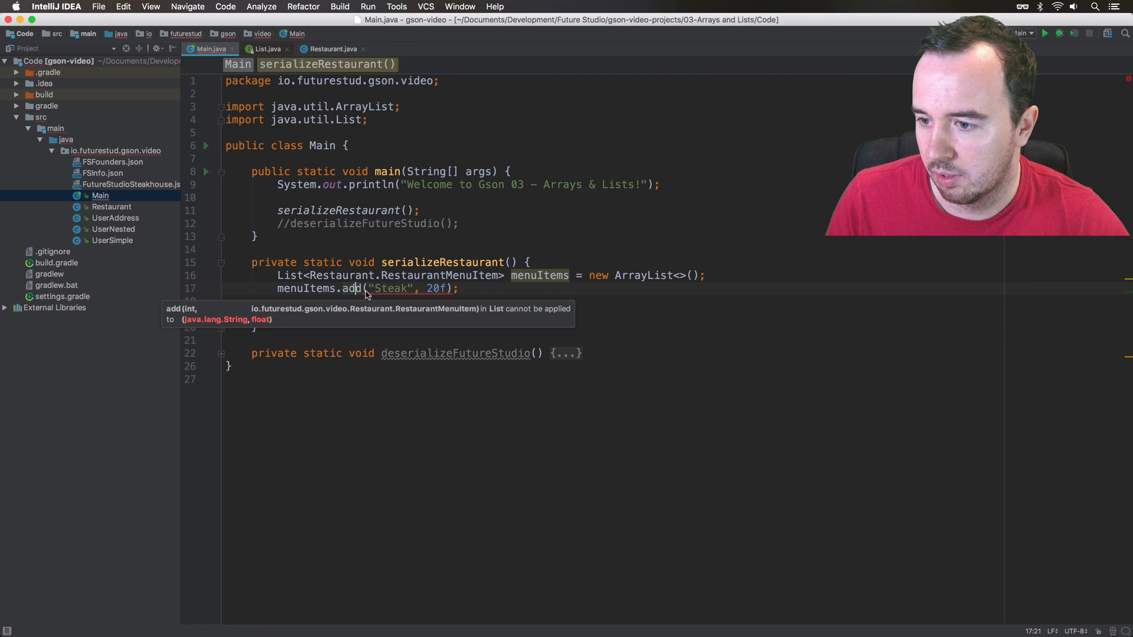
type("new")
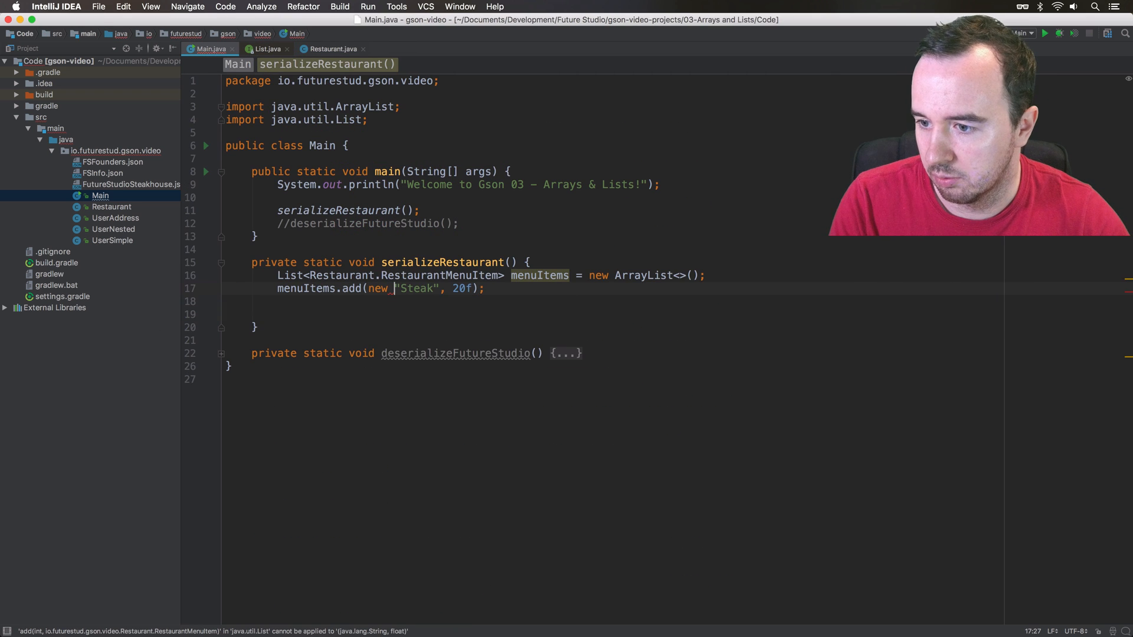
type("Restaurant.RestaurantMenuItem(")
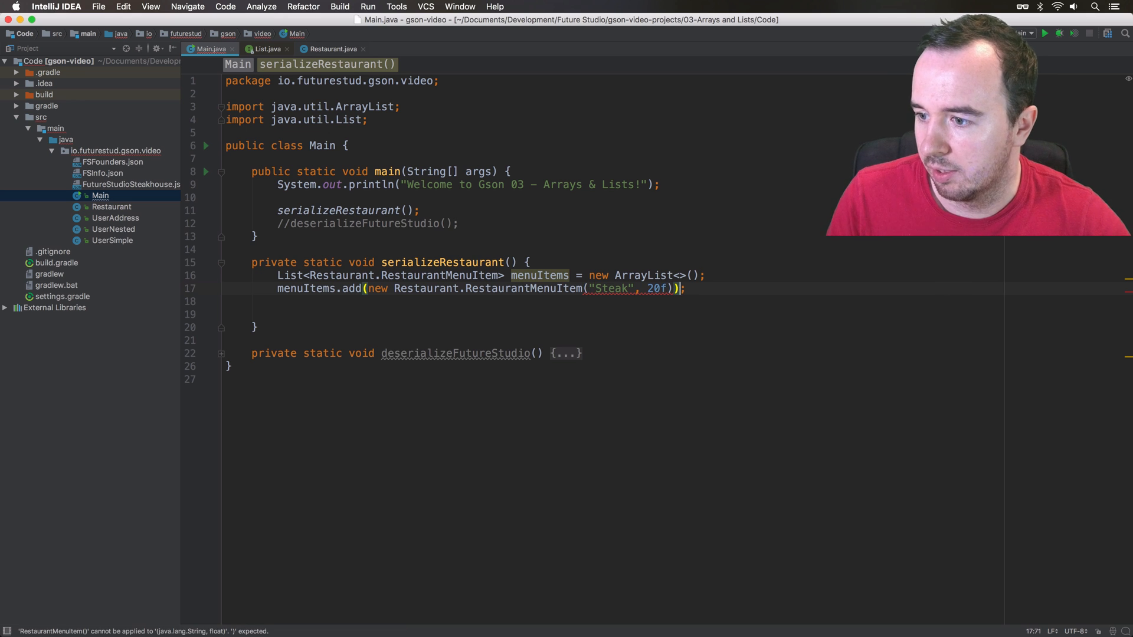
left_click(584, 288)
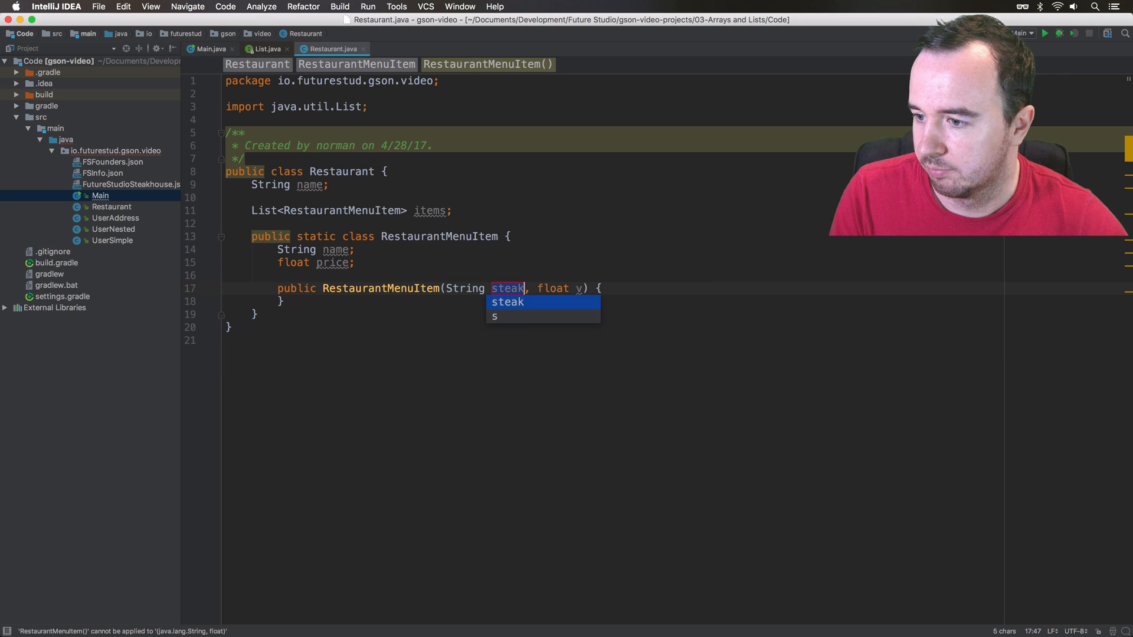
key("enter")
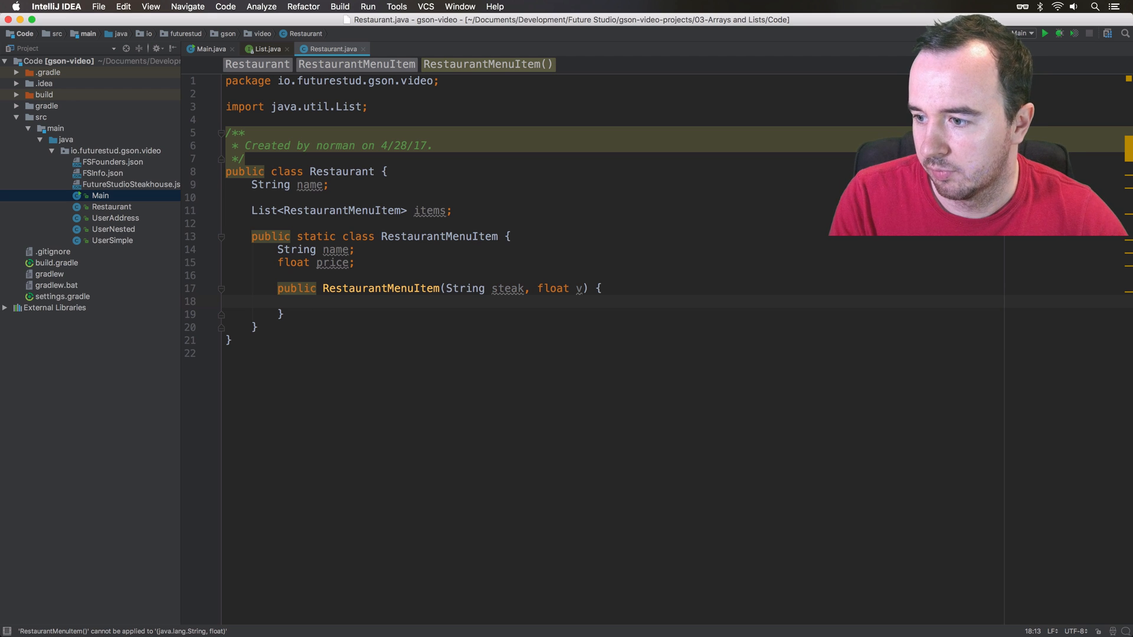
mouse_move(327, 253)
type("nam")
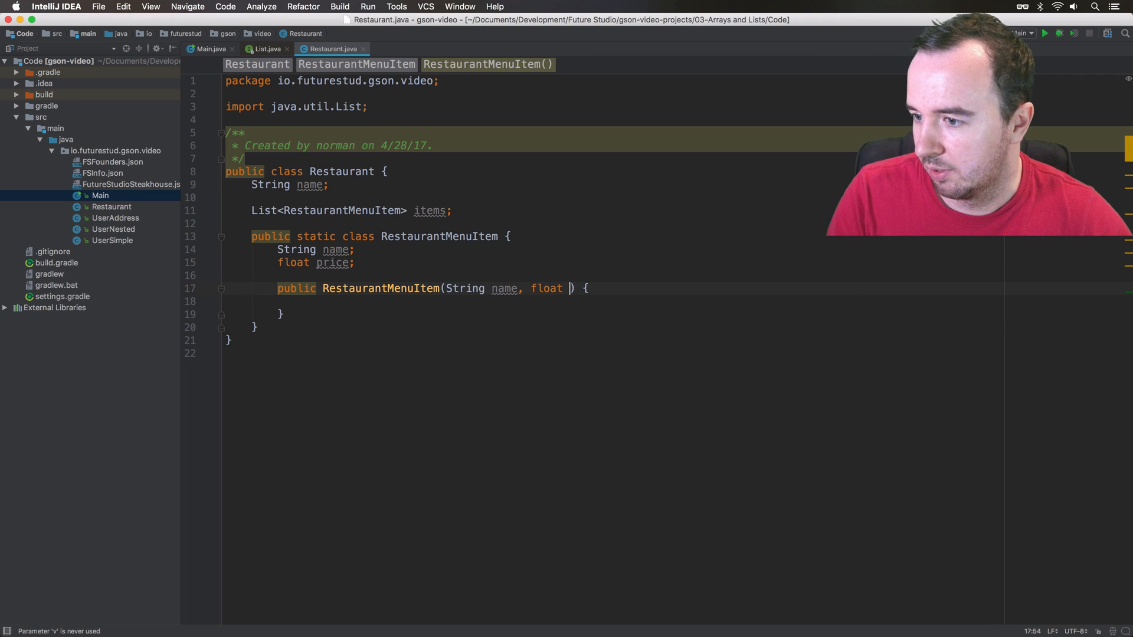
Write the constructor body assigning the name and price fields from its parameters
type("price) {\\n        this")
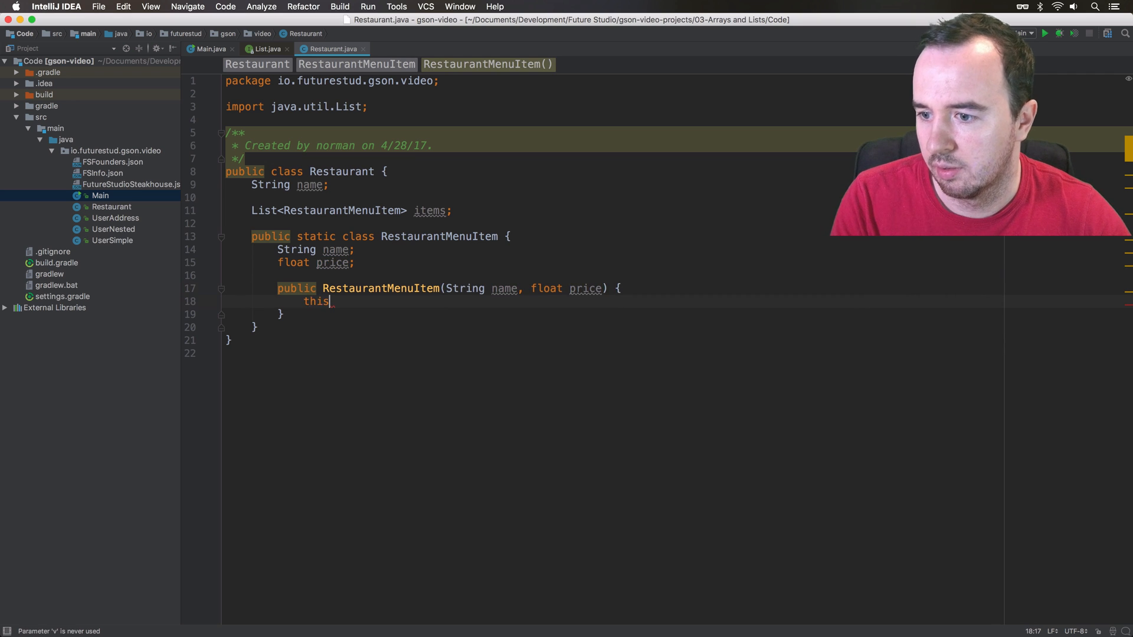
type(".name;")
type("this.")
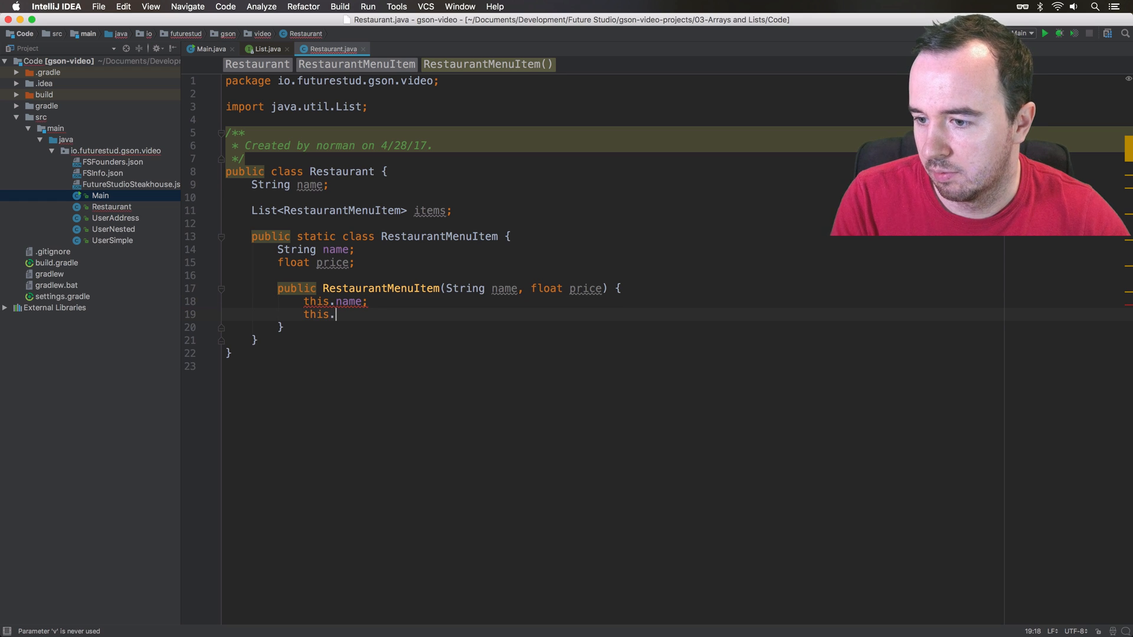
type("price")
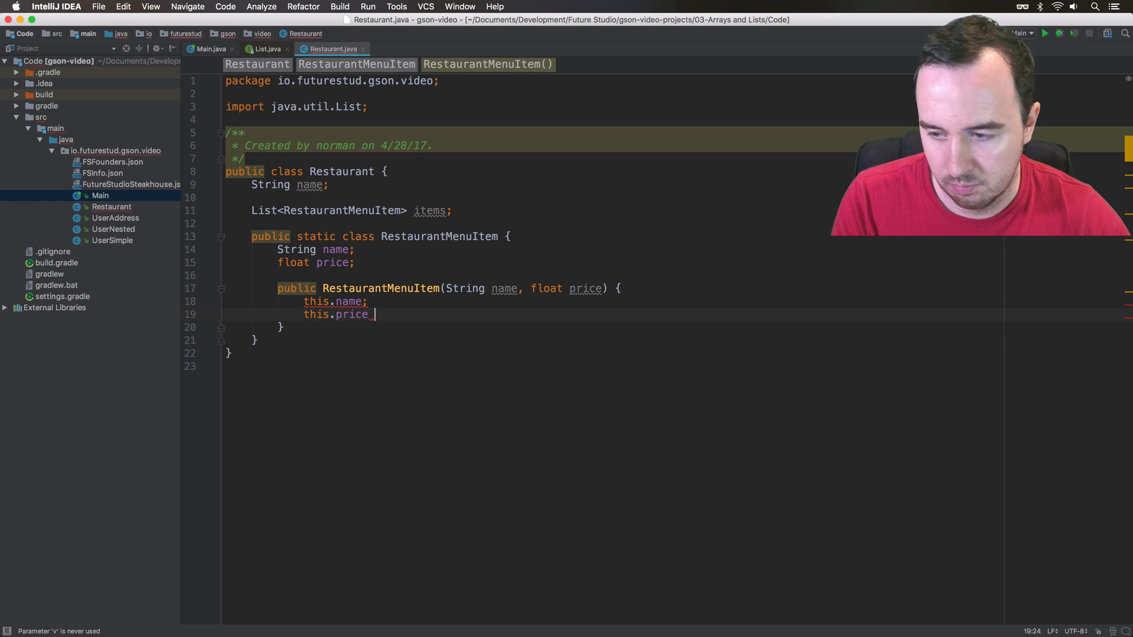
type("= price1;")
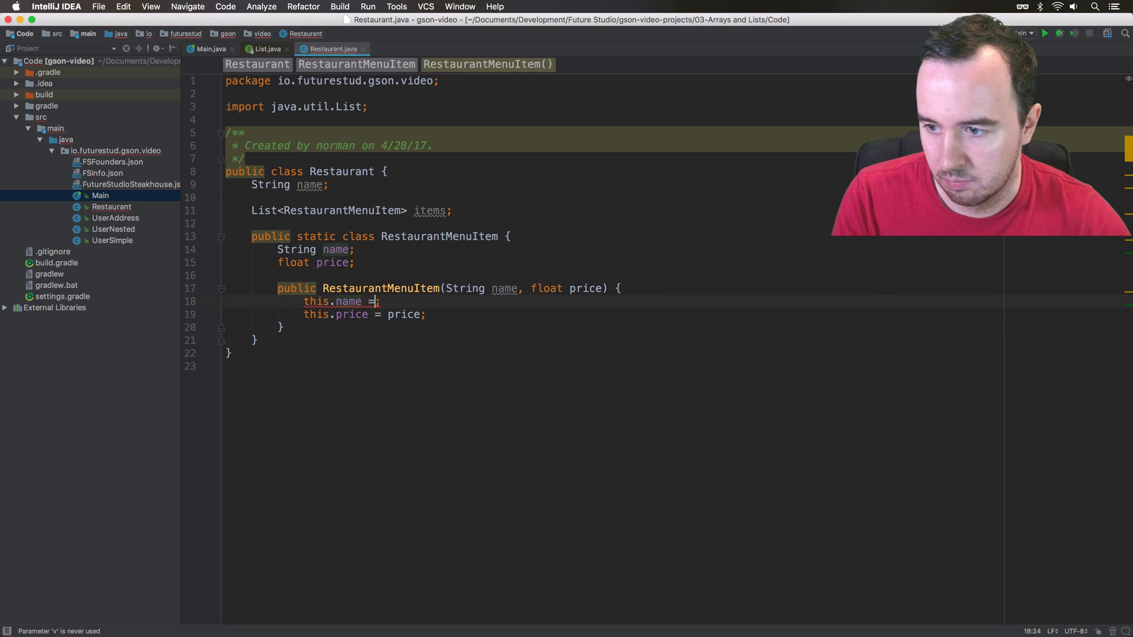
type("name")
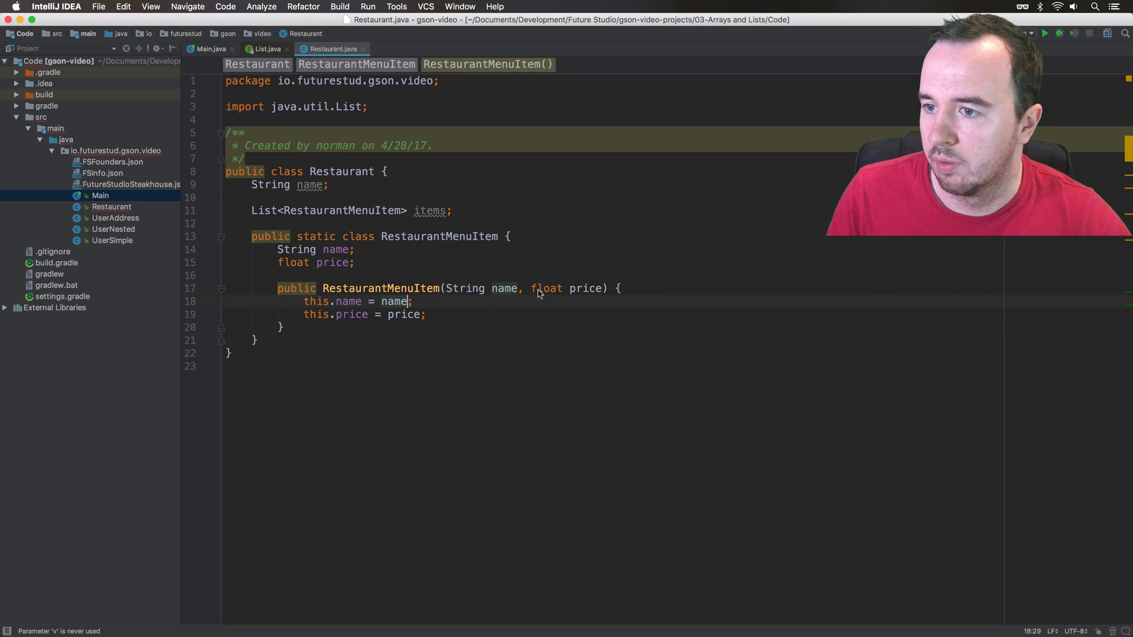
left_click(209, 48)
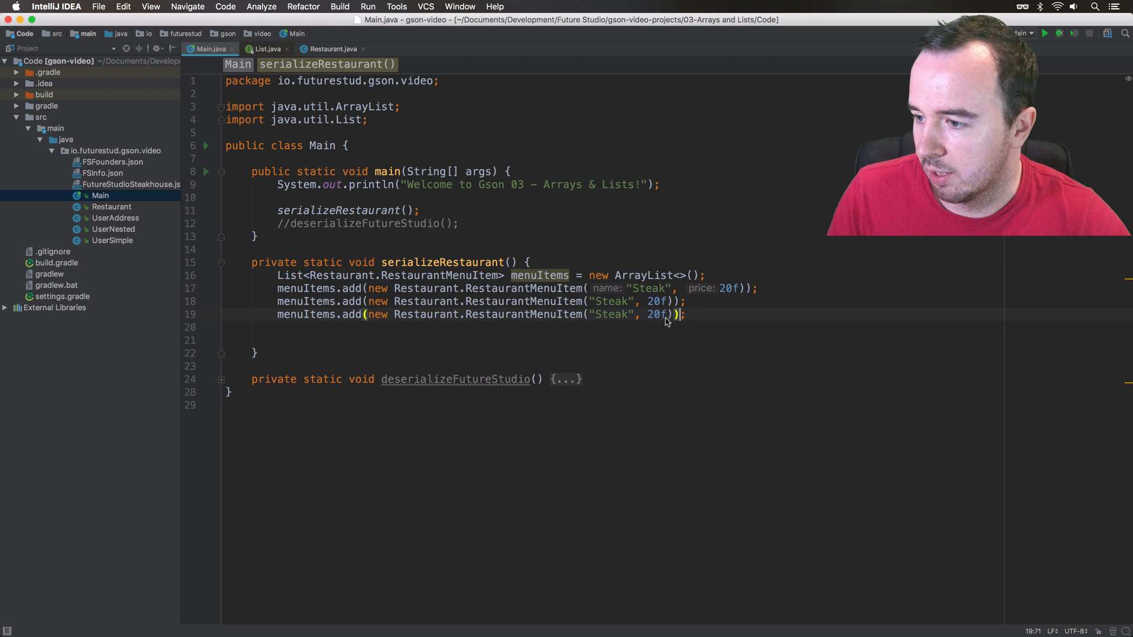
Rename the duplicated items to Spaghetti at 5f and Salad at 10f
type("Spa")
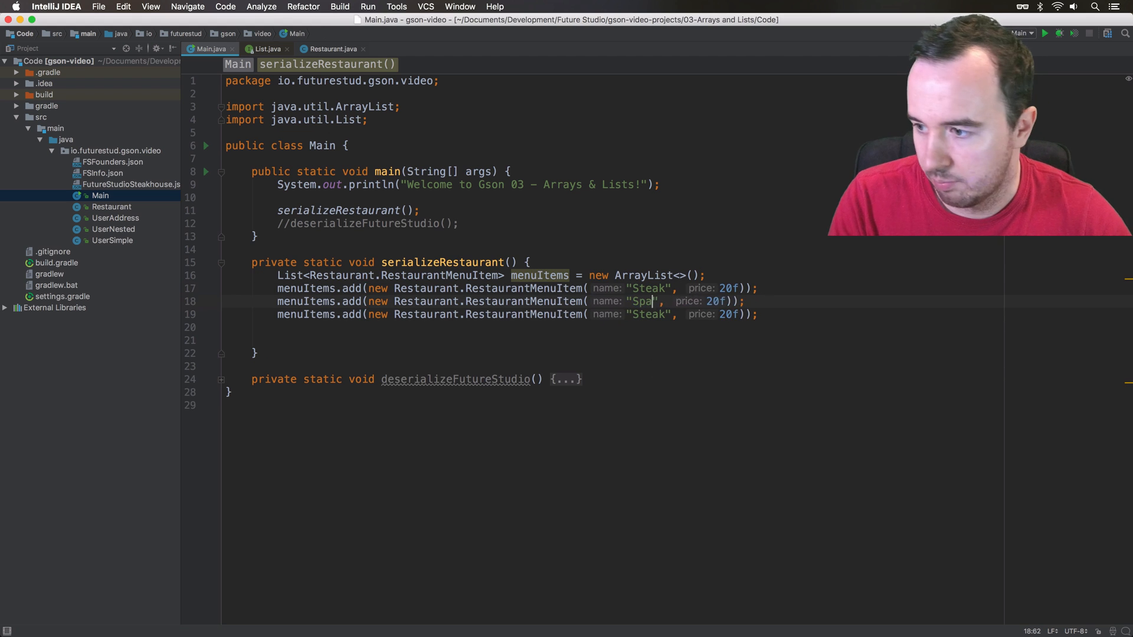
type("ghetti")
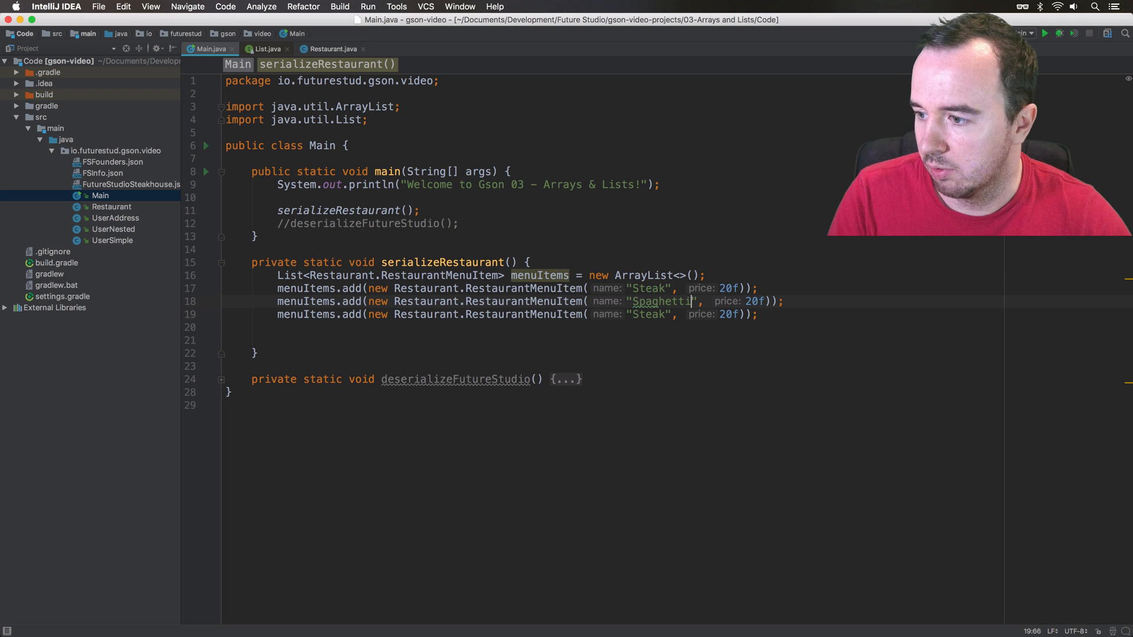
double_click(647, 314)
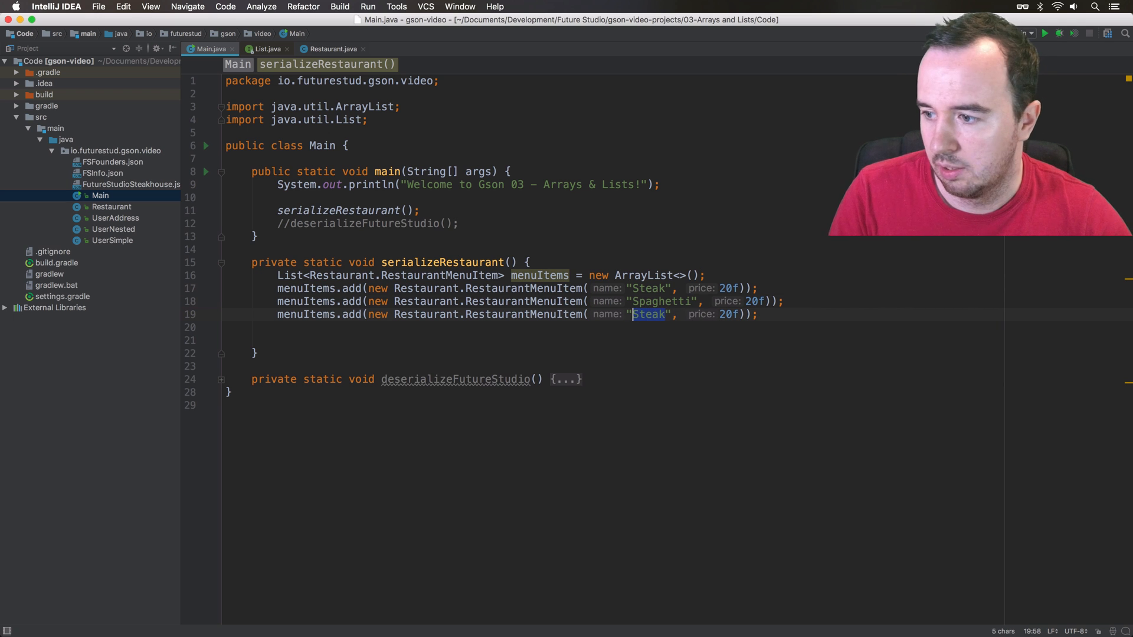
type("Salad")
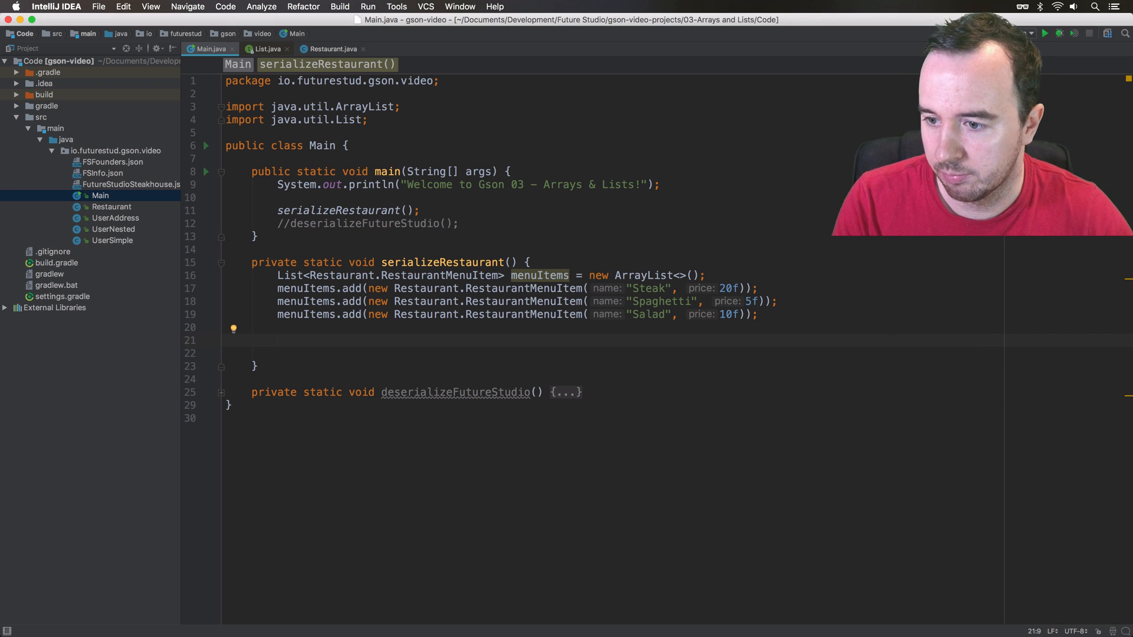
Generate a Restaurant constructor taking name and items
type("new Restaurant(")
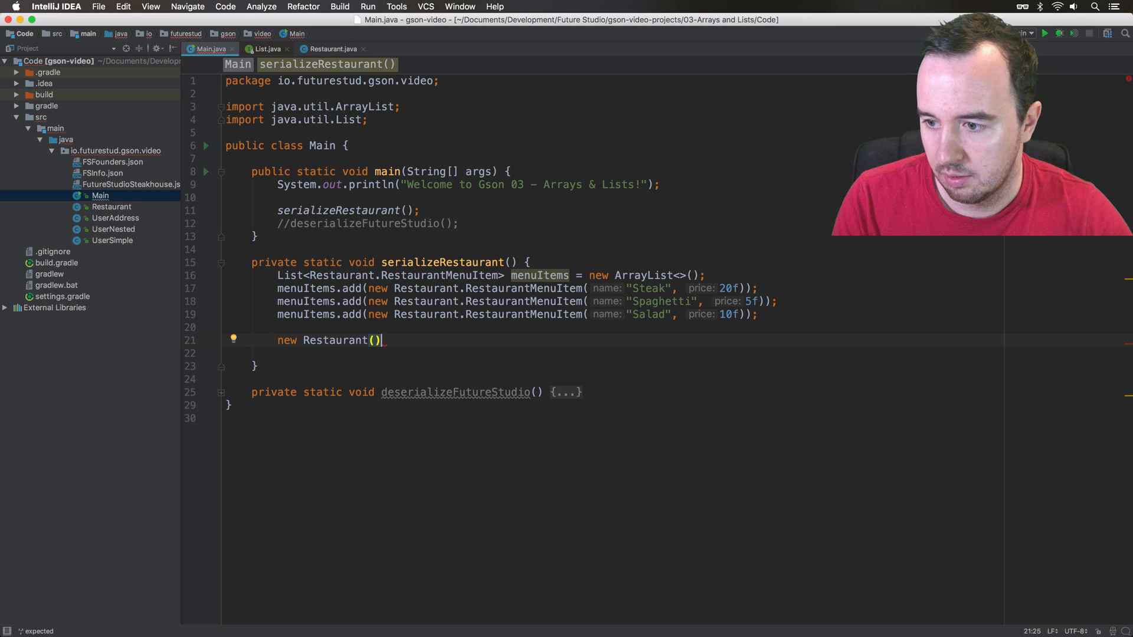
left_click(331, 49)
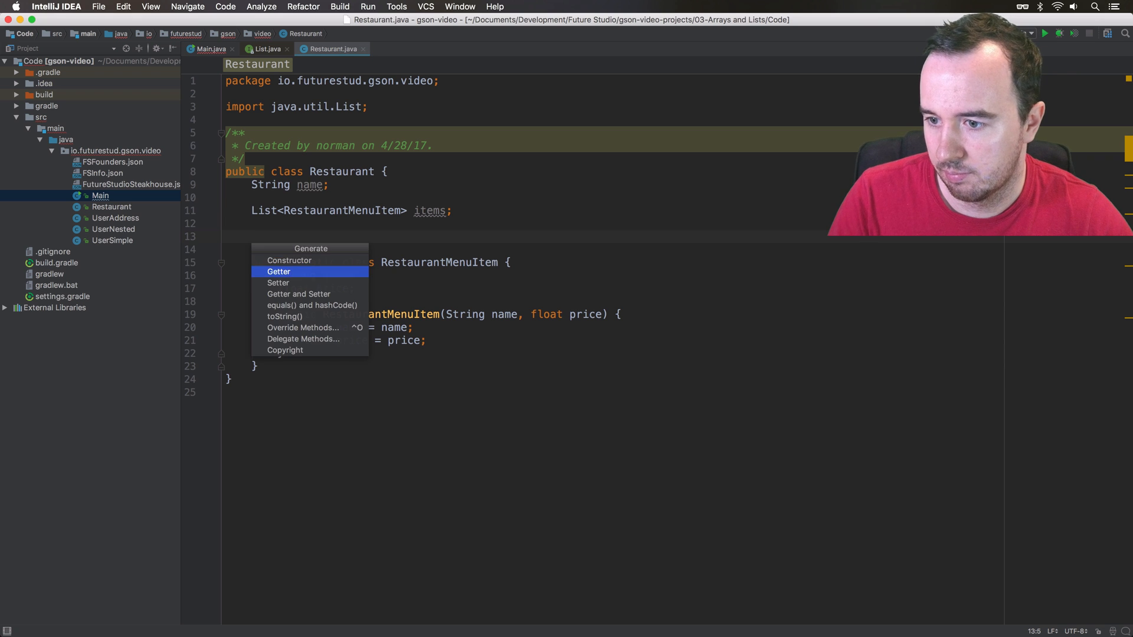
left_click(289, 260)
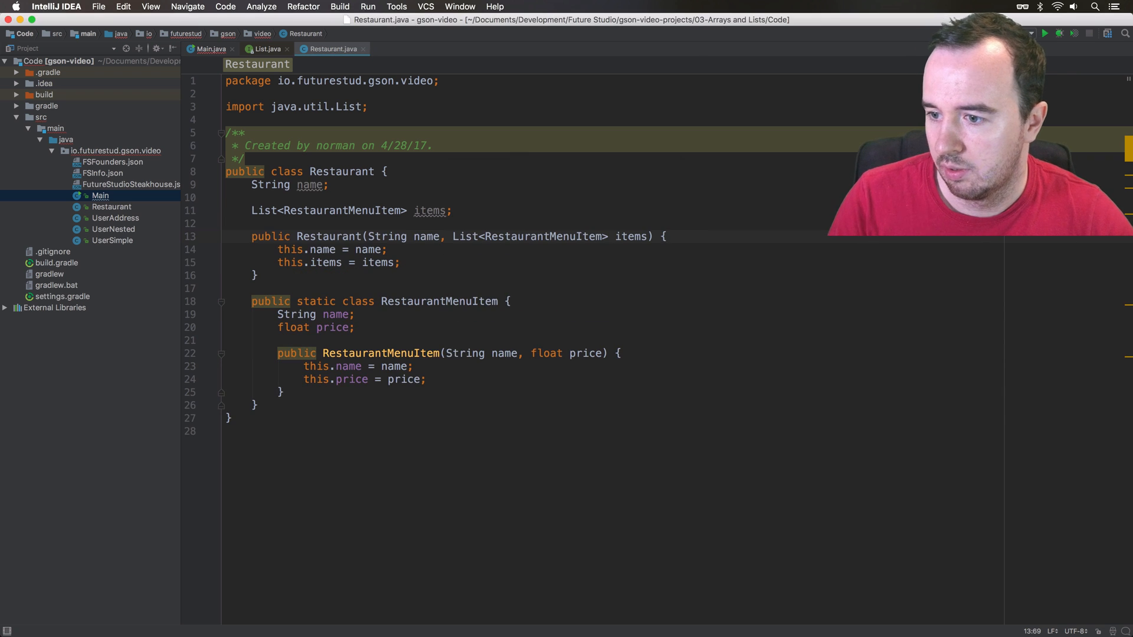
left_click(210, 49)
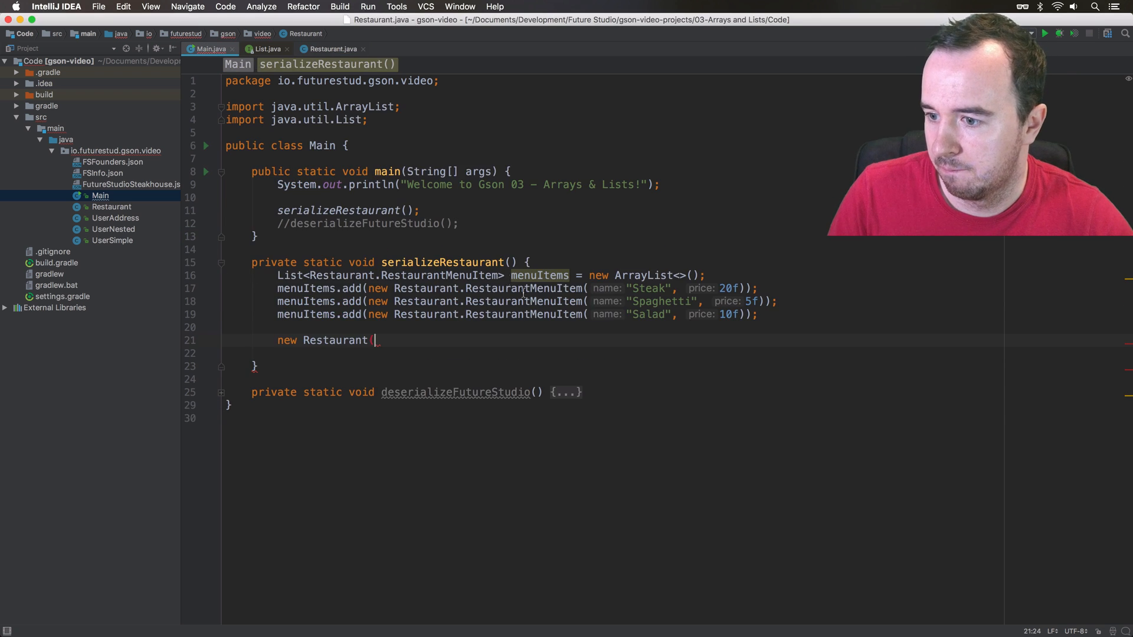
Construct a Restaurant named "Future Studio Steakhouse" with menuItems
type("(\"Future Studio Steakho")
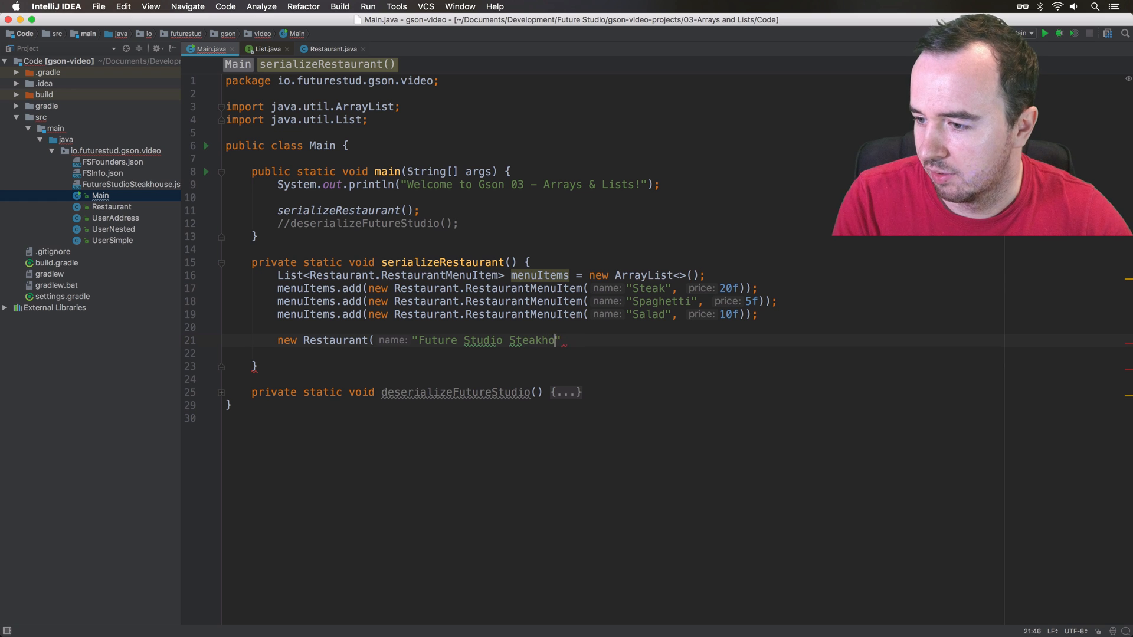
type("use\",")
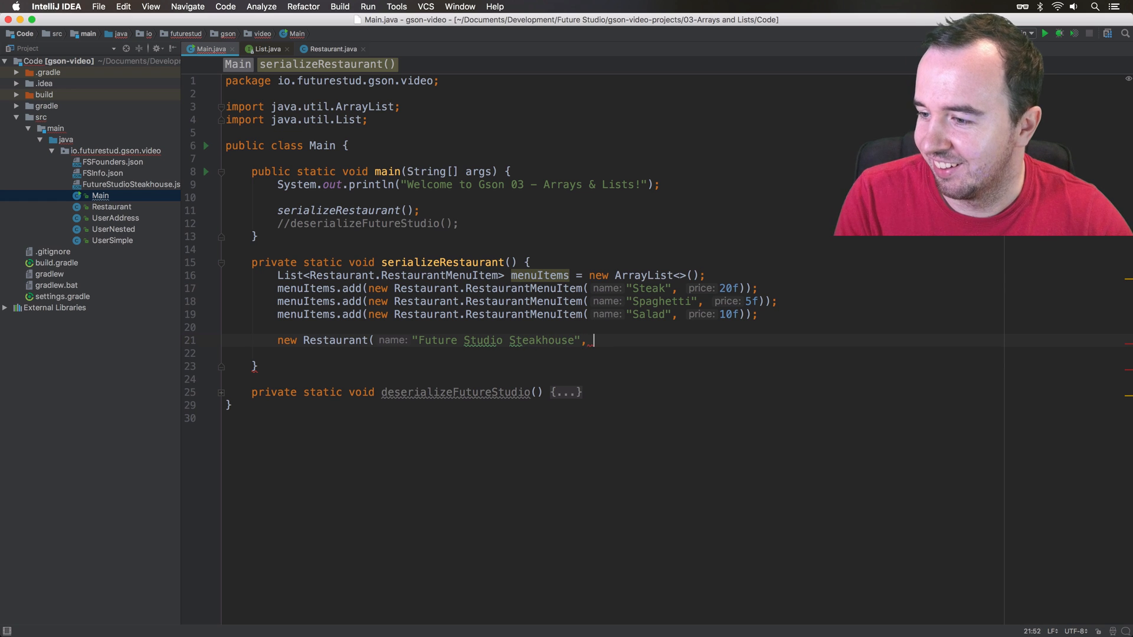
type("menuItems")
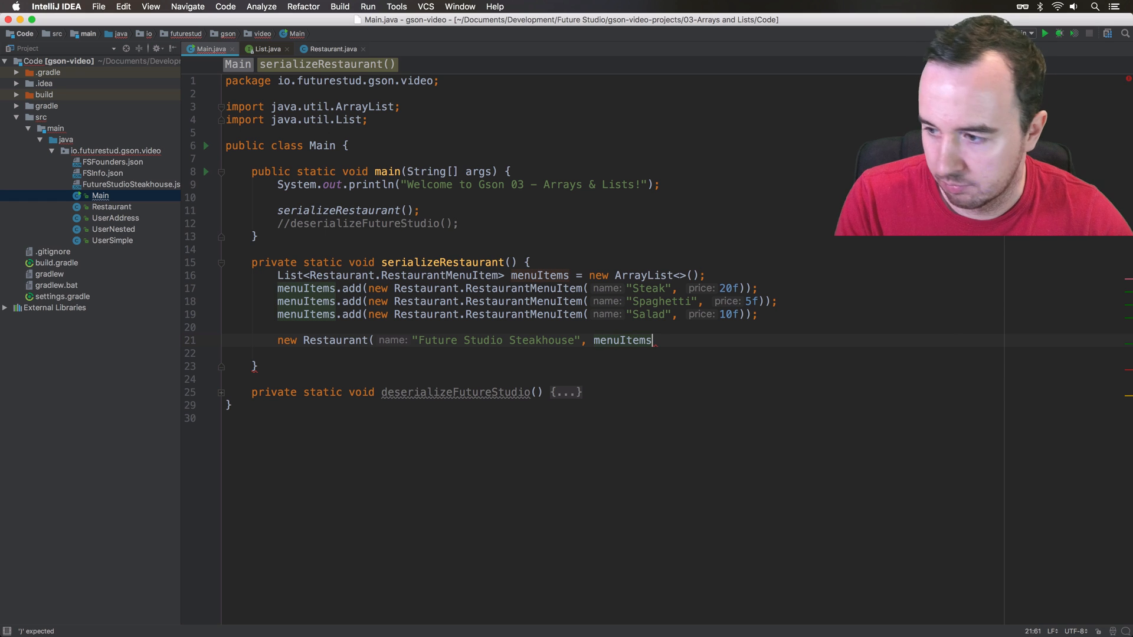
type(");")
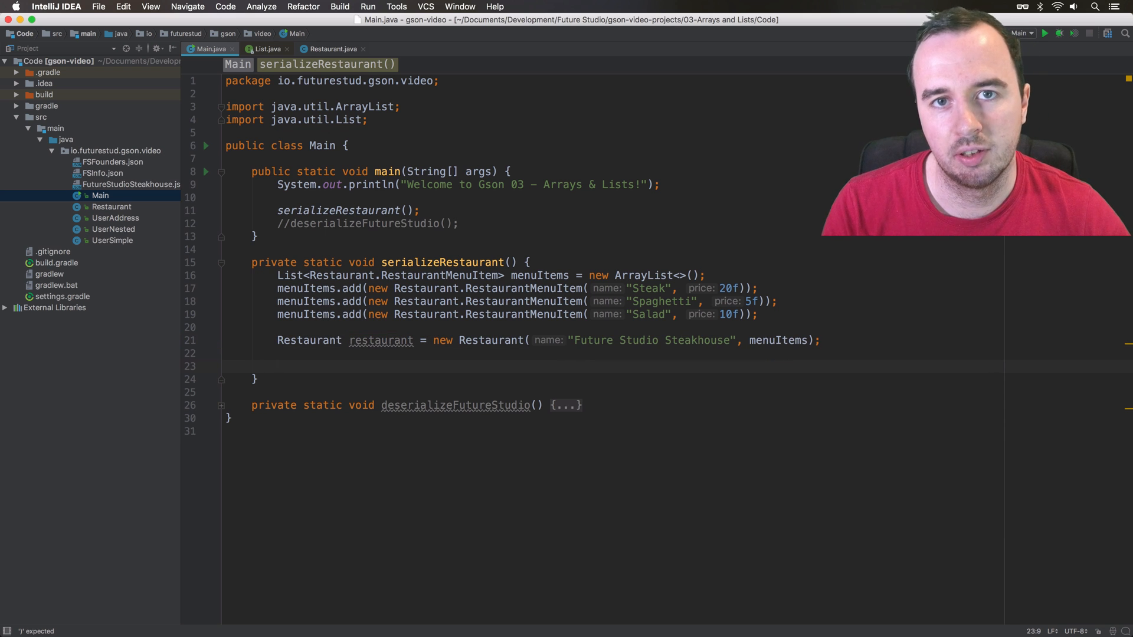
Serialize the restaurant with new Gson().toJson(restaurant) and add a breakpoint on the closing line
type("new")
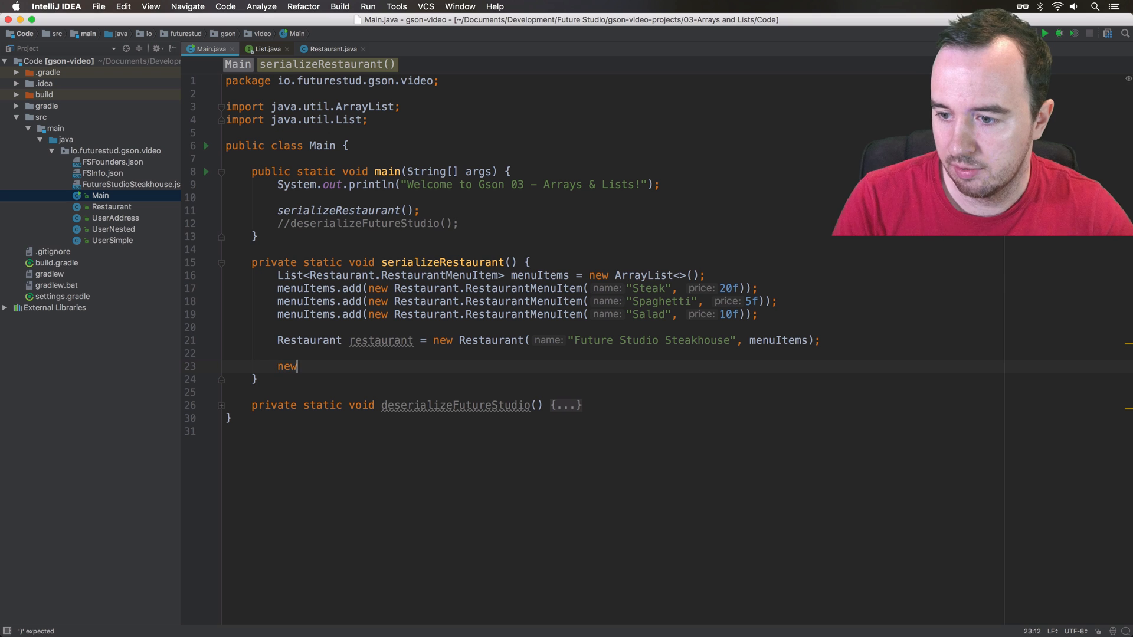
type("Gson().")
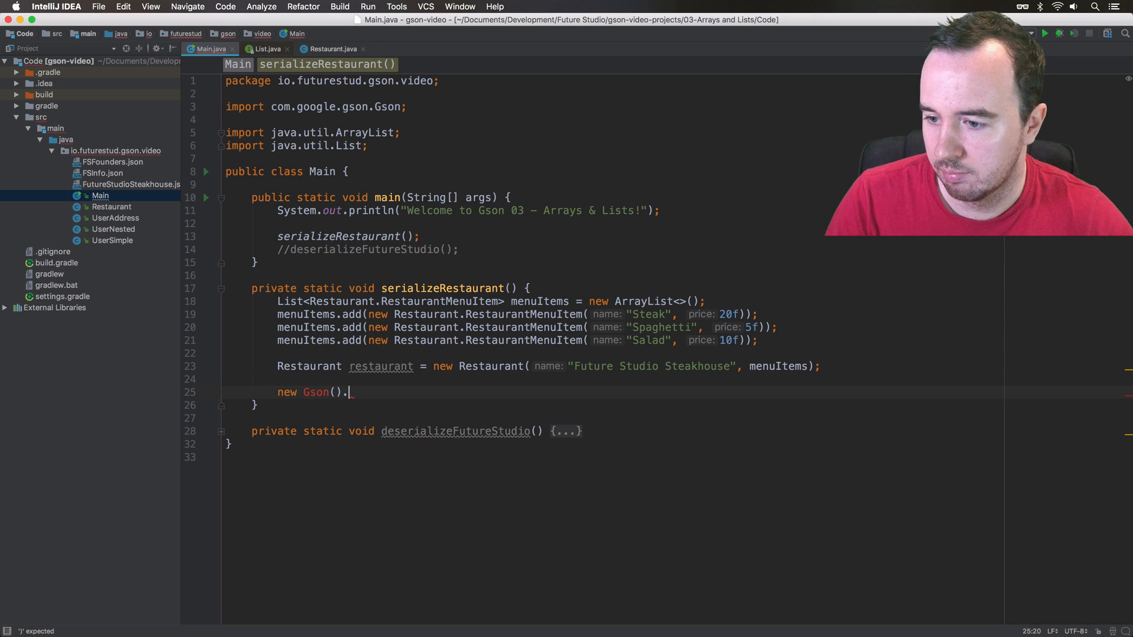
type("toJson(")
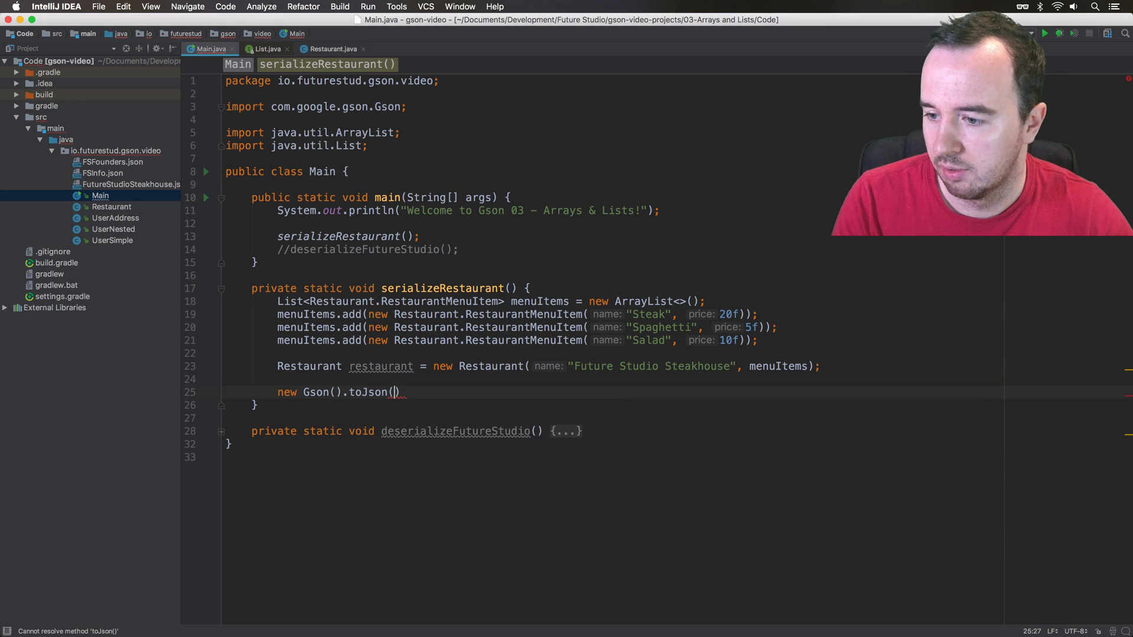
type("restaurant")
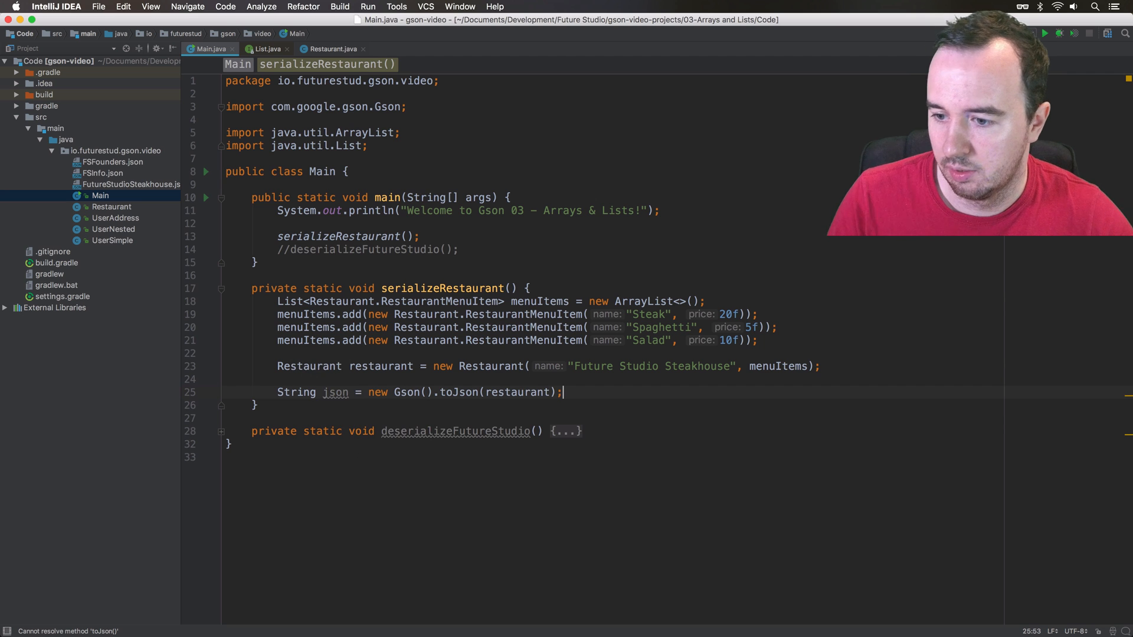
left_click(208, 405)
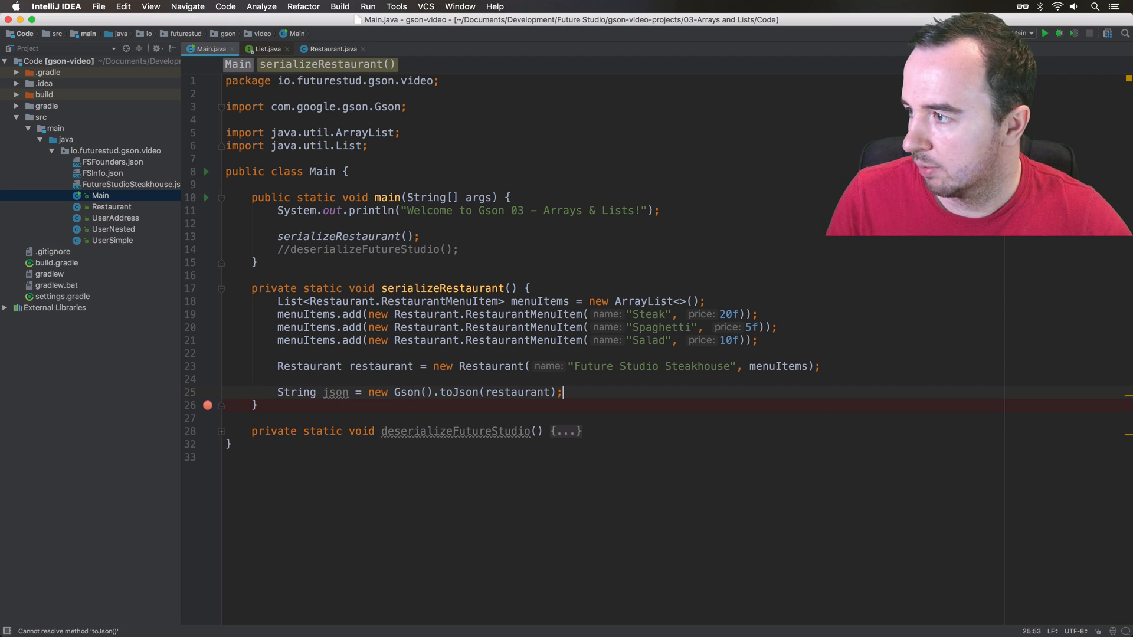
Debug to the breakpoint, grab the json value and create a new test.json file for it
left_click(1059, 33)
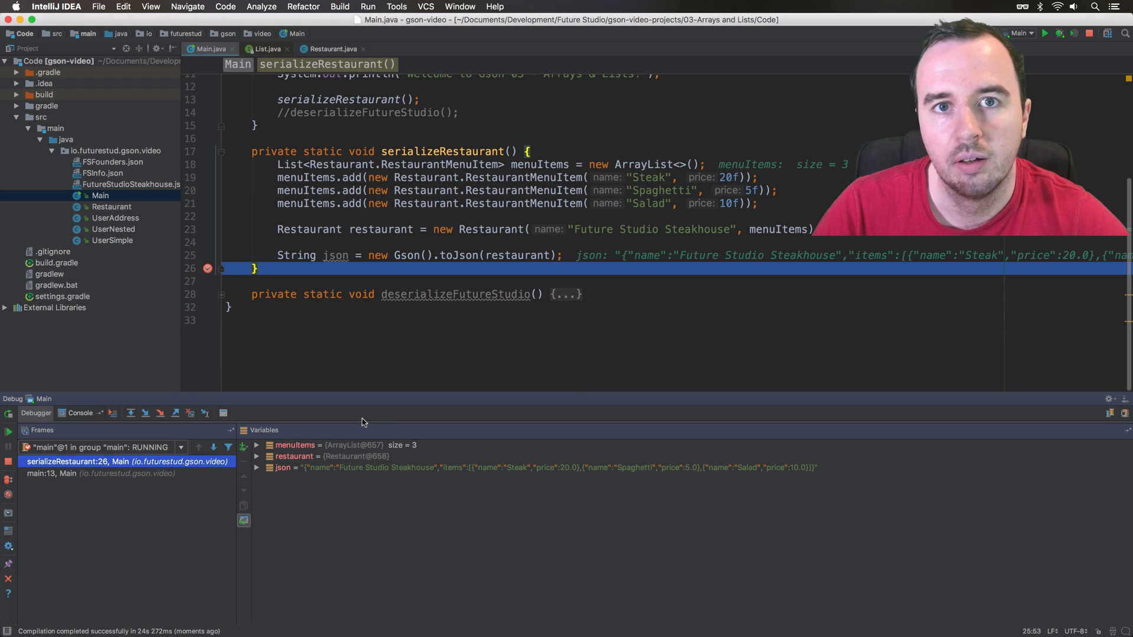
left_click(443, 468)
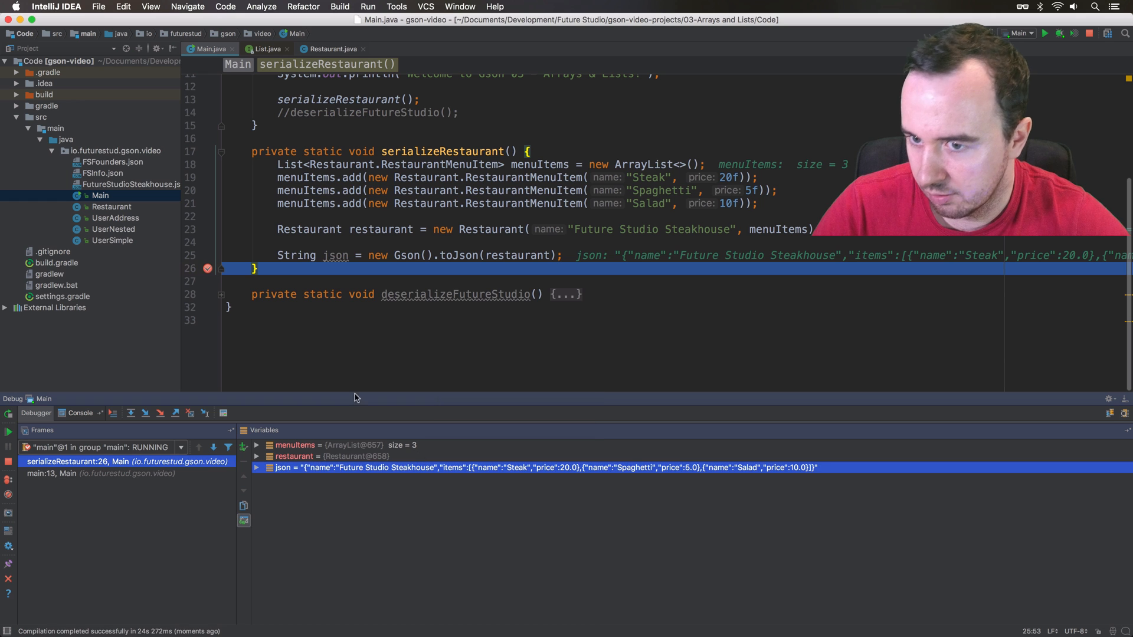
right_click(109, 149)
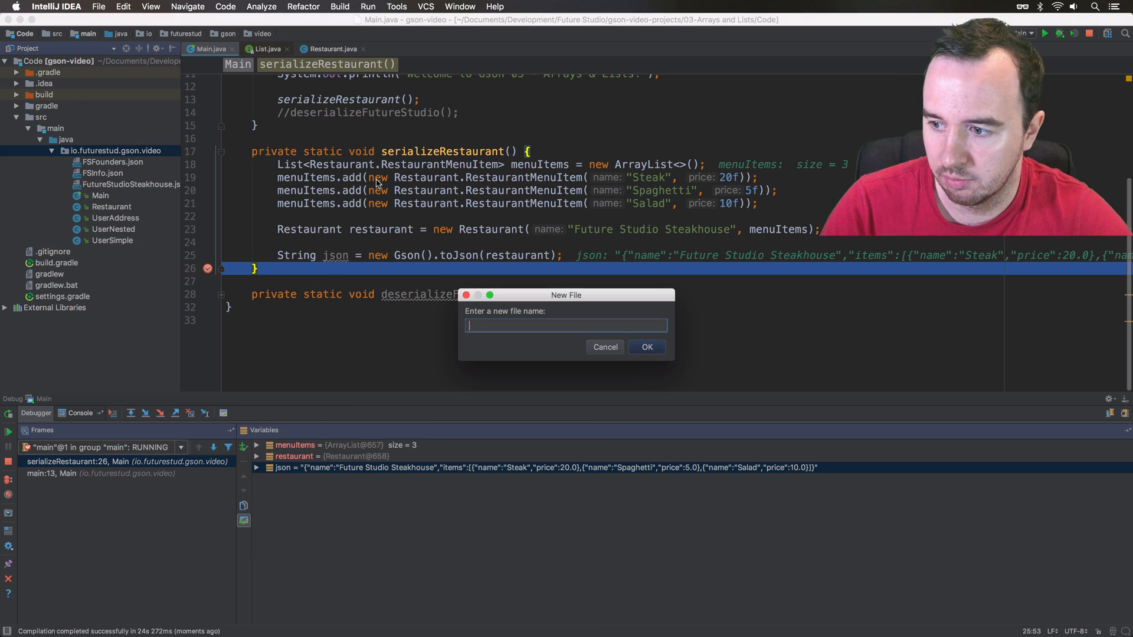
type("test.j")
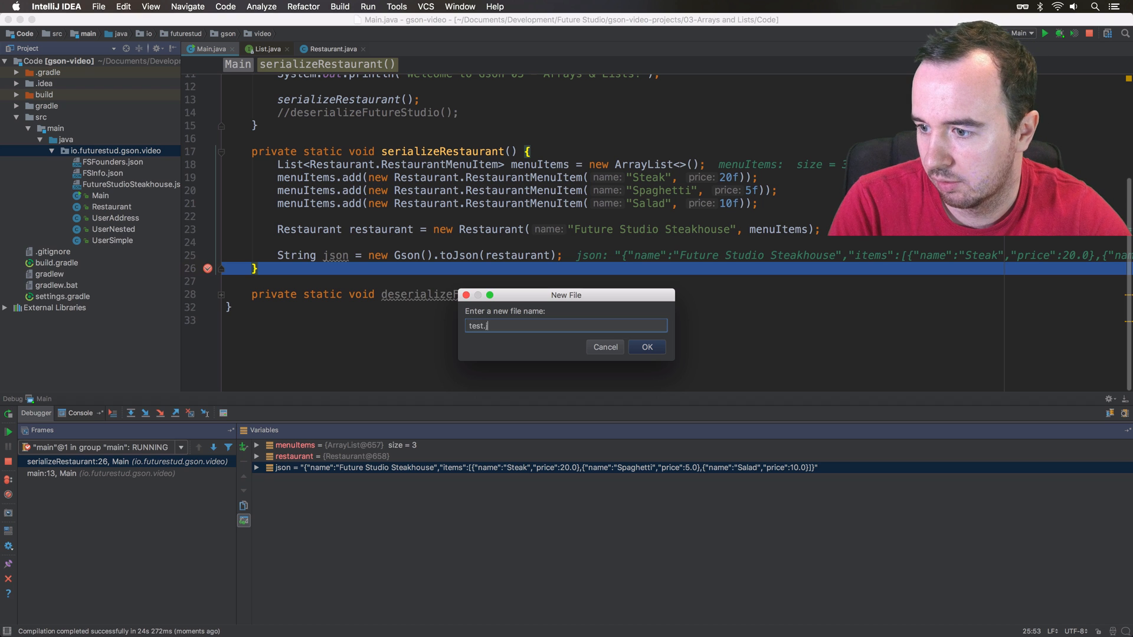
left_click(646, 347)
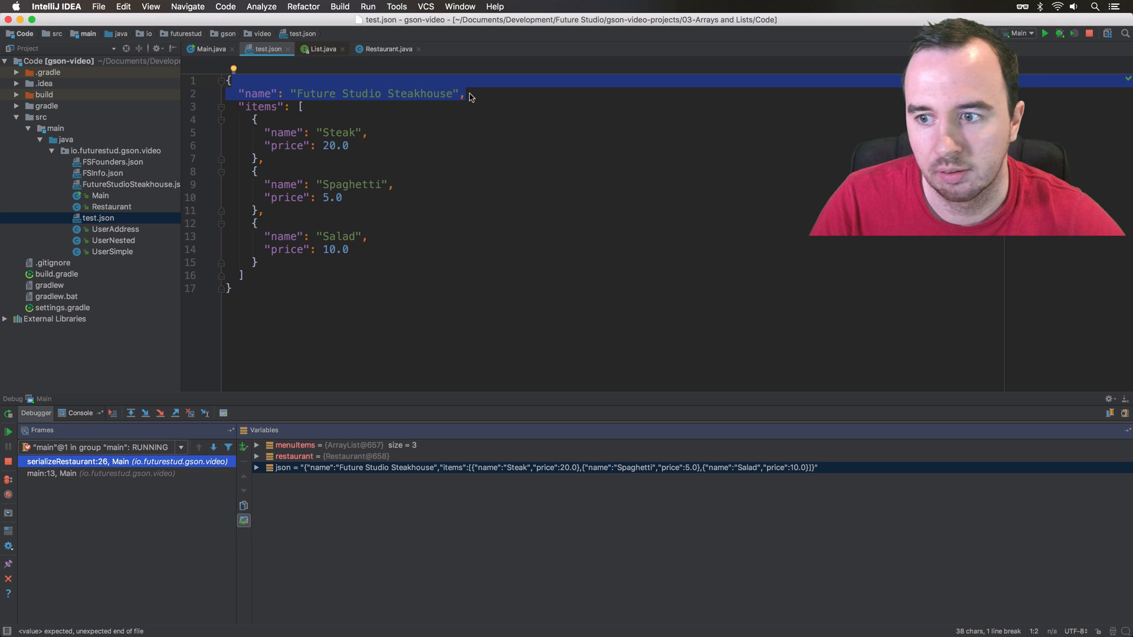
Inspect the formatted JSON's items array and its Steak and Spaghetti entries, then return to Main
double_click(260, 106)
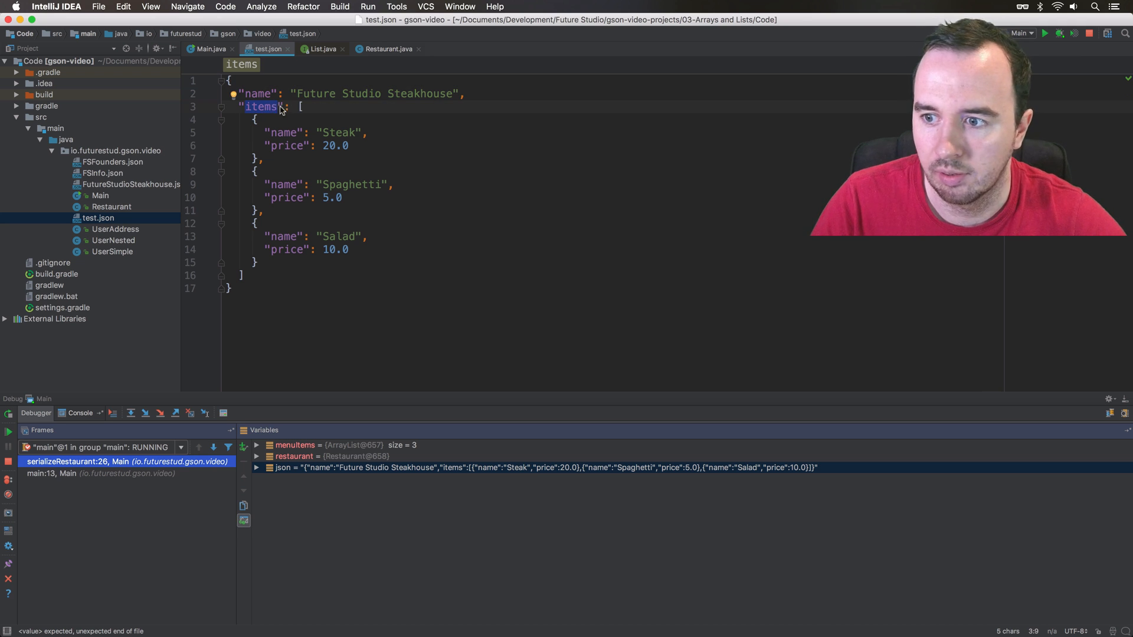
left_click(299, 108)
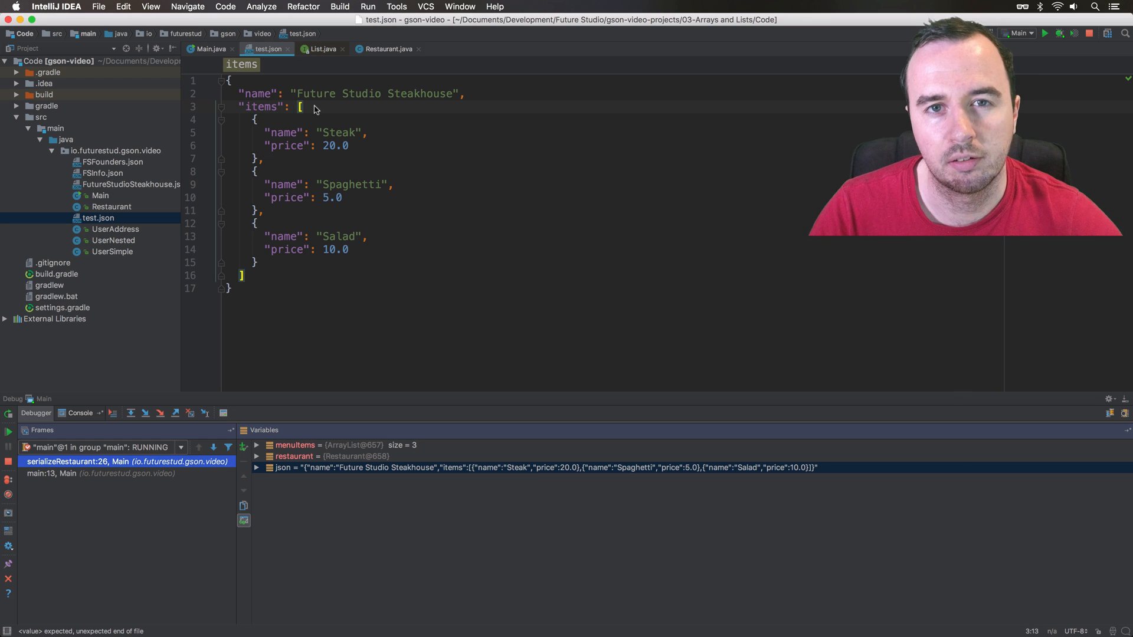
mouse_move(308, 108)
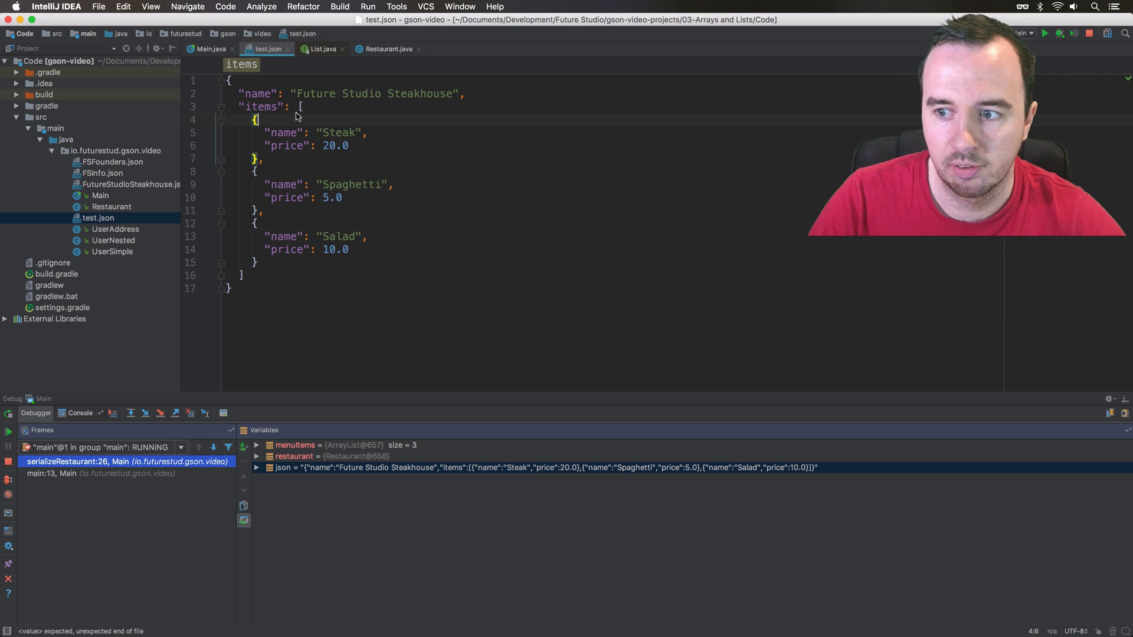
left_click(301, 106)
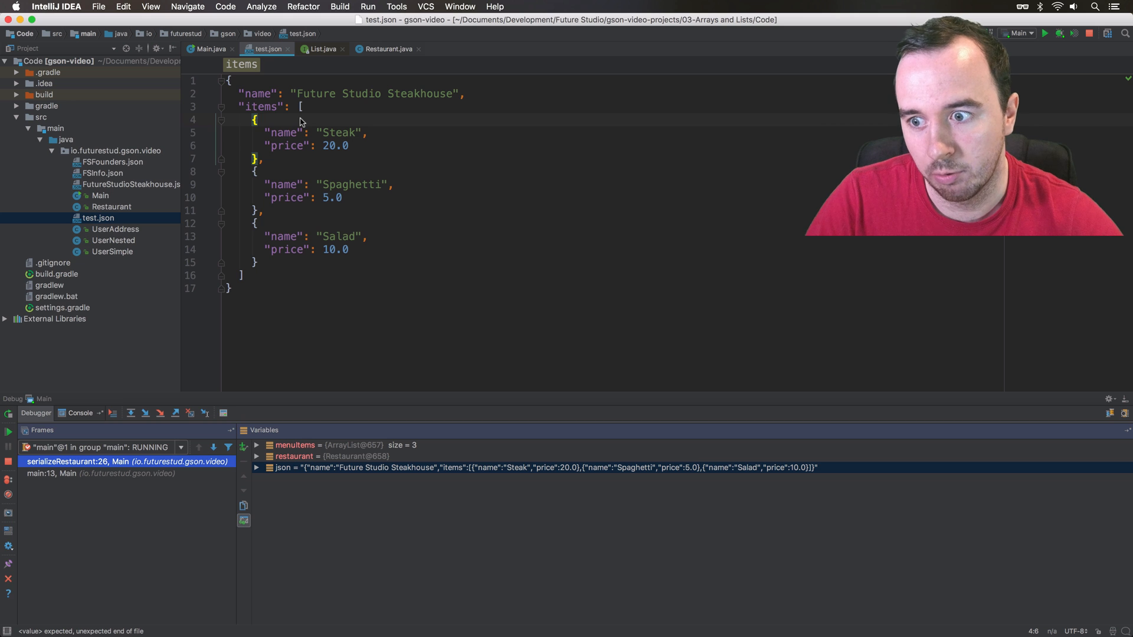
left_click_drag(255, 120, 256, 171)
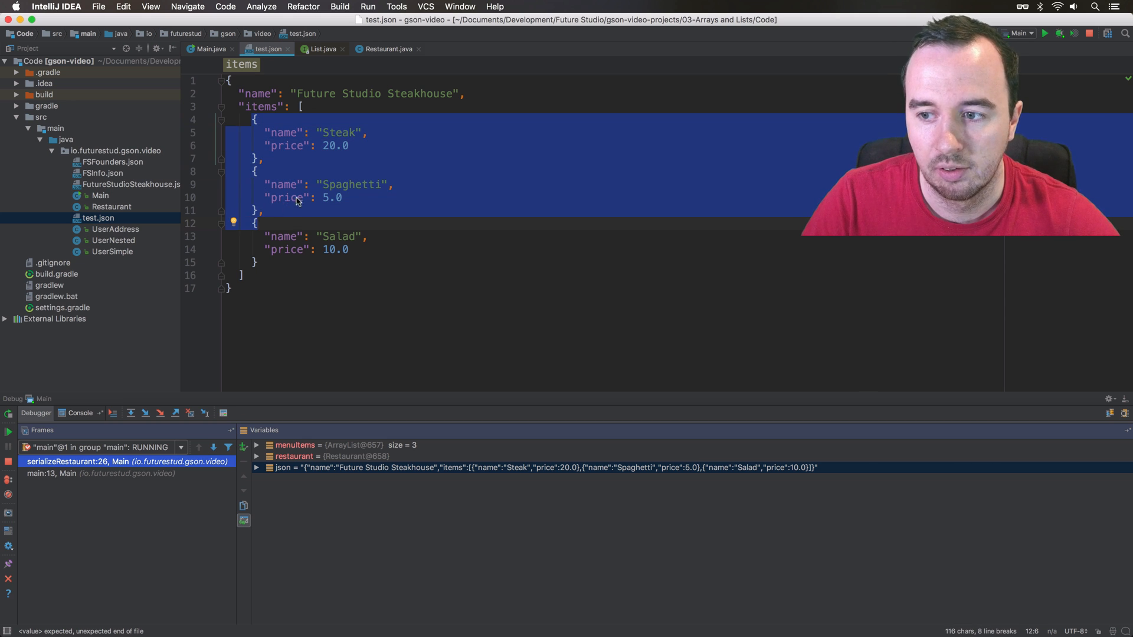
left_click(301, 106)
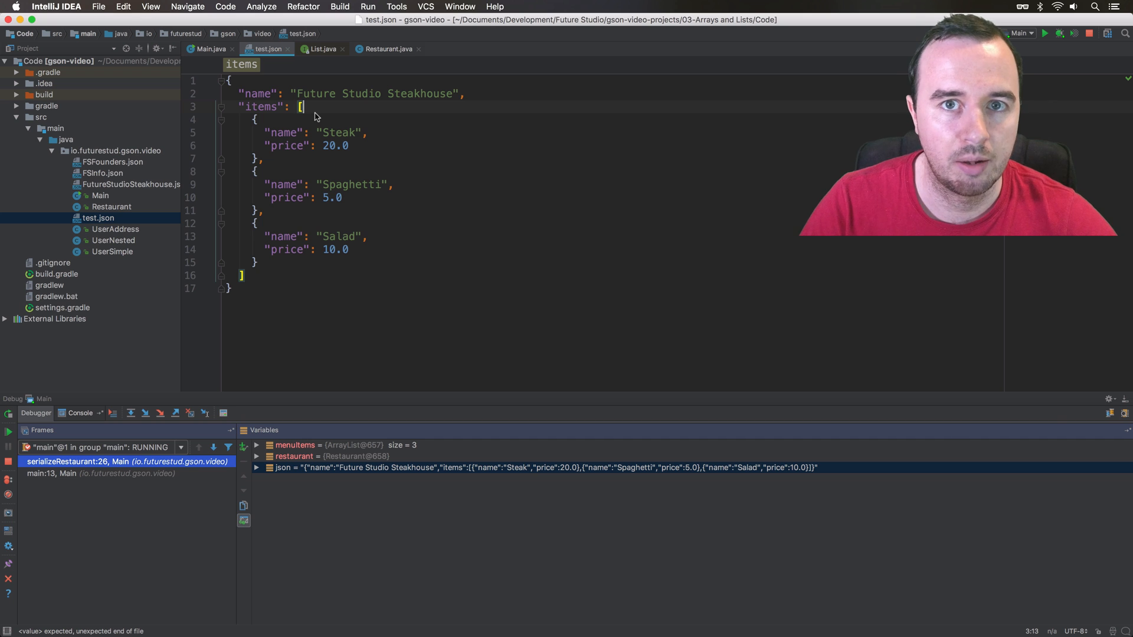
mouse_move(291, 131)
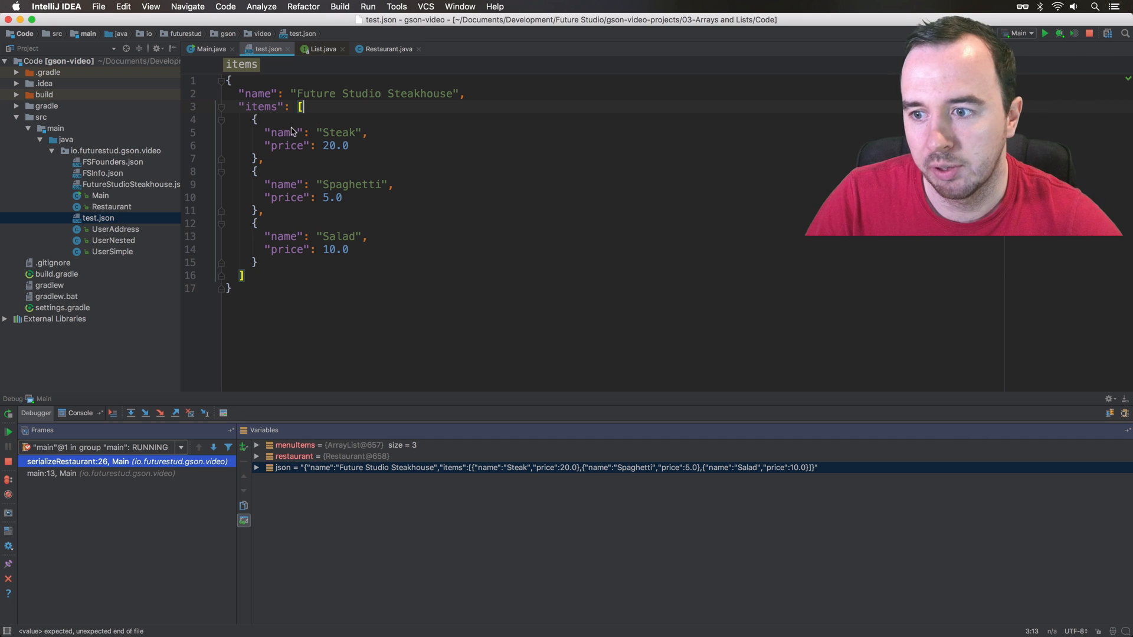
double_click(286, 133)
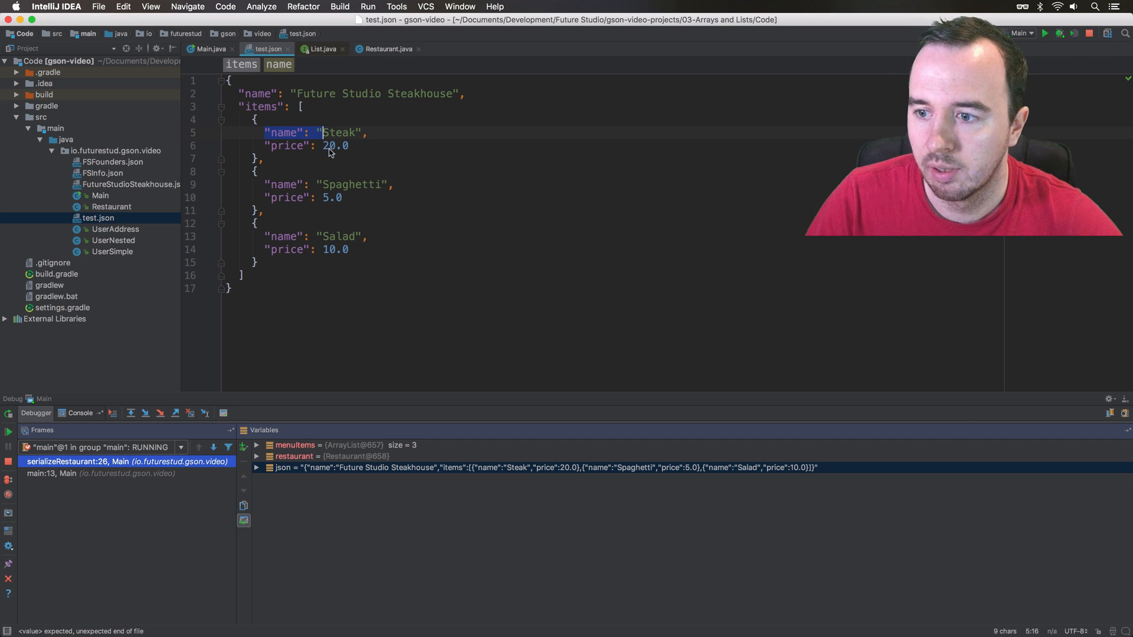
mouse_move(354, 206)
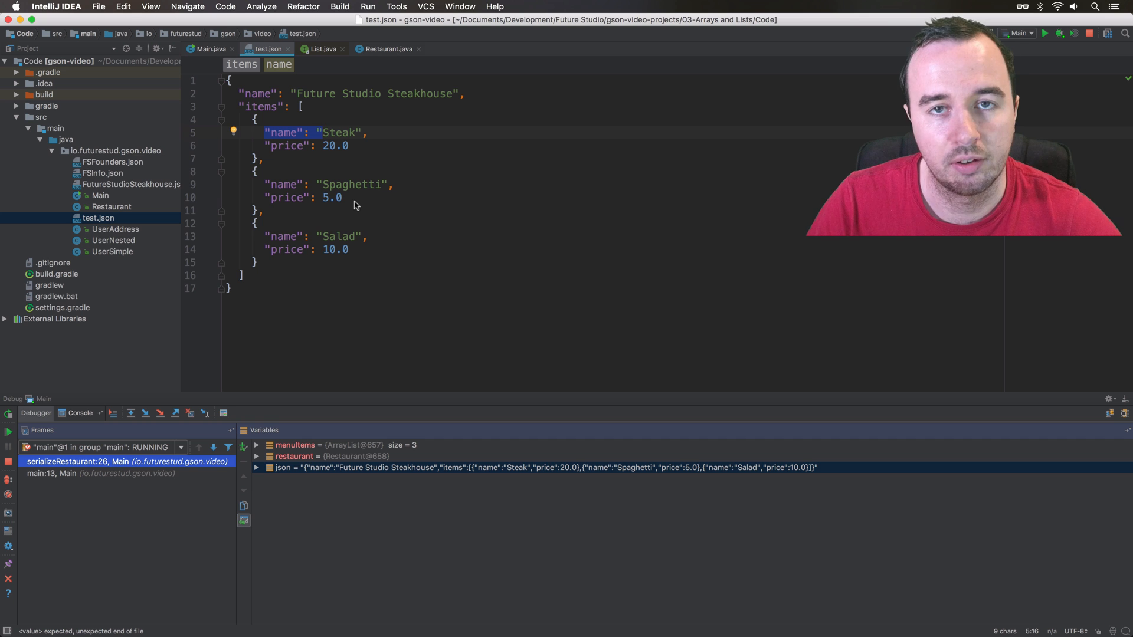
mouse_move(346, 202)
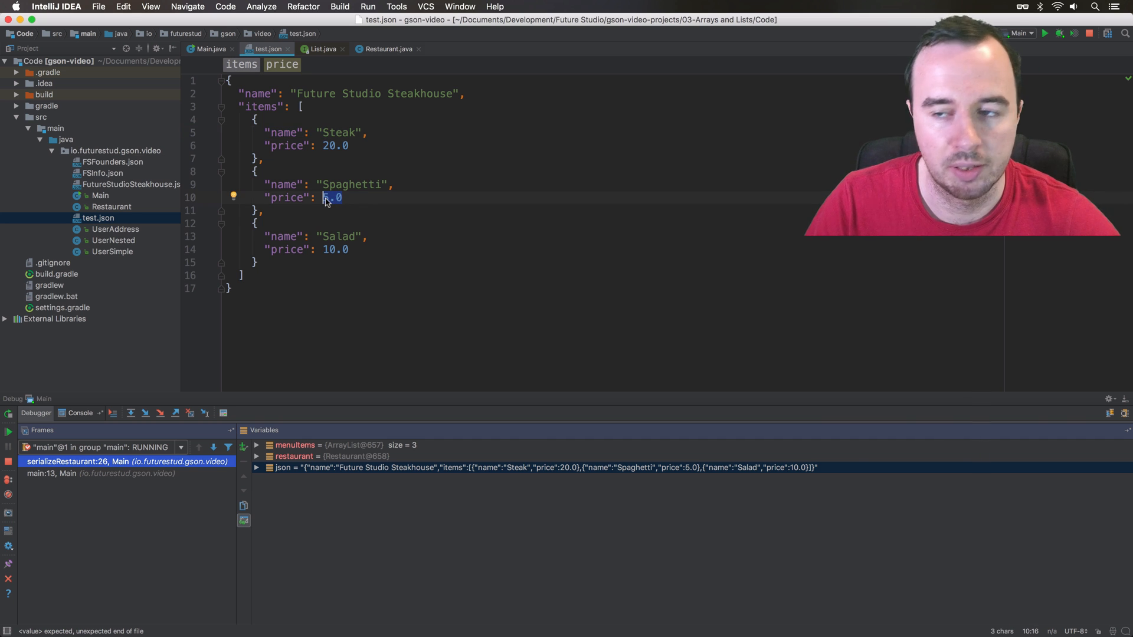
left_click(210, 48)
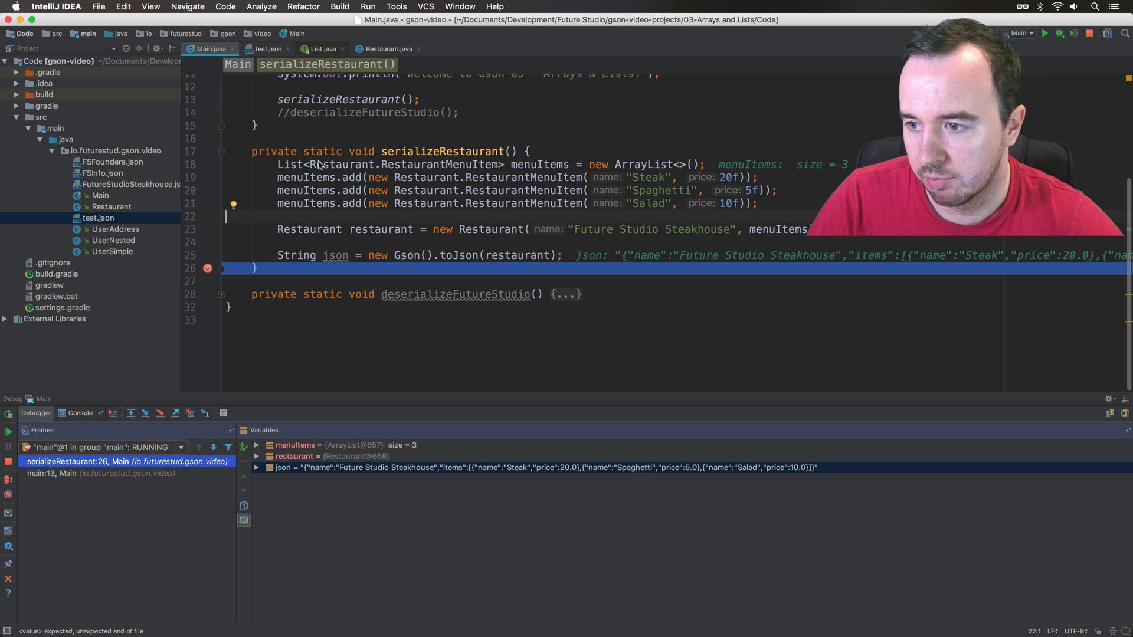
mouse_move(304, 173)
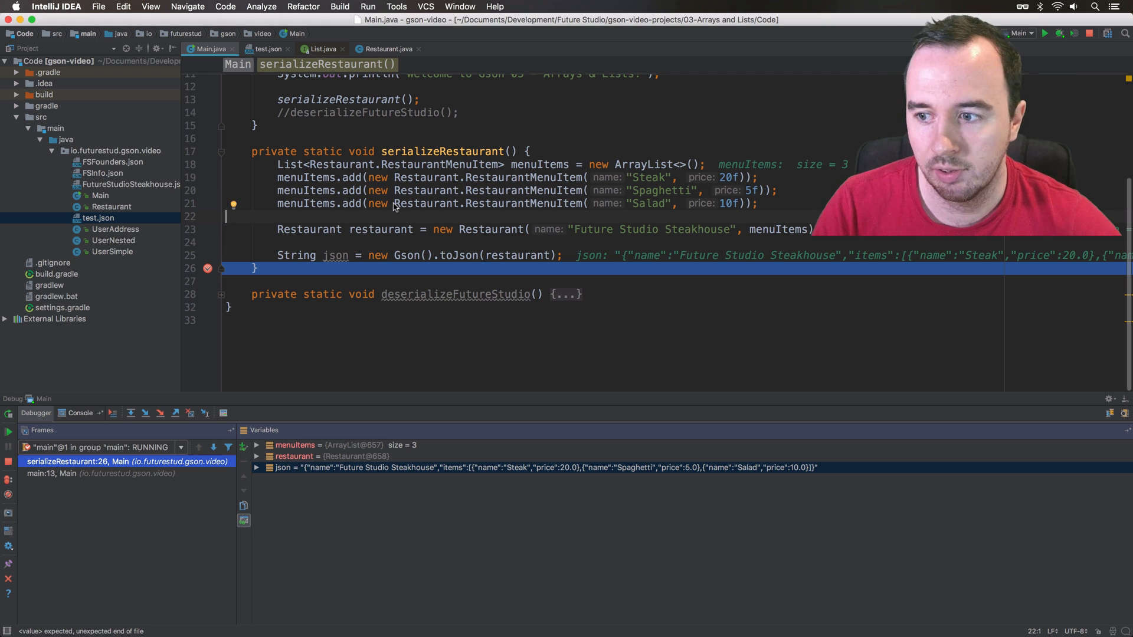
mouse_move(453, 185)
type("menuItem")
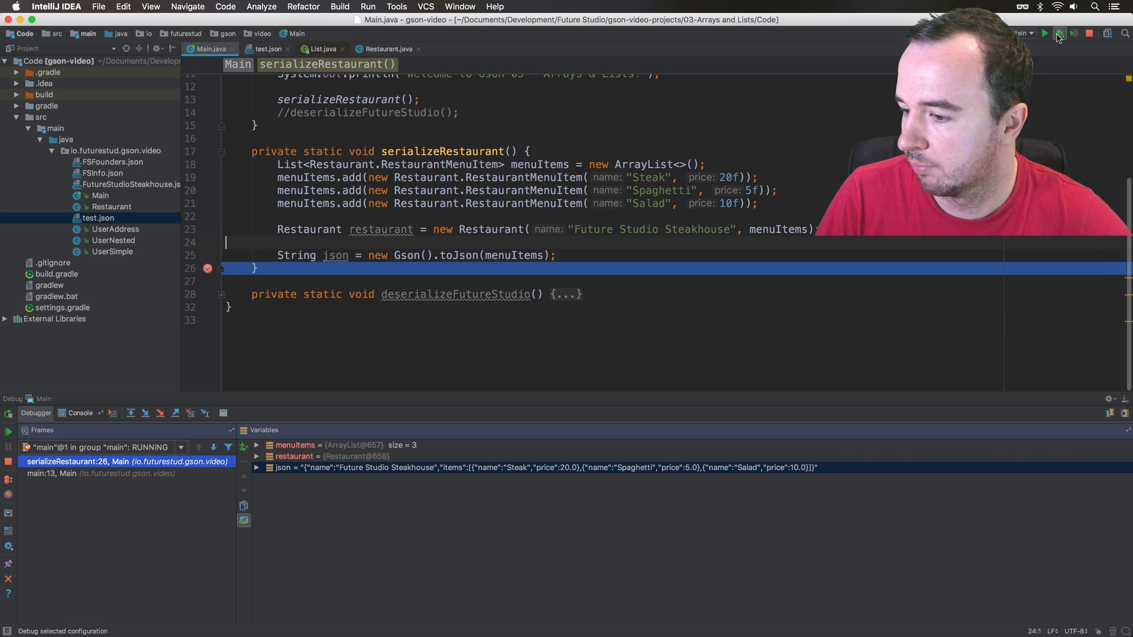
Rerun under the debugger so json now holds the serialized menuItems array
left_click(1060, 33)
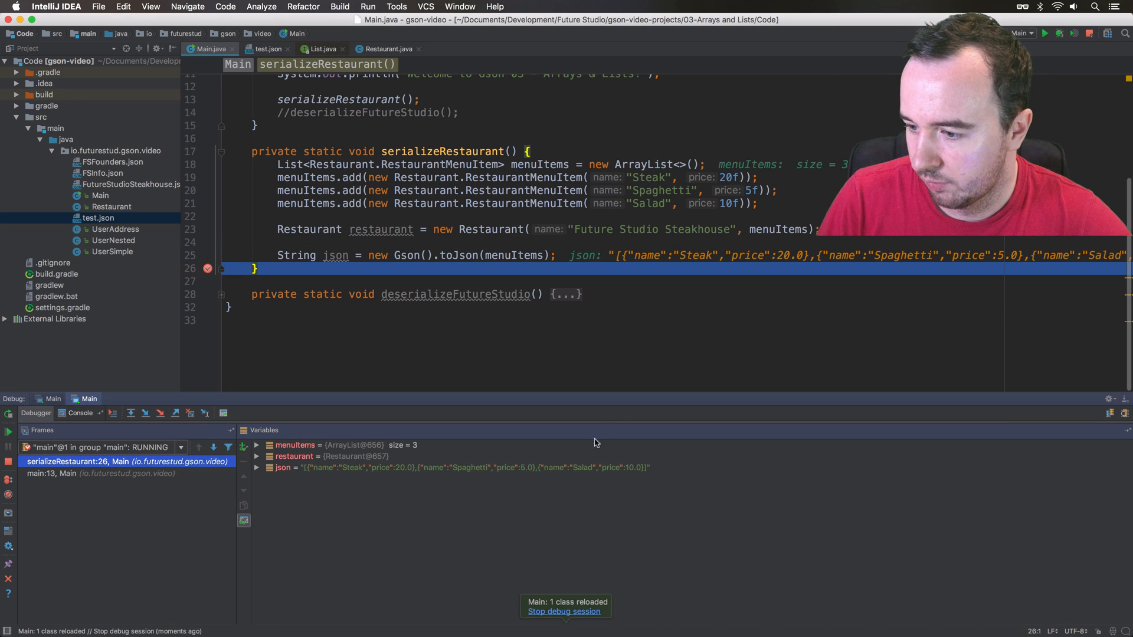
Copy the json array value from the debugger to paste into test.json
right_click(461, 467)
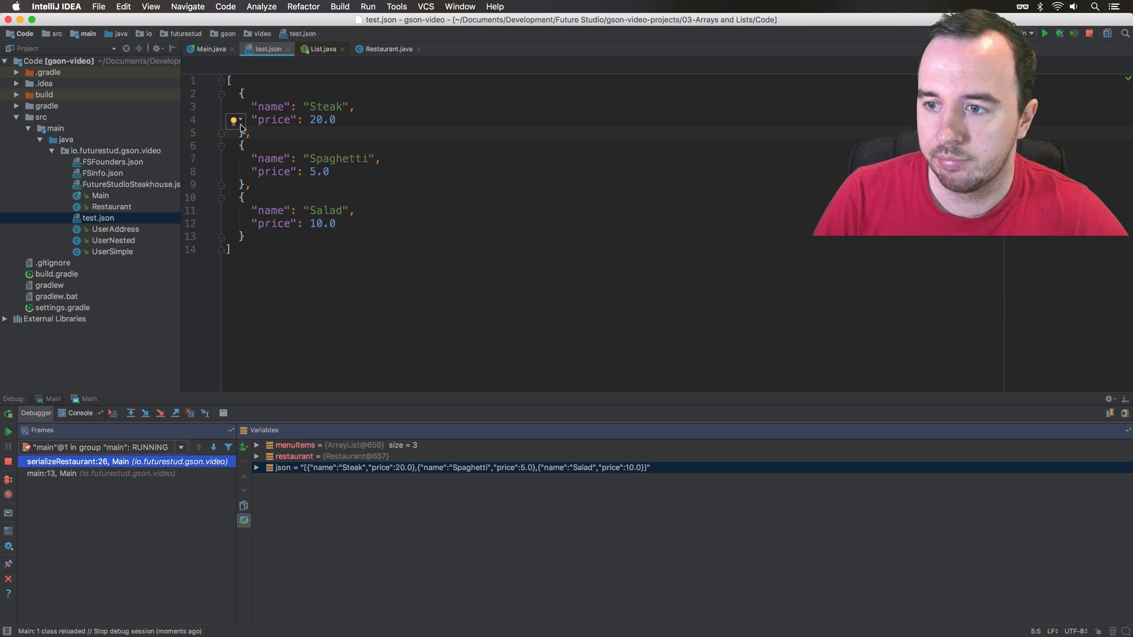
Show FSFounders.json, highlighting Christian, Marcus and the first founder object, then begin a new class
left_click(209, 48)
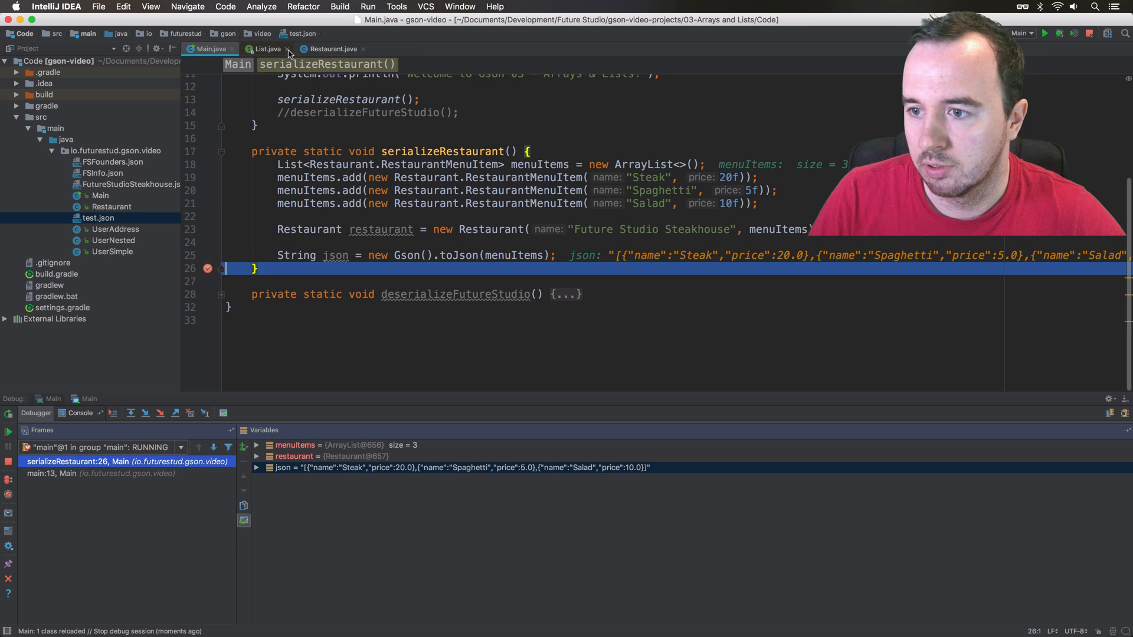
left_click(287, 48)
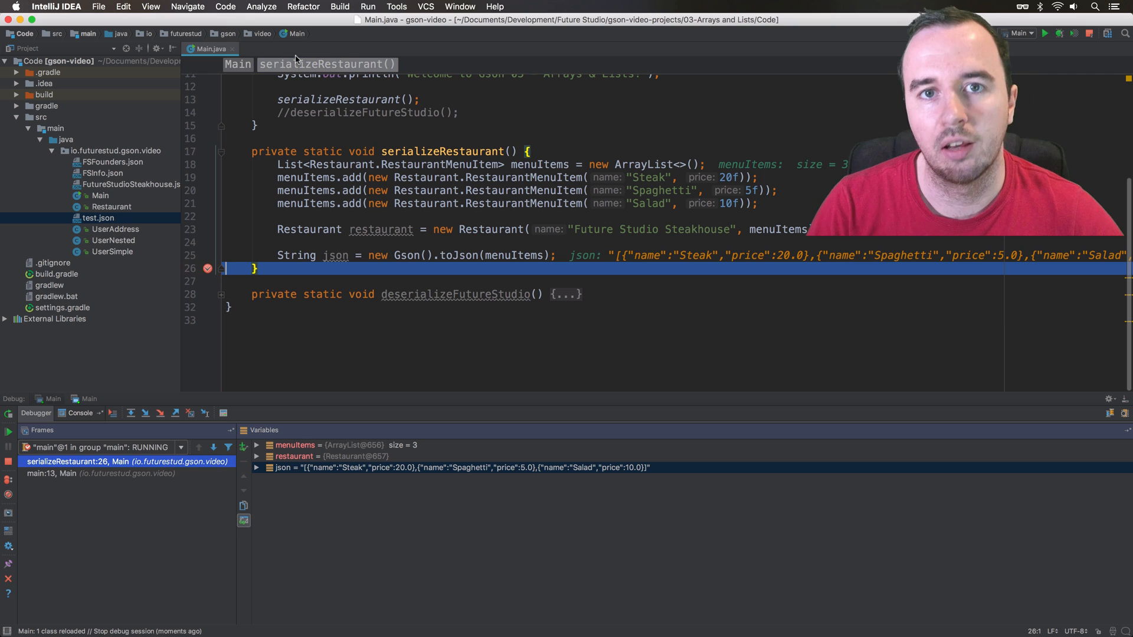
mouse_move(326, 64)
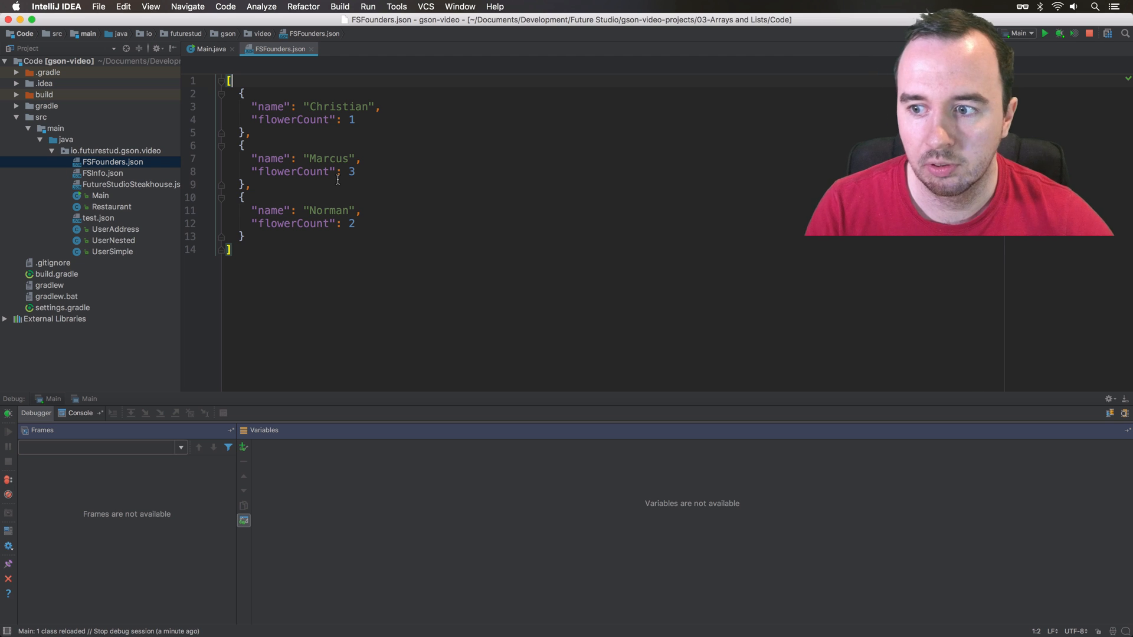
double_click(337, 107)
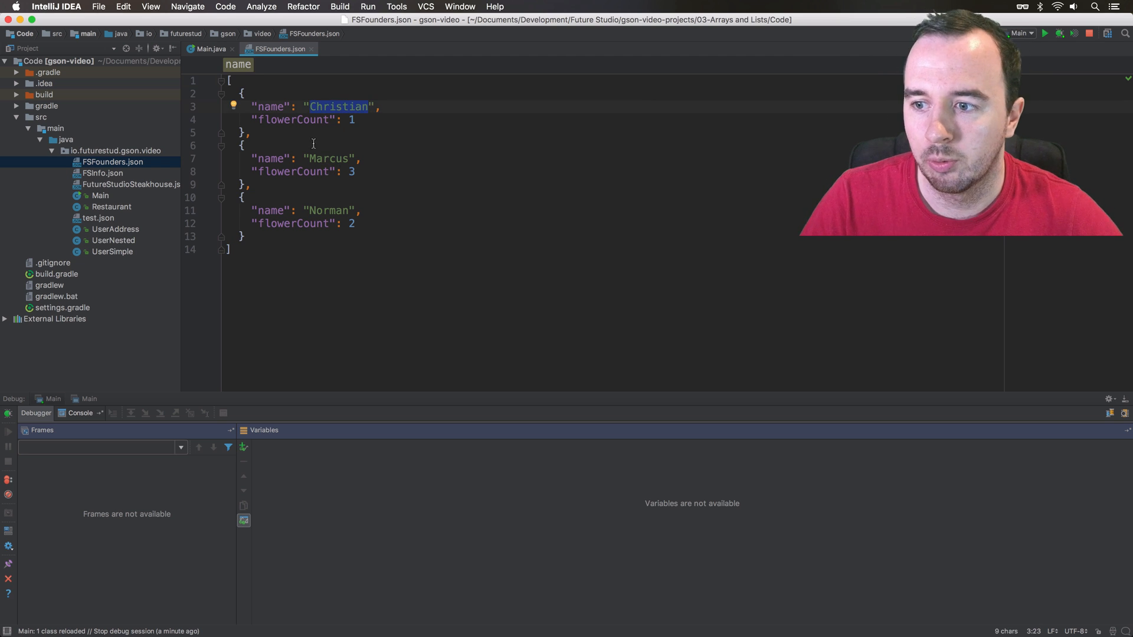
double_click(292, 121)
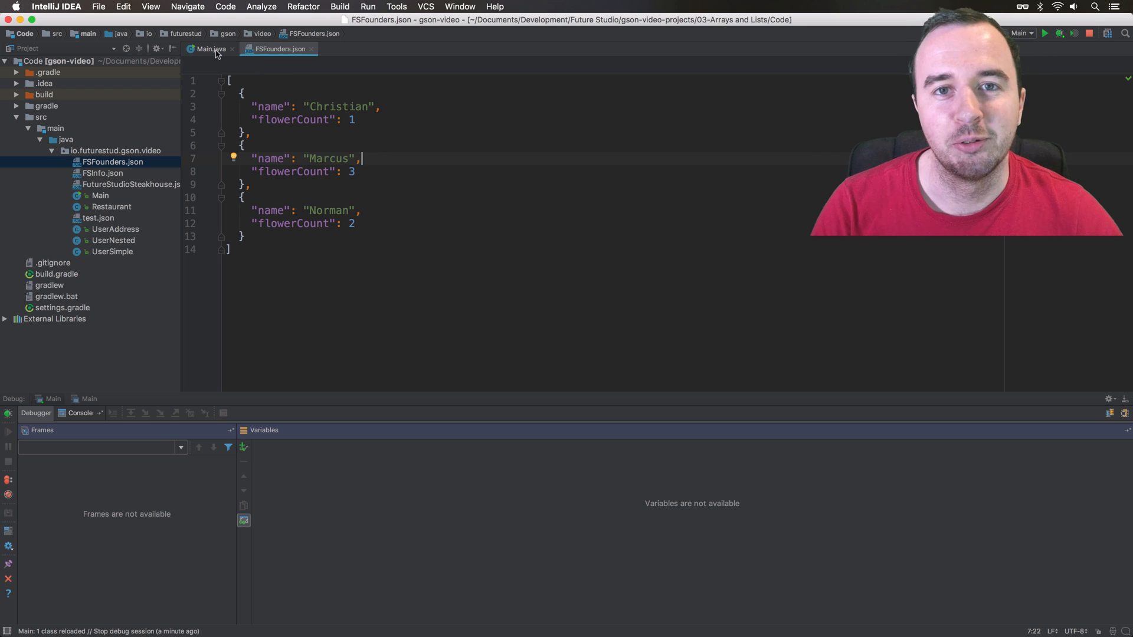
mouse_move(210, 49)
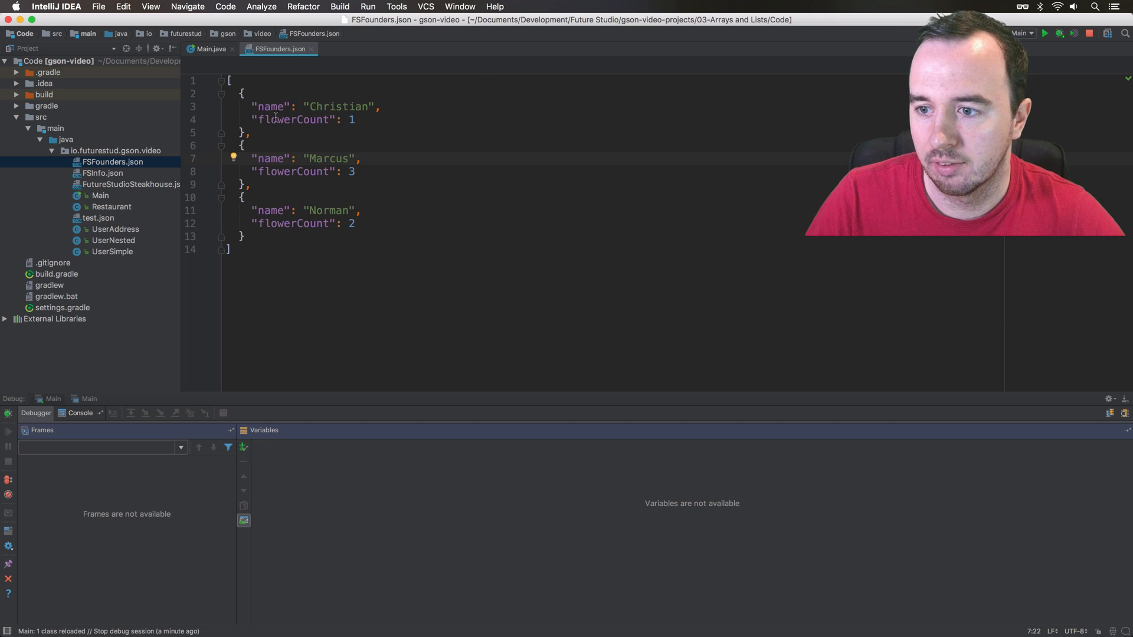
left_click_drag(241, 92, 253, 132)
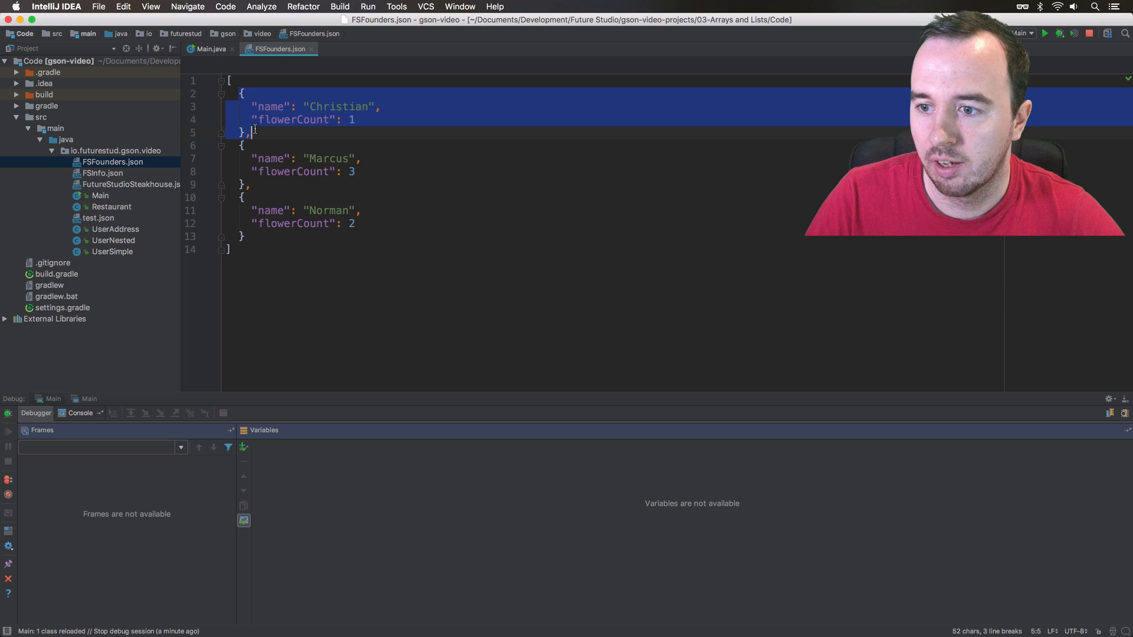
left_click(114, 149)
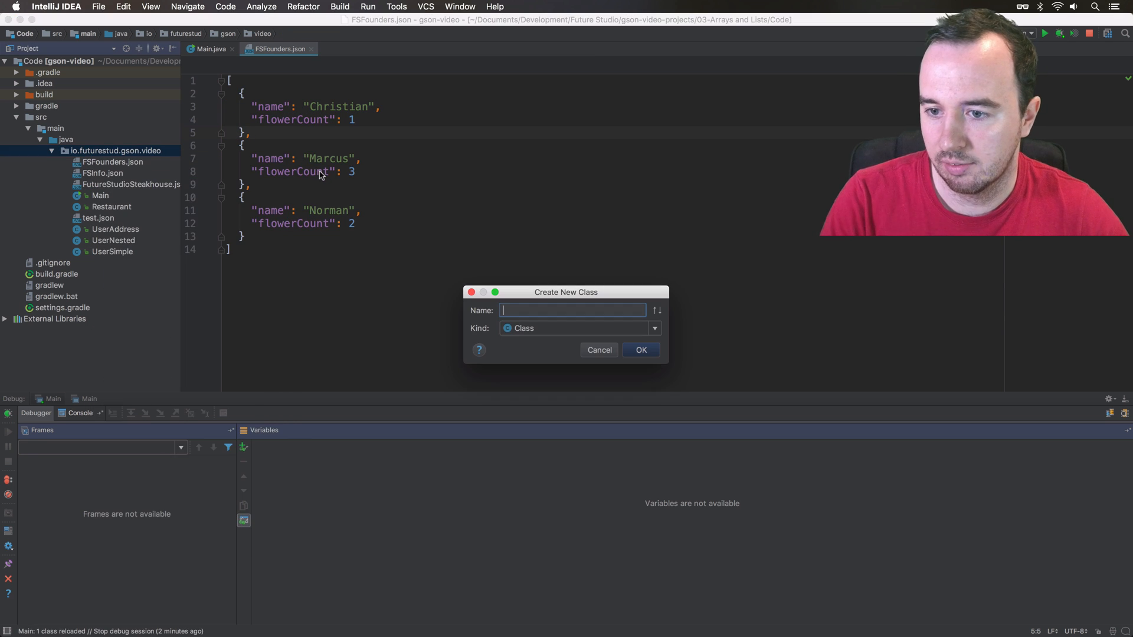
Create a Java class named Founder, comparing it against the founders JSON
type("Founder")
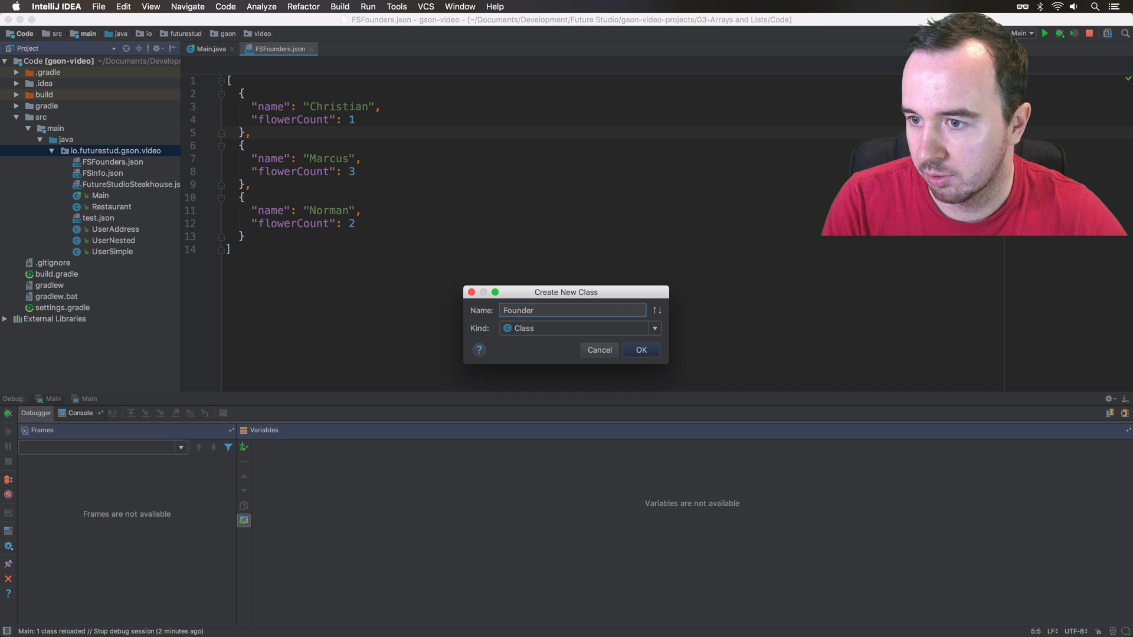
left_click(639, 350)
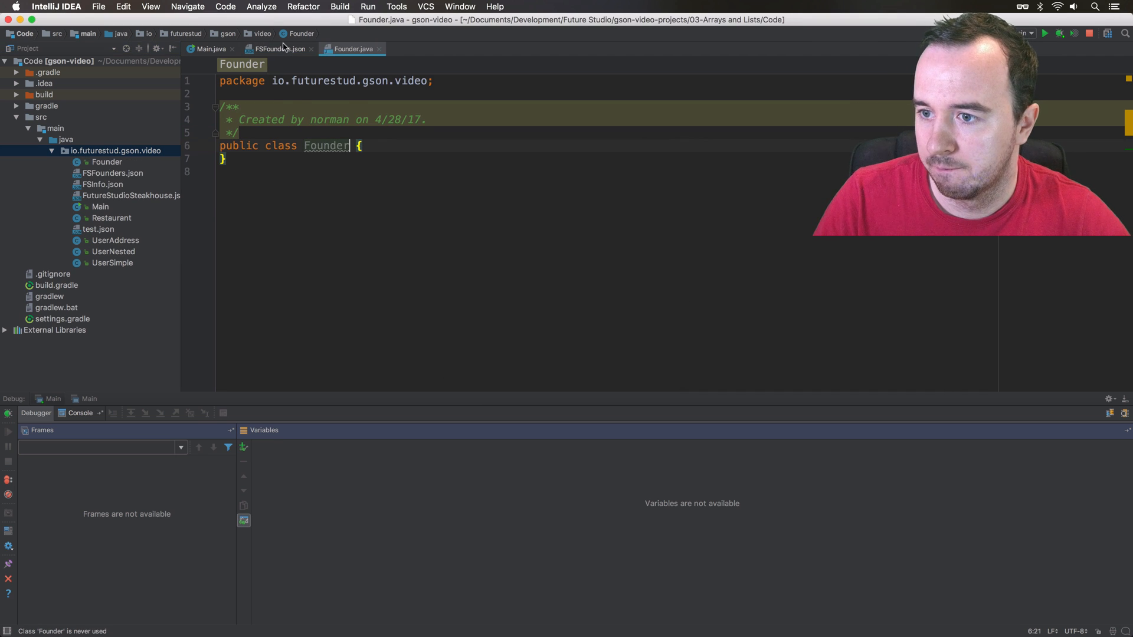
left_click(279, 48)
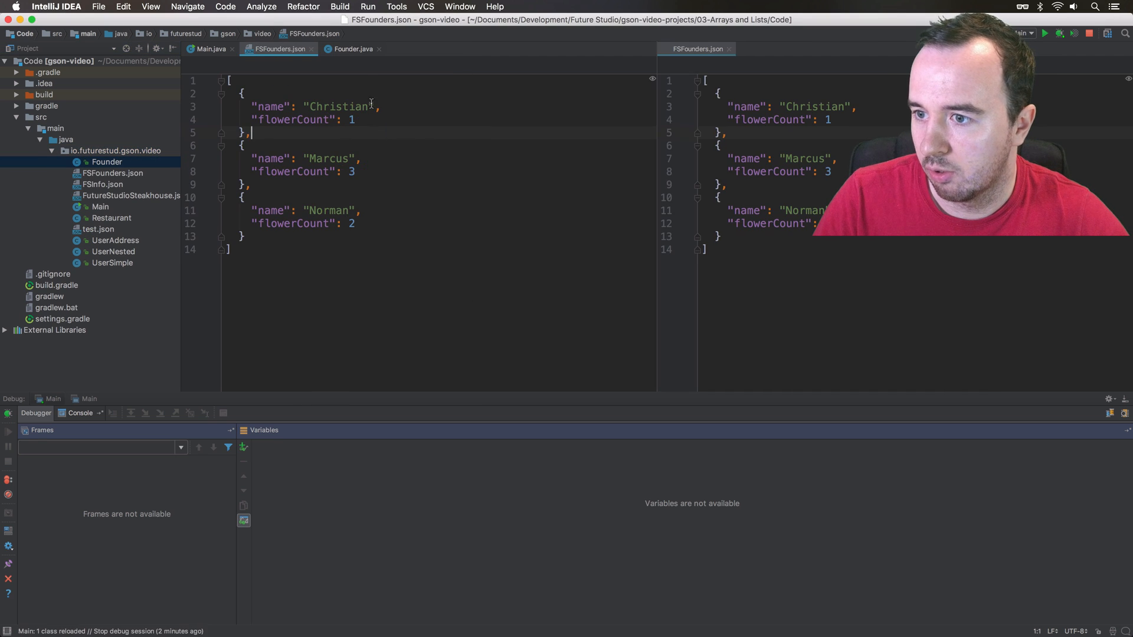
left_click(353, 48)
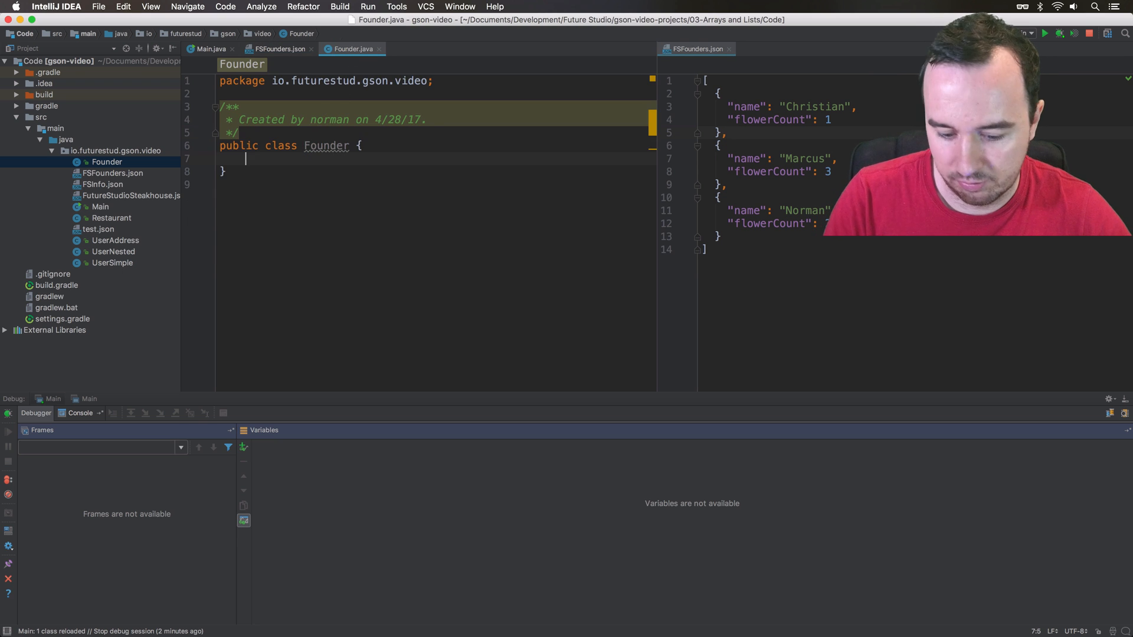
Declare String name and int flowerCount fields in Founder, then return to Main.java
type("String name;")
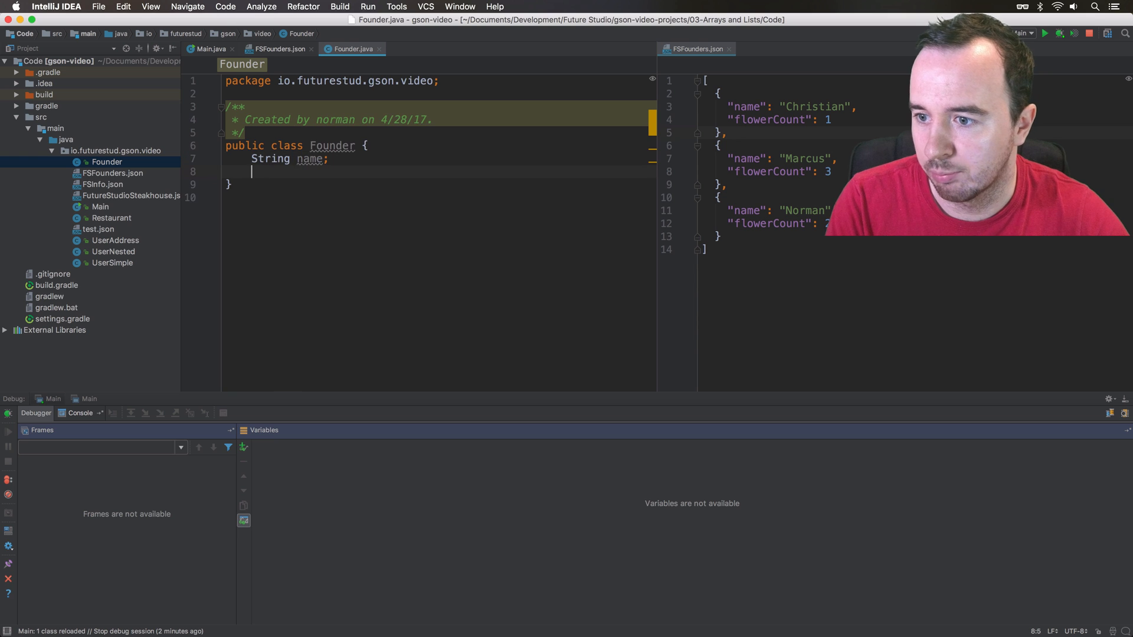
type("flo")
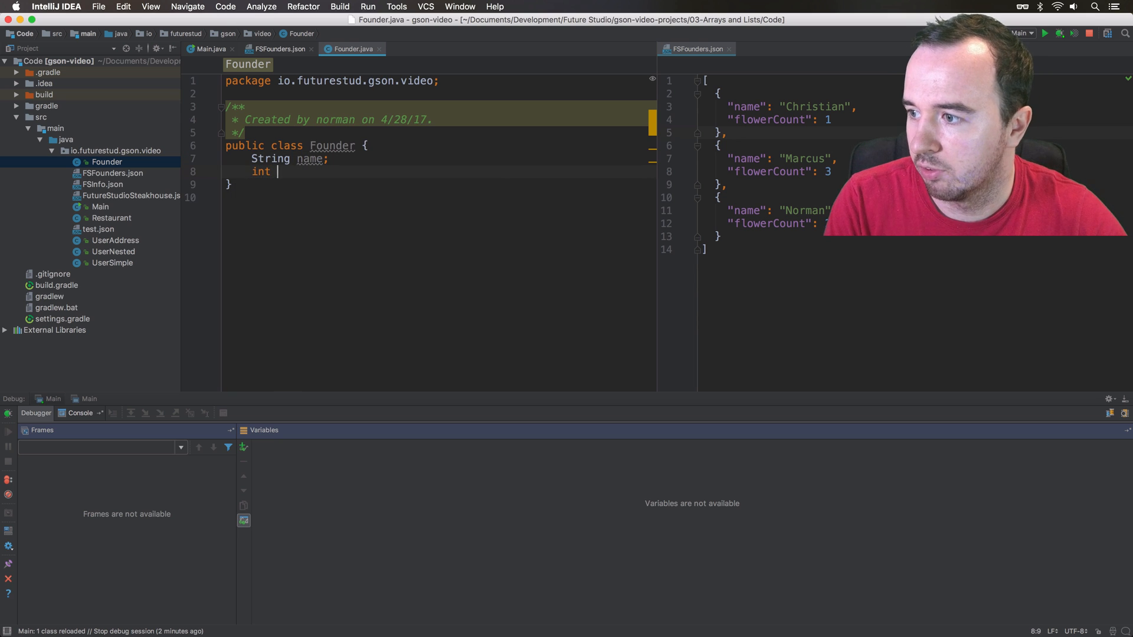
type("flowerCount")
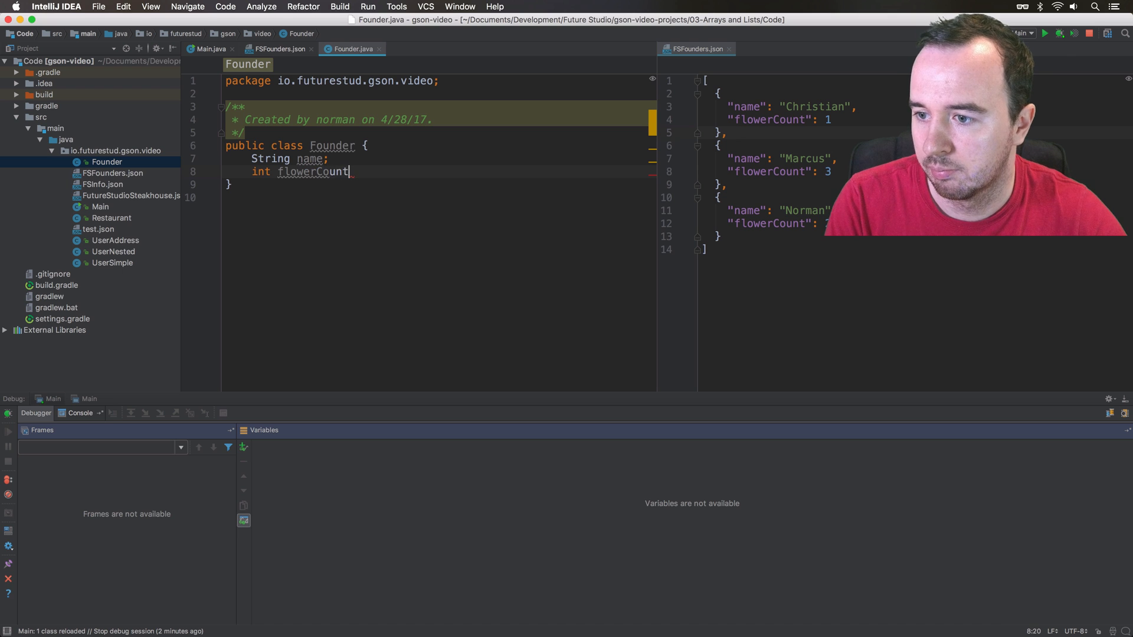
type(";")
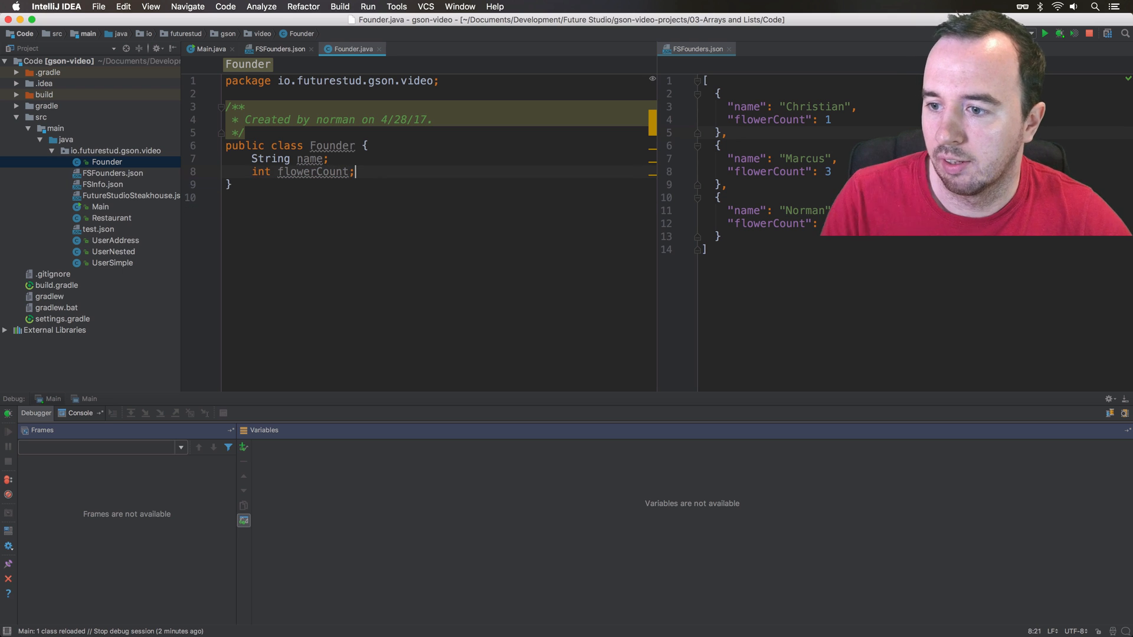
left_click(208, 48)
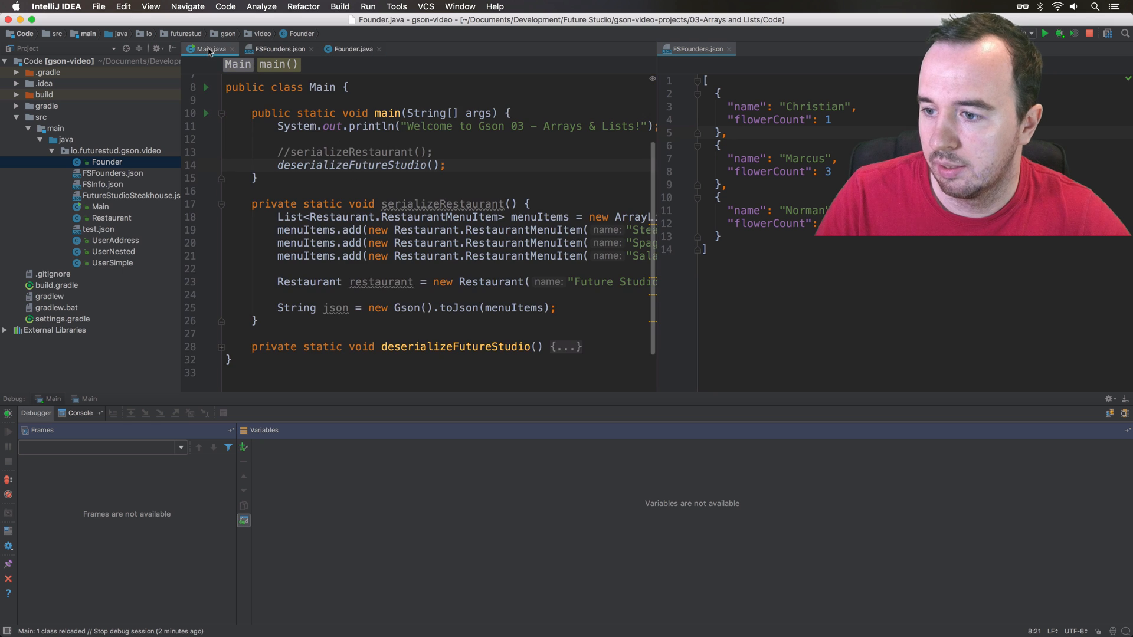
Expand deserializeFutureStudio and start the new Gson().fromJson(founderJson, ...) call
scroll("down", 3)
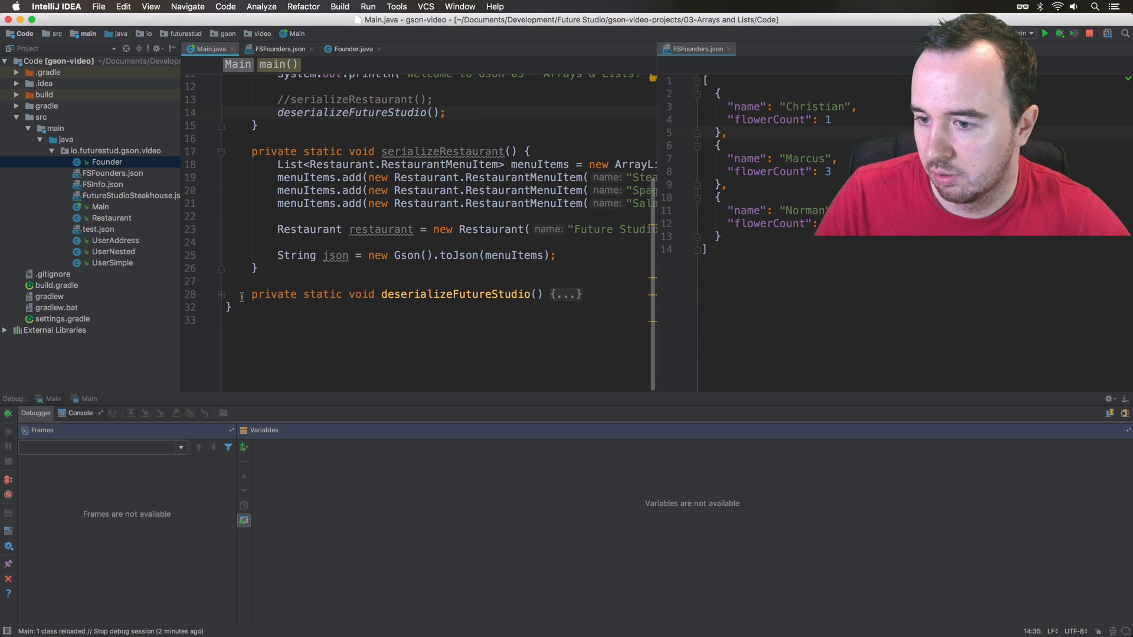
left_click(221, 294)
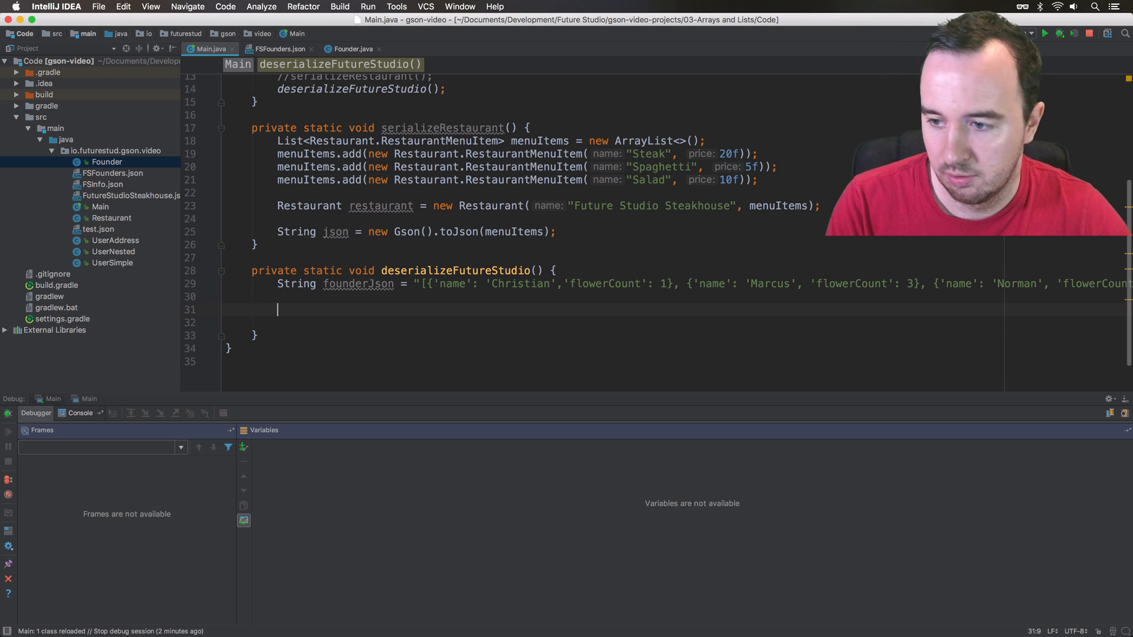
type("new")
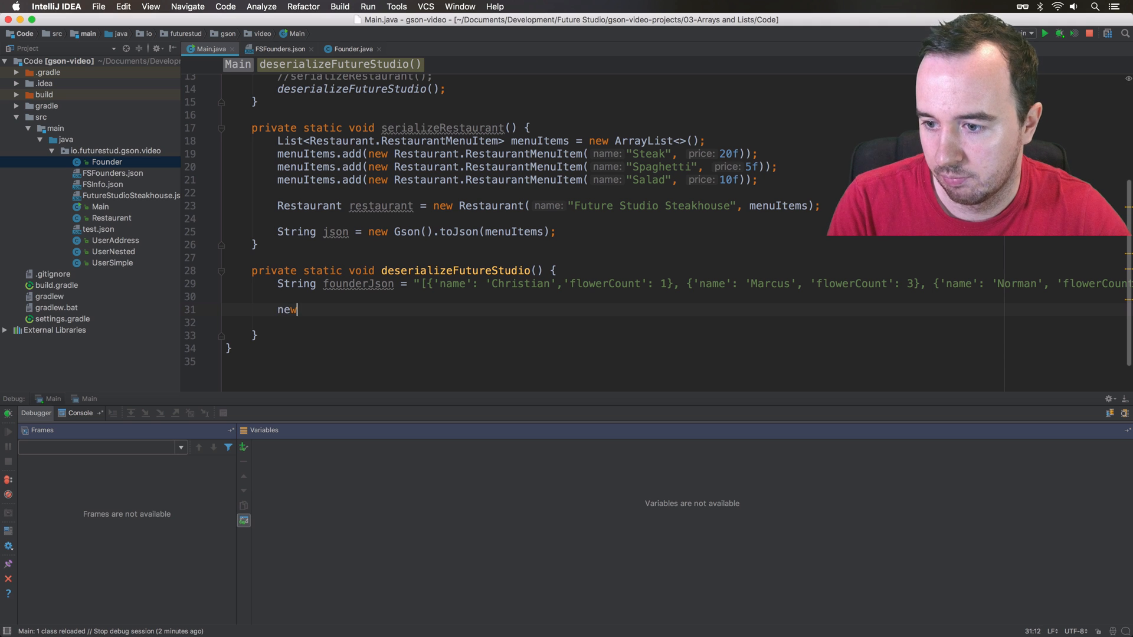
type("Gson().f")
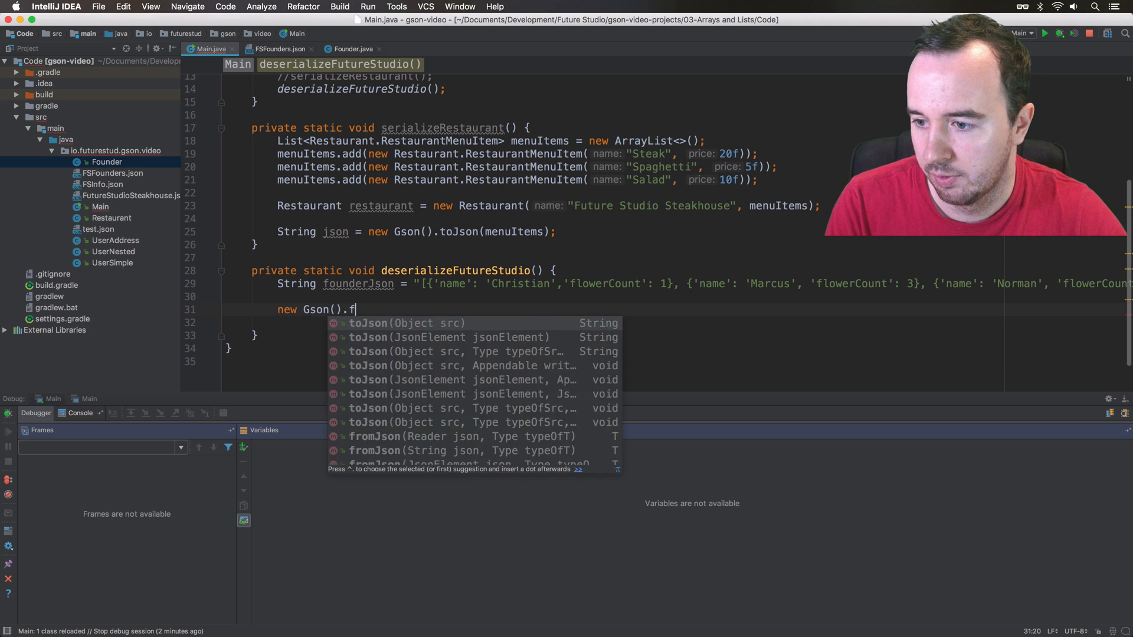
type("rom")
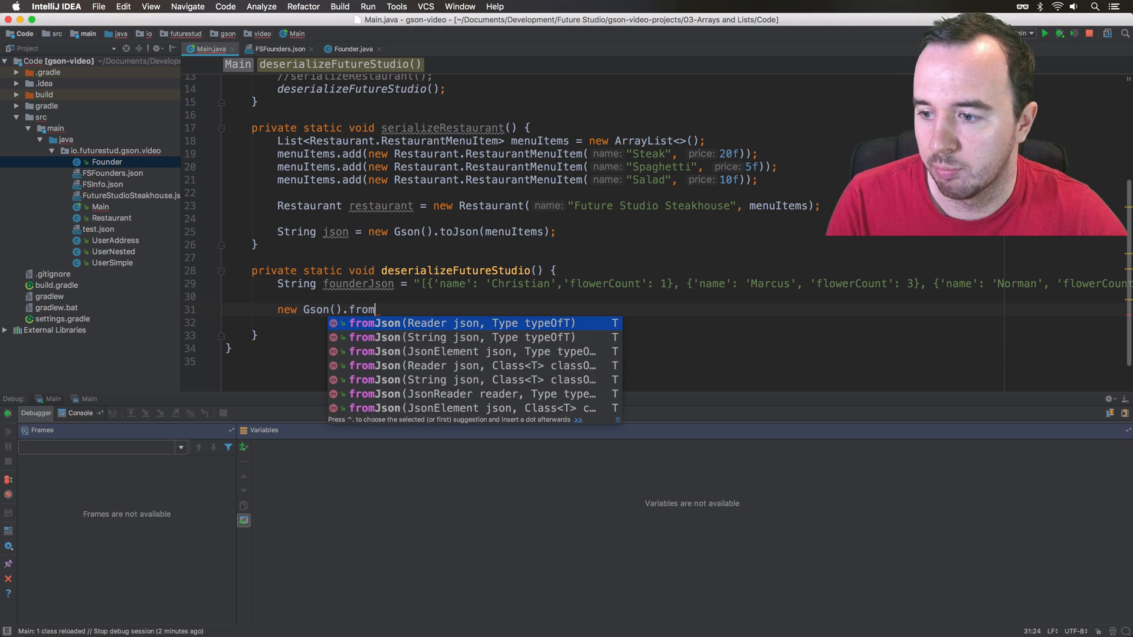
type("Json(founderJson,")
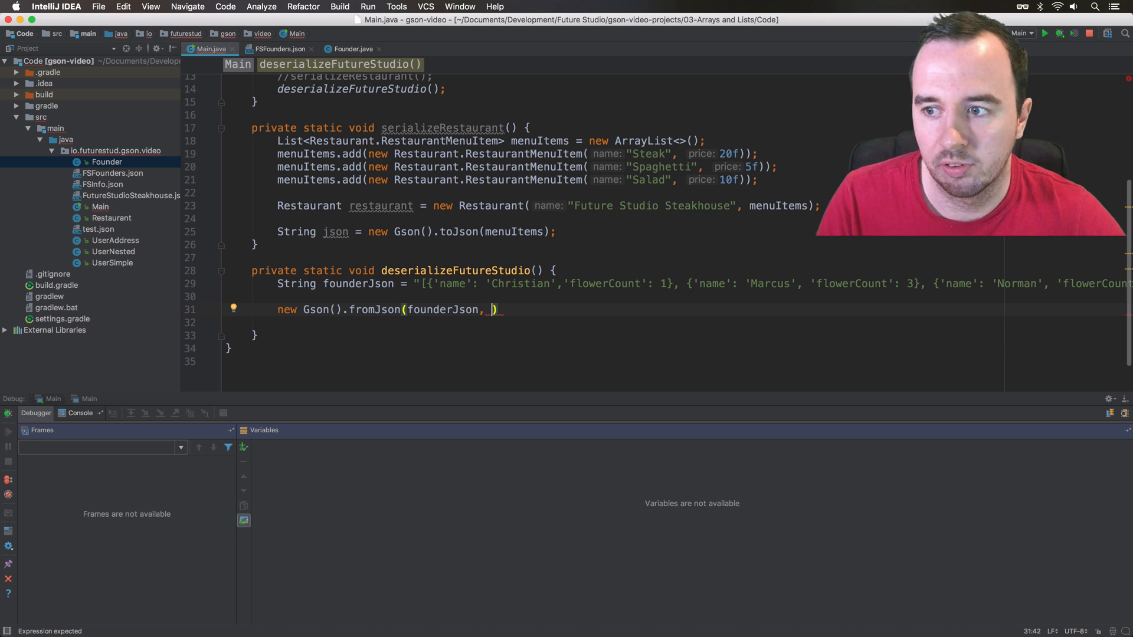
Finish the call with Founder[].class so founders holds a Founder array
left_click(276, 48)
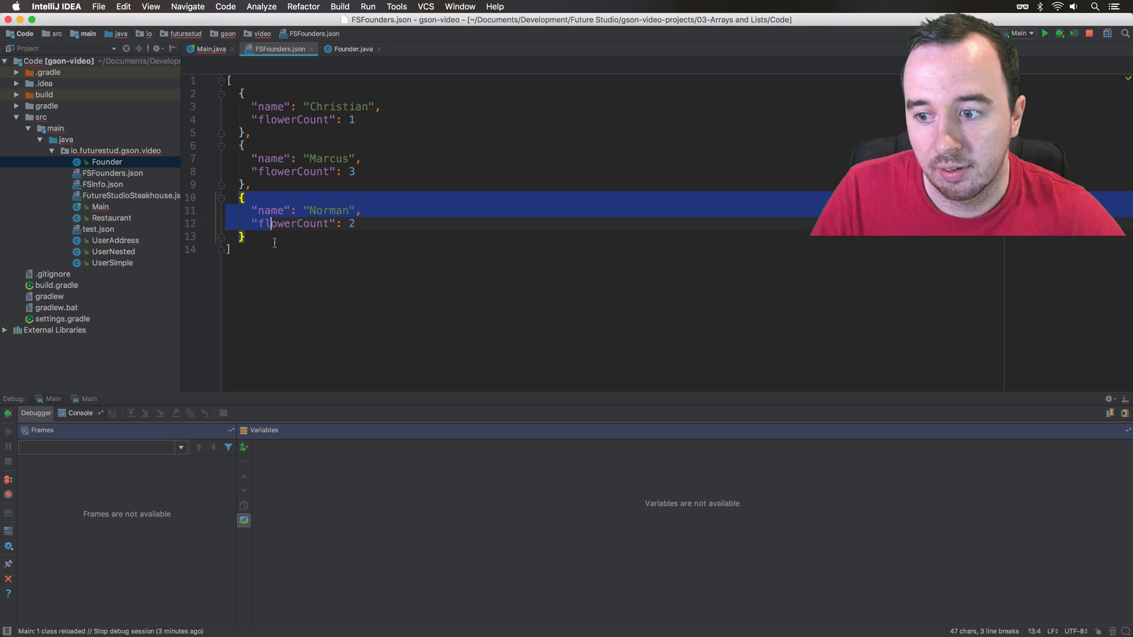
left_click(210, 48)
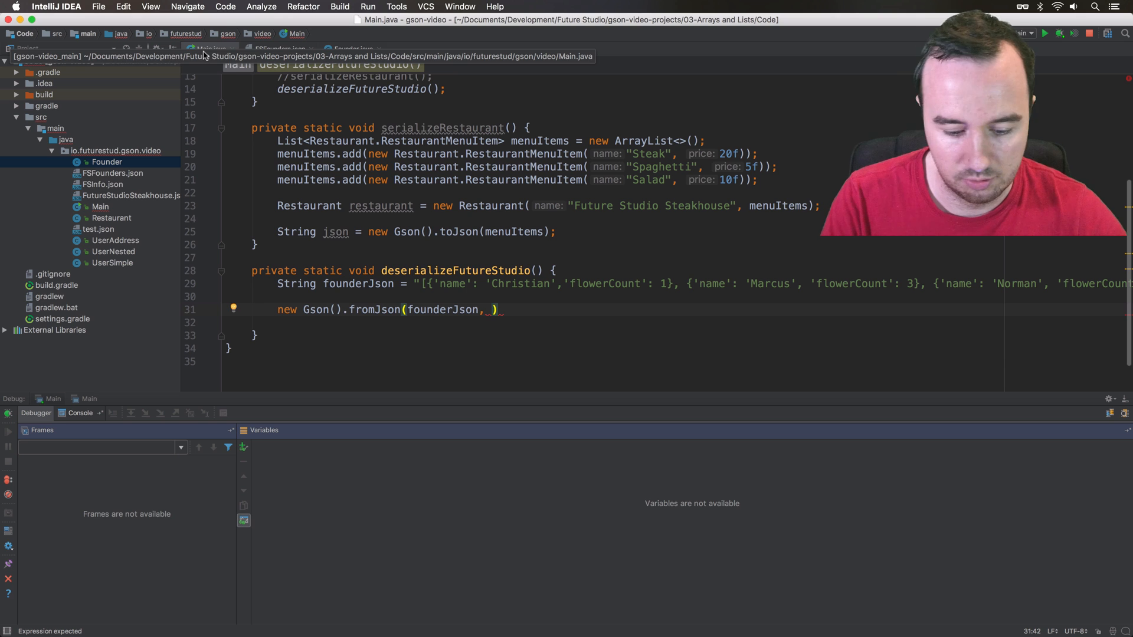
type("Found")
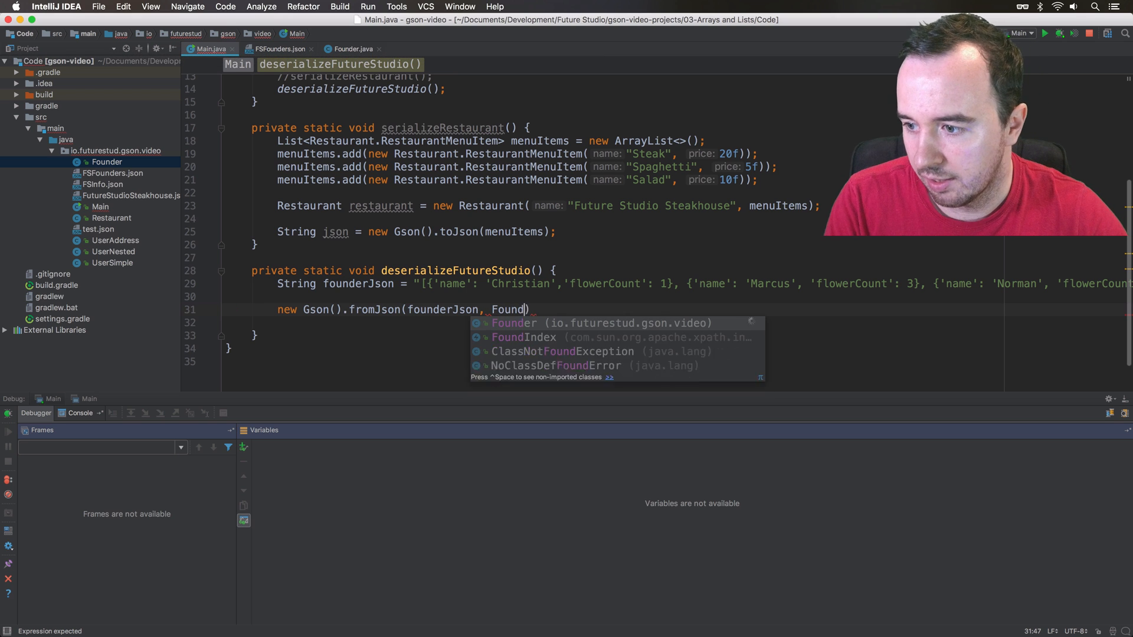
type("er")
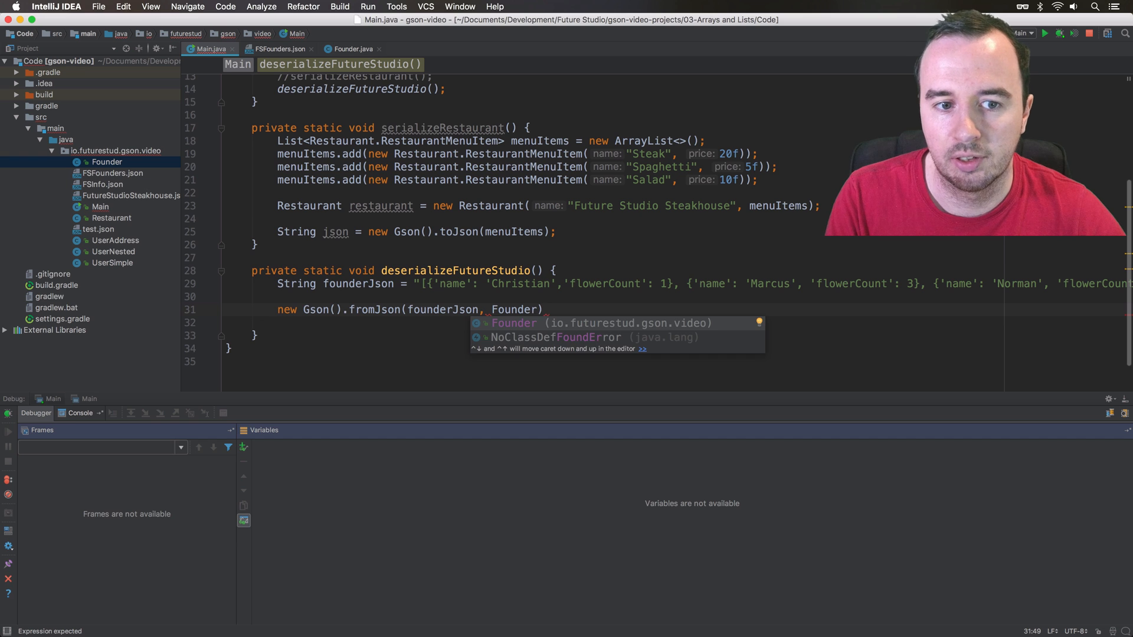
type("[].class")
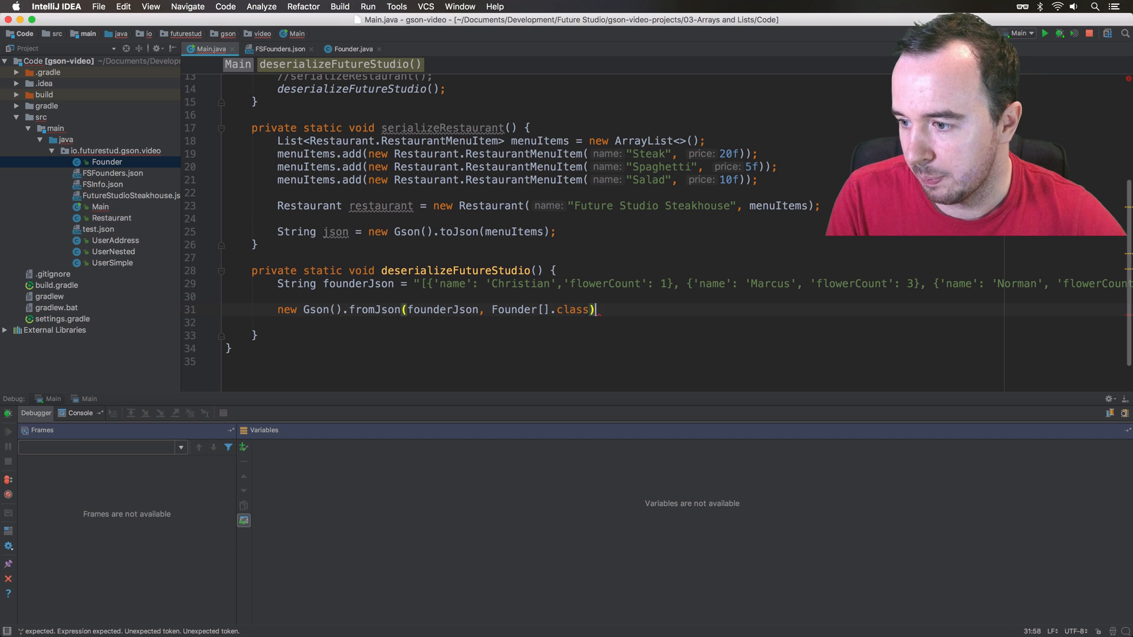
type(";")
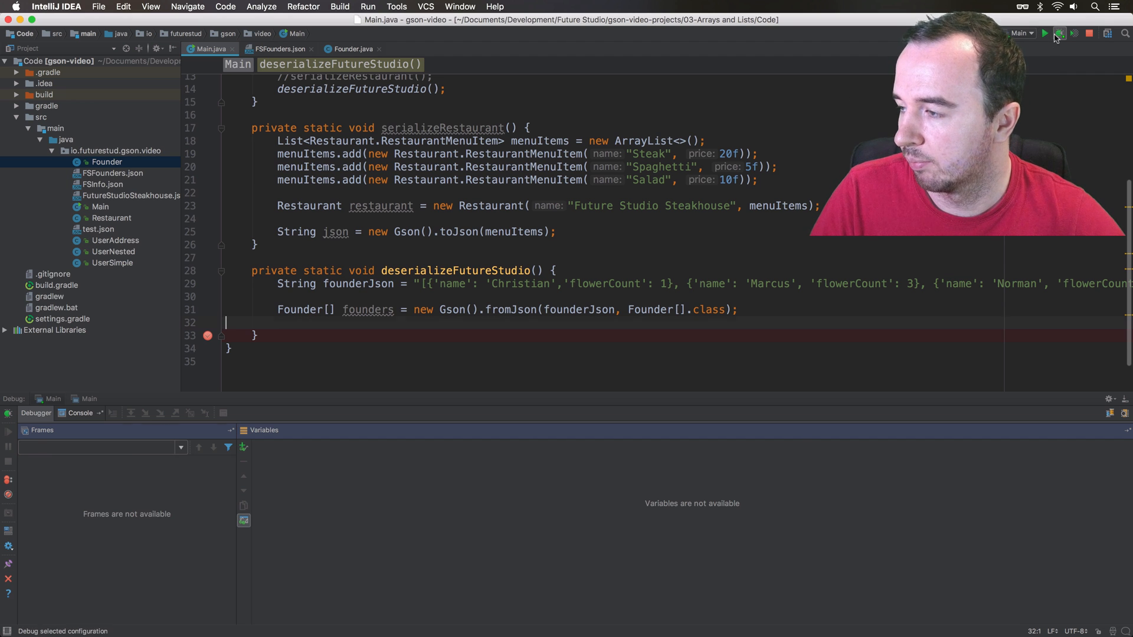
Debug and expand founders to see Christian 1, Marcus 3 and Norman 2 as Founder objects
left_click(1057, 33)
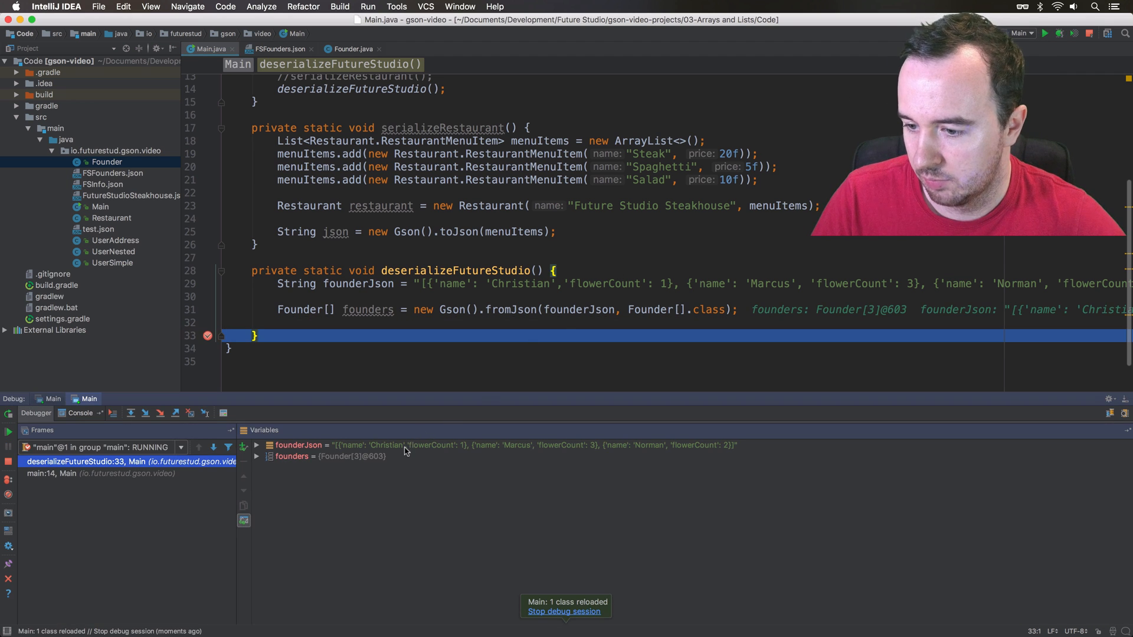
left_click(329, 456)
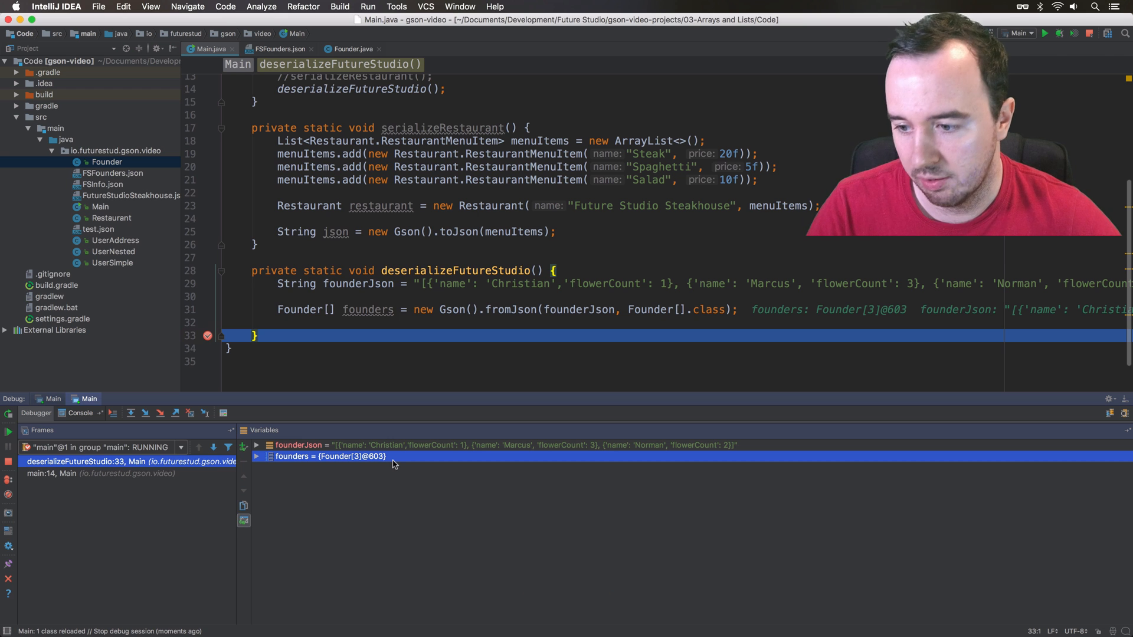
left_click(256, 456)
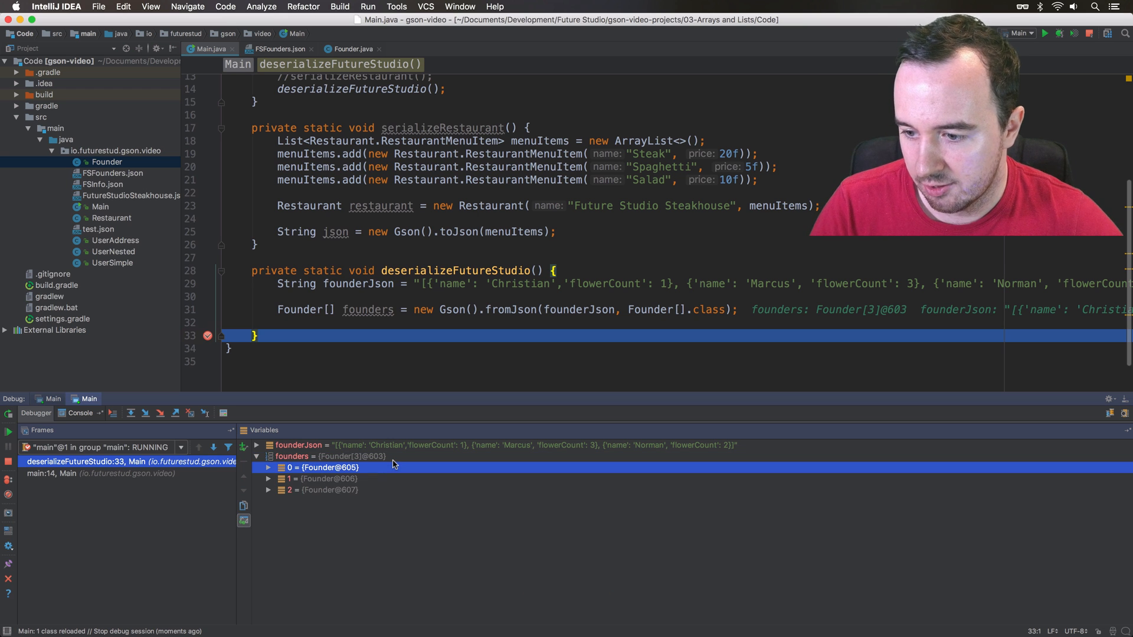
left_click(269, 468)
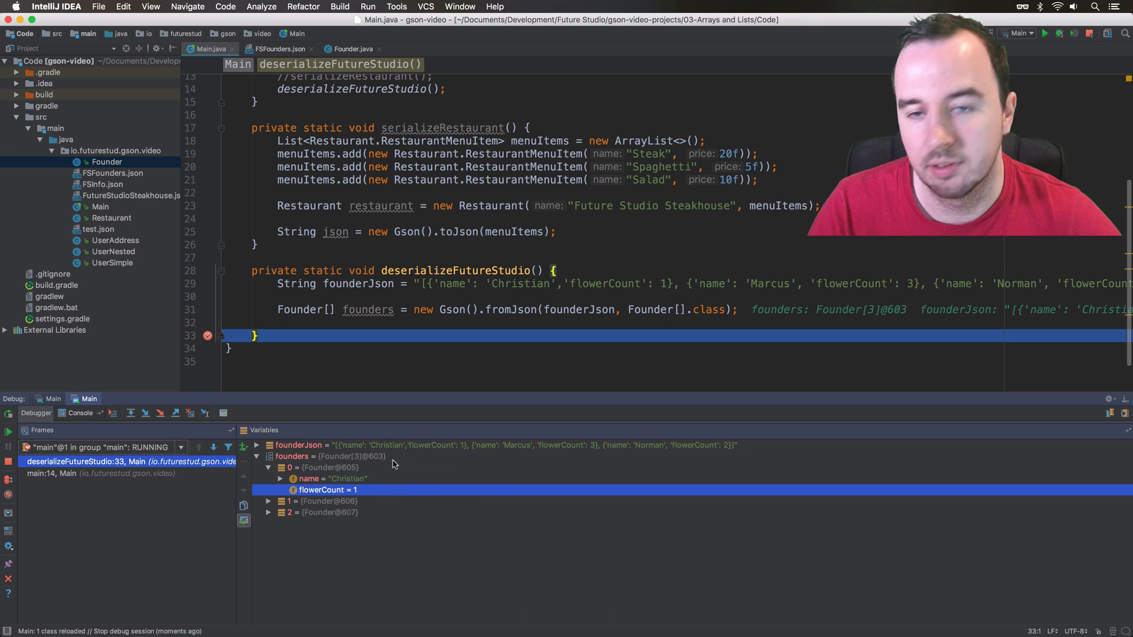
left_click(269, 478)
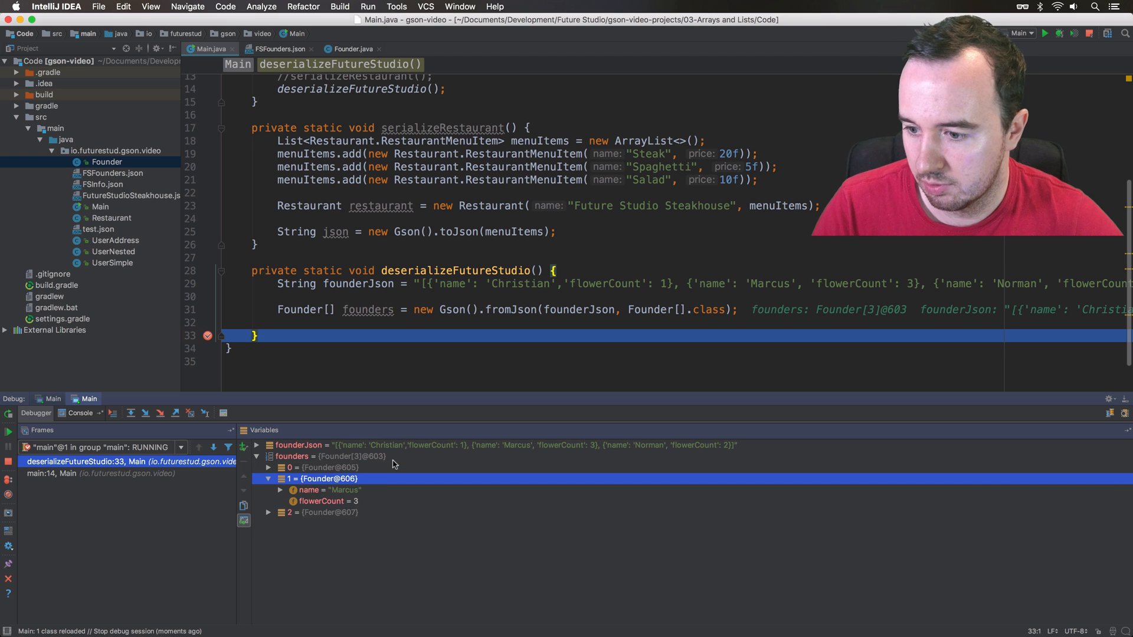
left_click(321, 501)
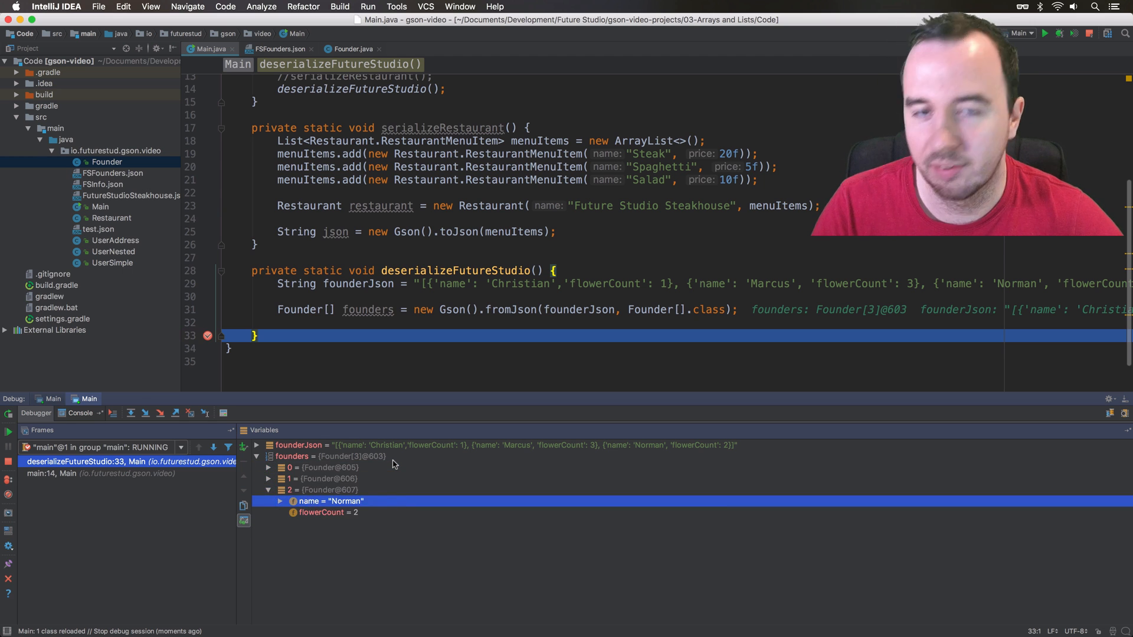
left_click(256, 455)
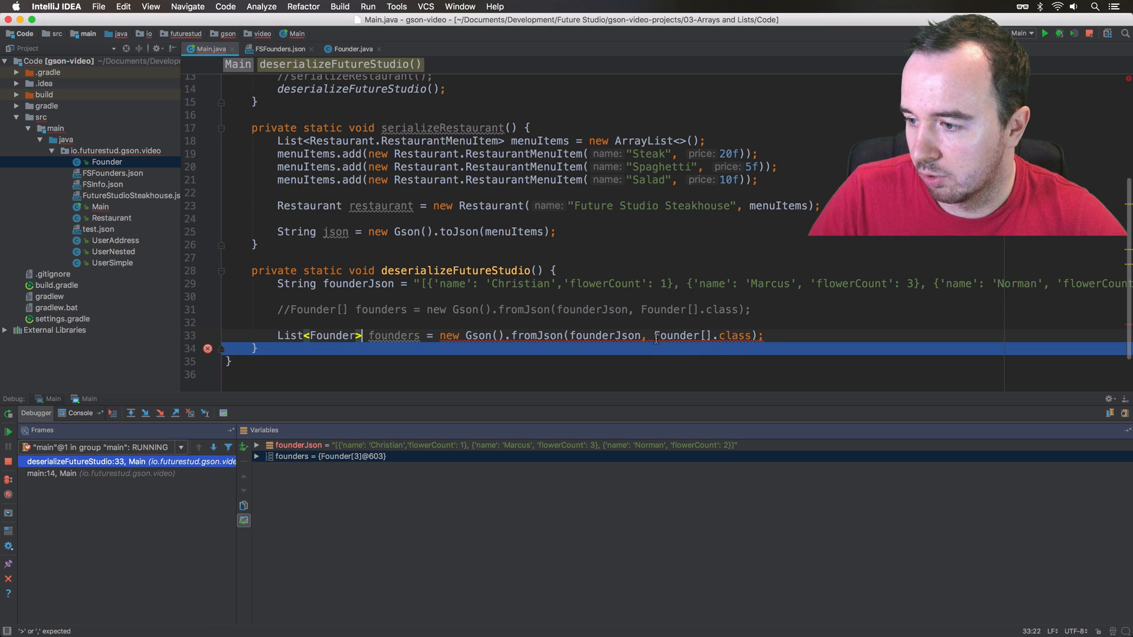
Declare a List<Founder> founders variable and begin the Type foundListType declaration
type("List<")
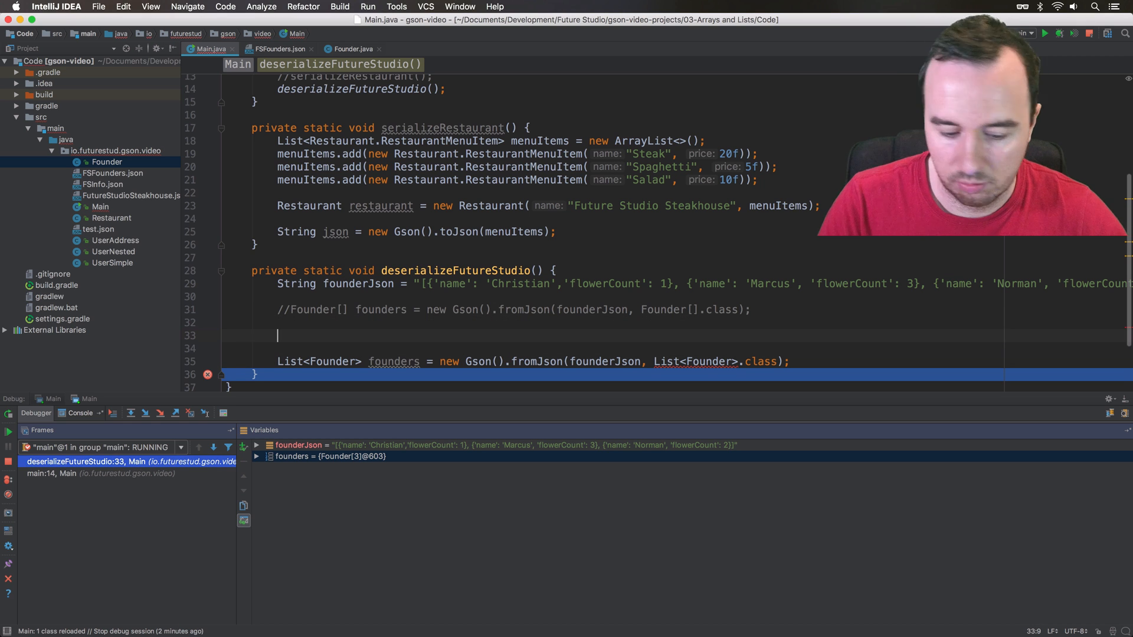
type("Ty")
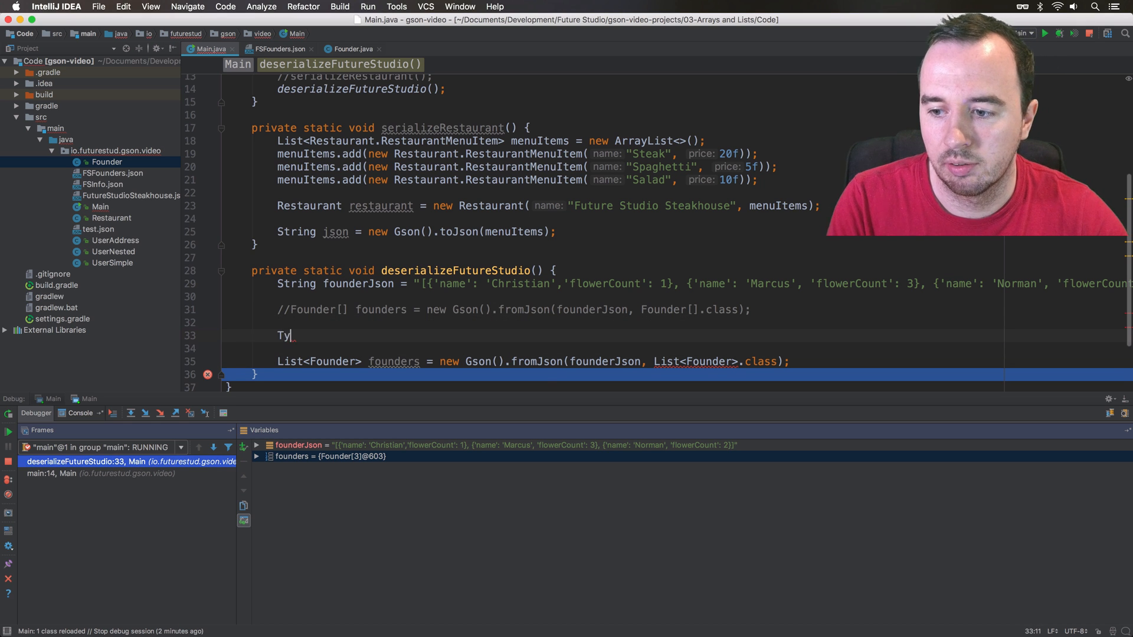
type("pe")
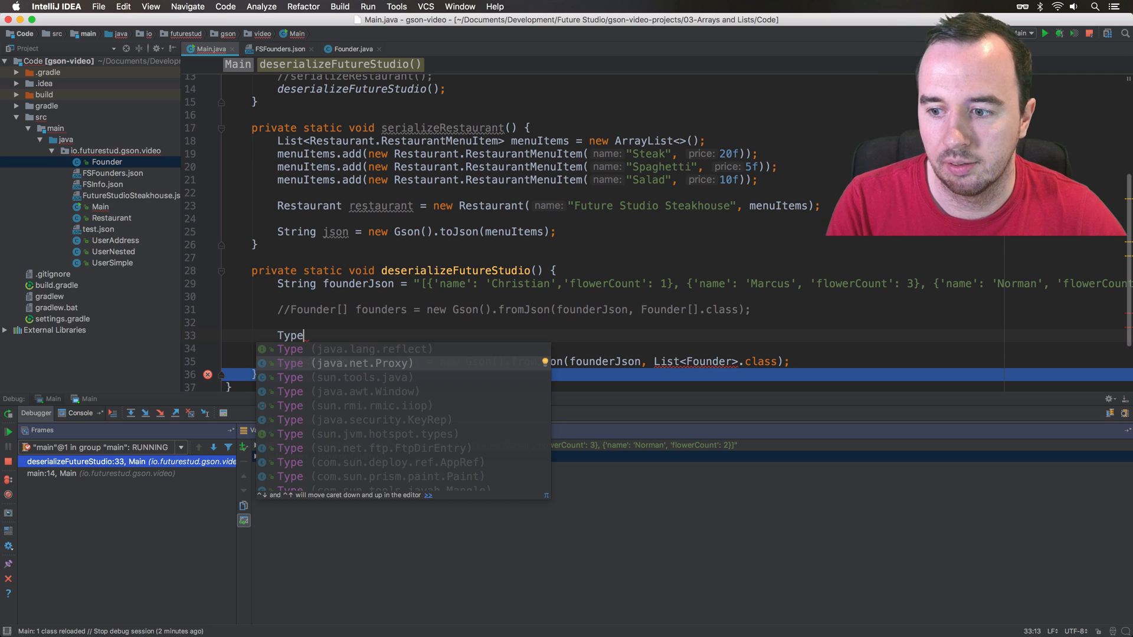
type("foundListTyp")
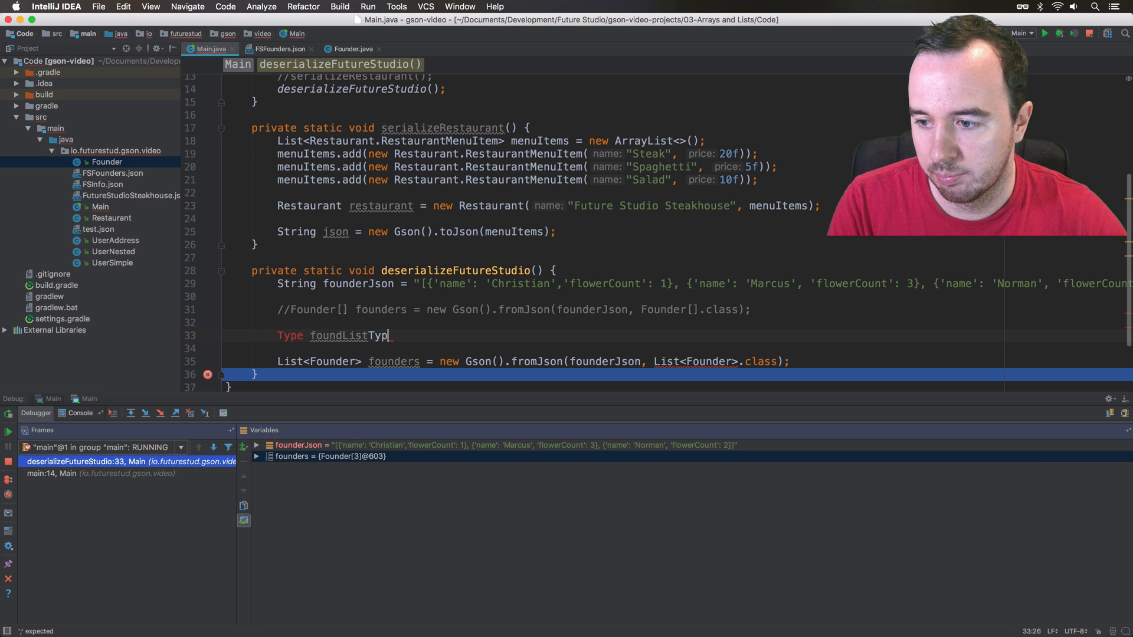
type("e = new")
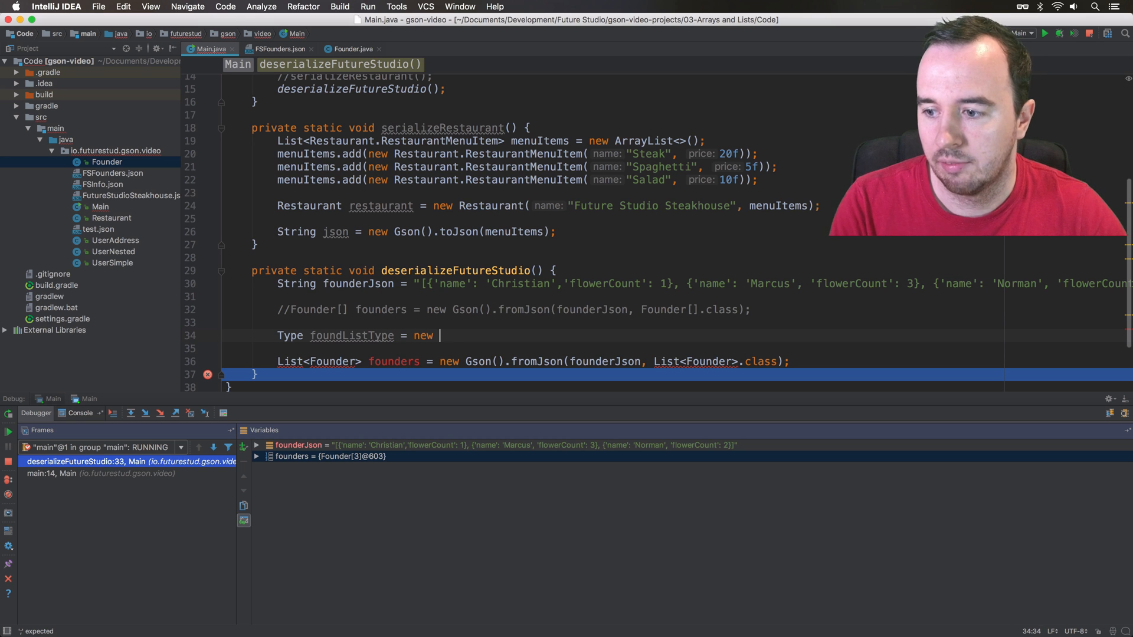
Define foundListType as new TypeToken<ArrayList<Founder>>(){}.getType() and pass it to fromJson
type("TypeToke")
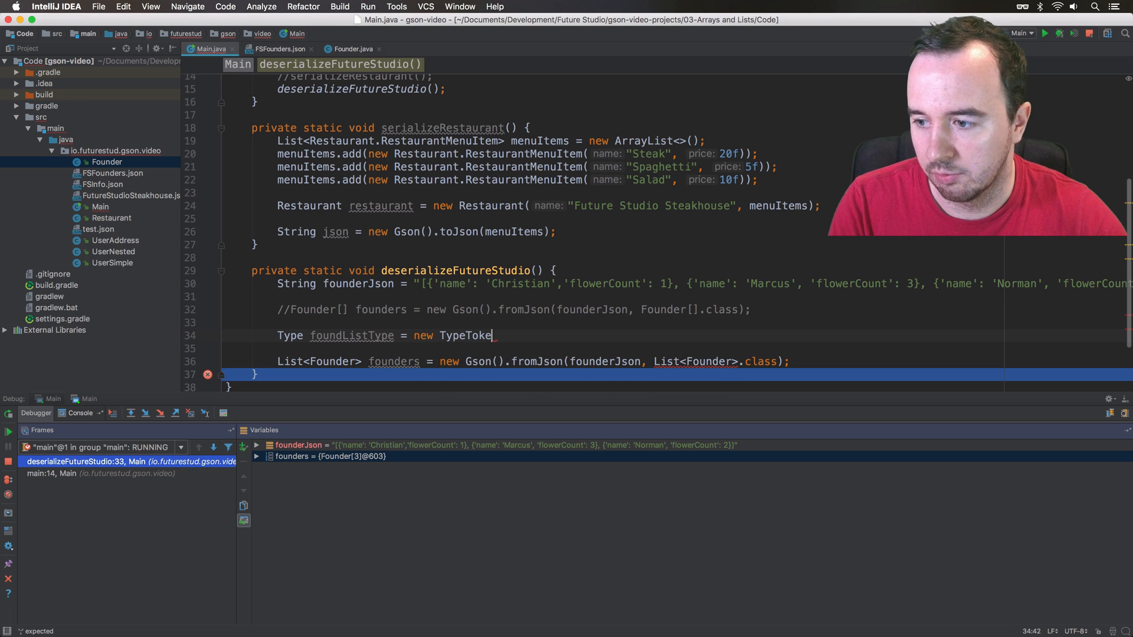
type("<>")
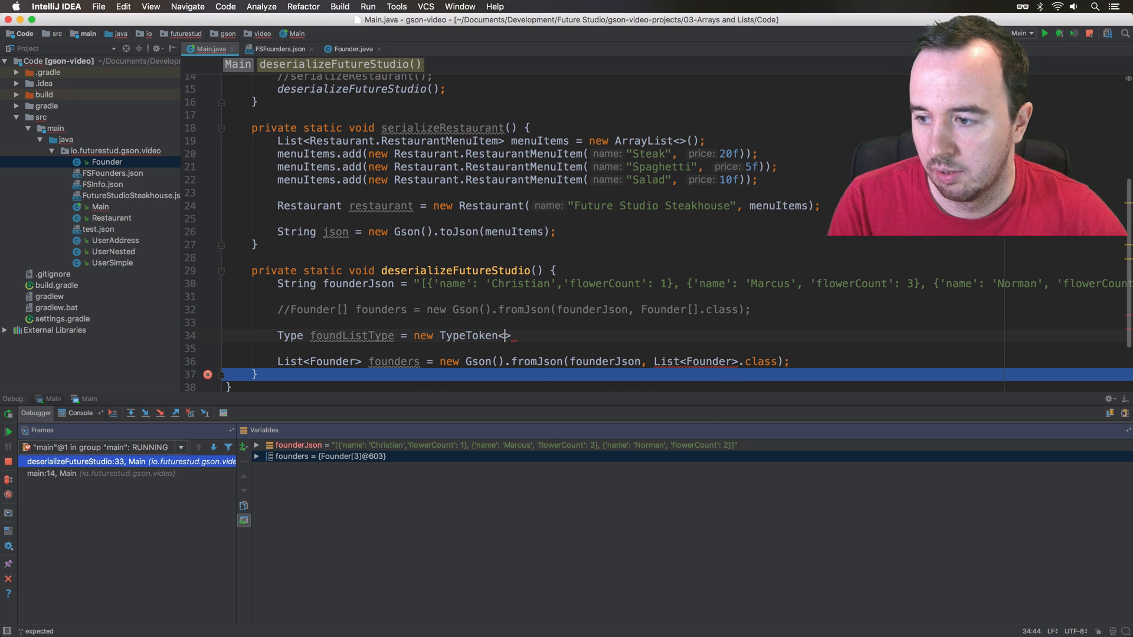
type("ArrayList")
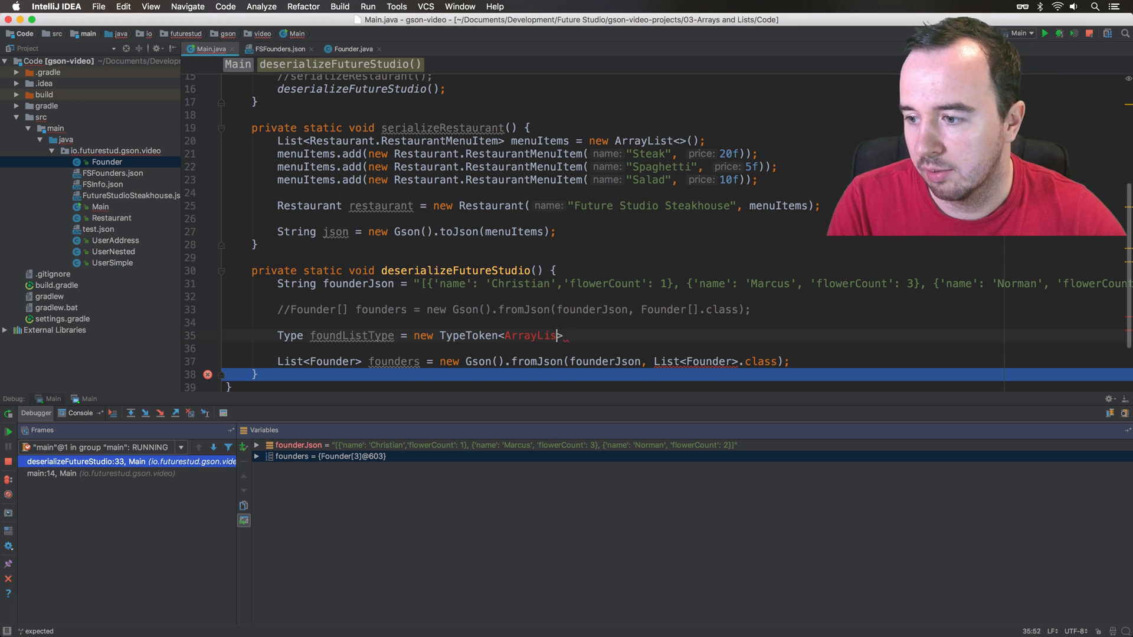
type("<F")
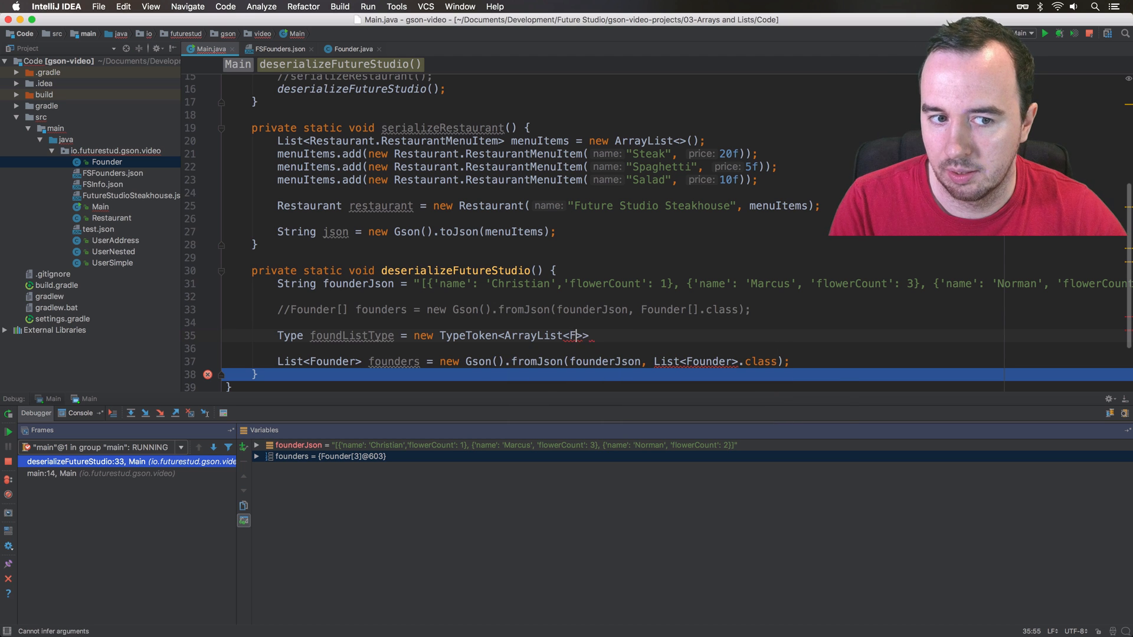
type("ounder")
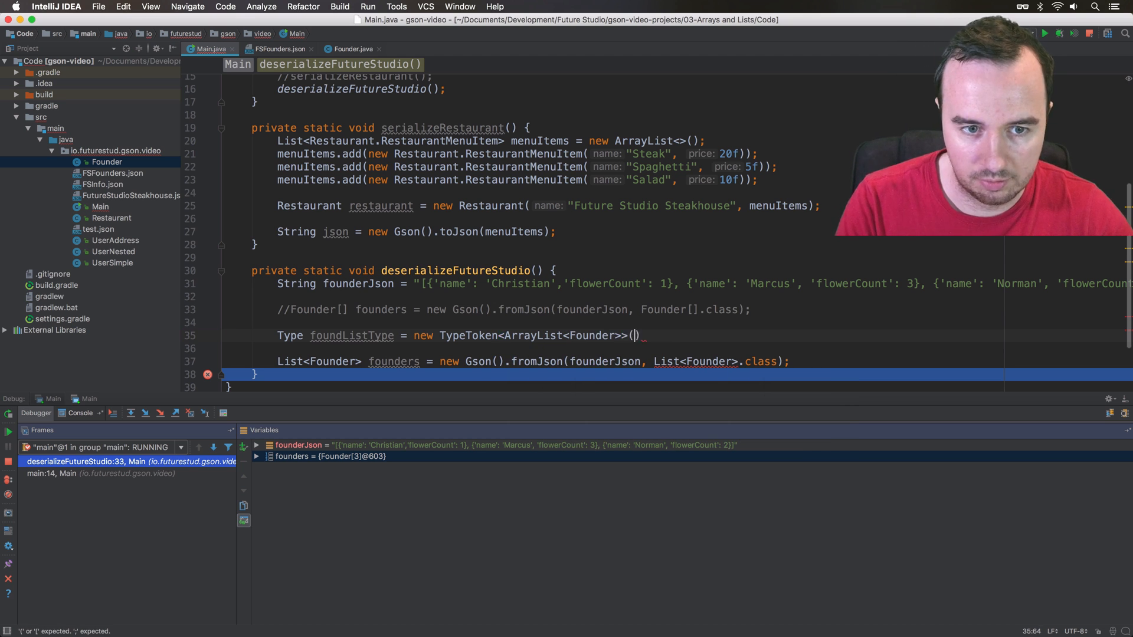
type("{}")
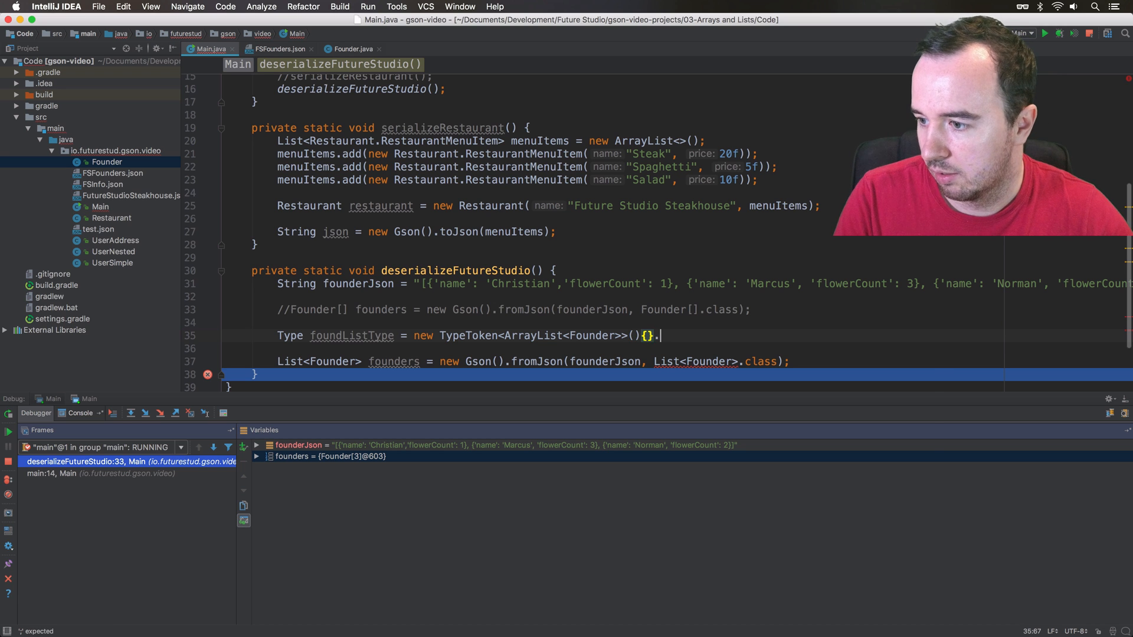
type(".getType();")
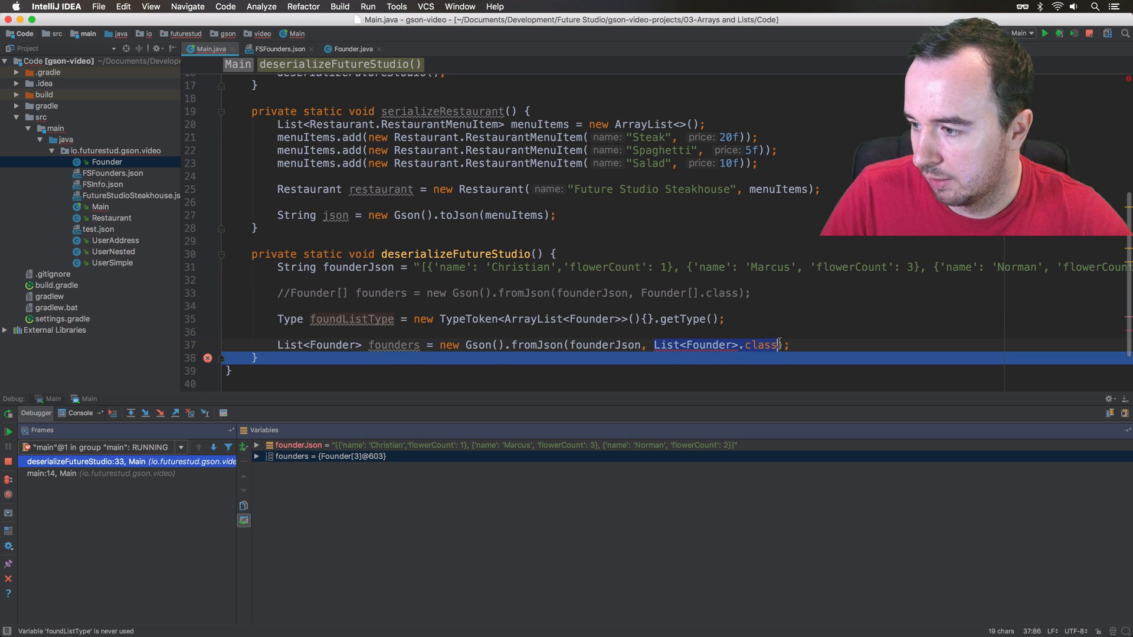
type("foundListType")
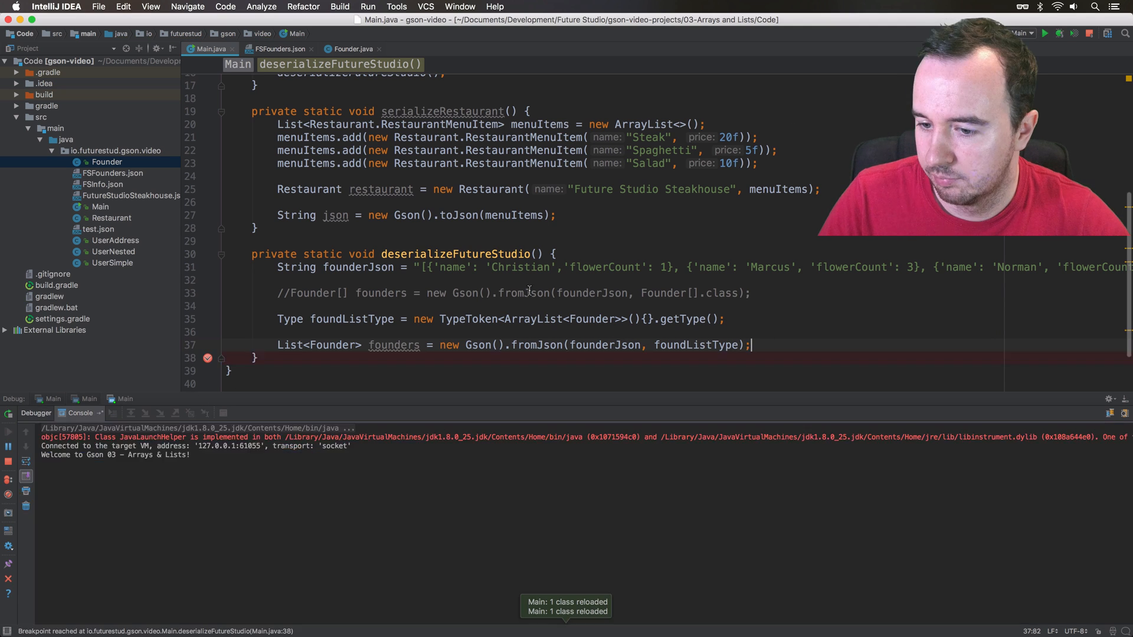
Inspect founders in the debugger as an ArrayList of three Founder entries and point out ArrayList<Founder> in the TypeToken
left_click(128, 413)
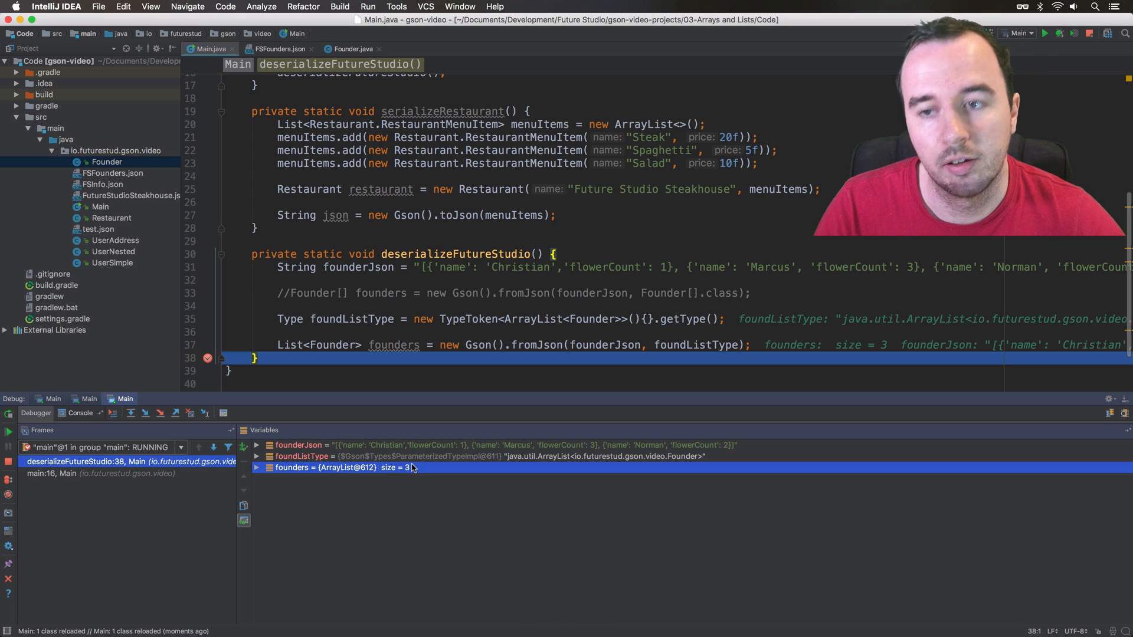
left_click(256, 468)
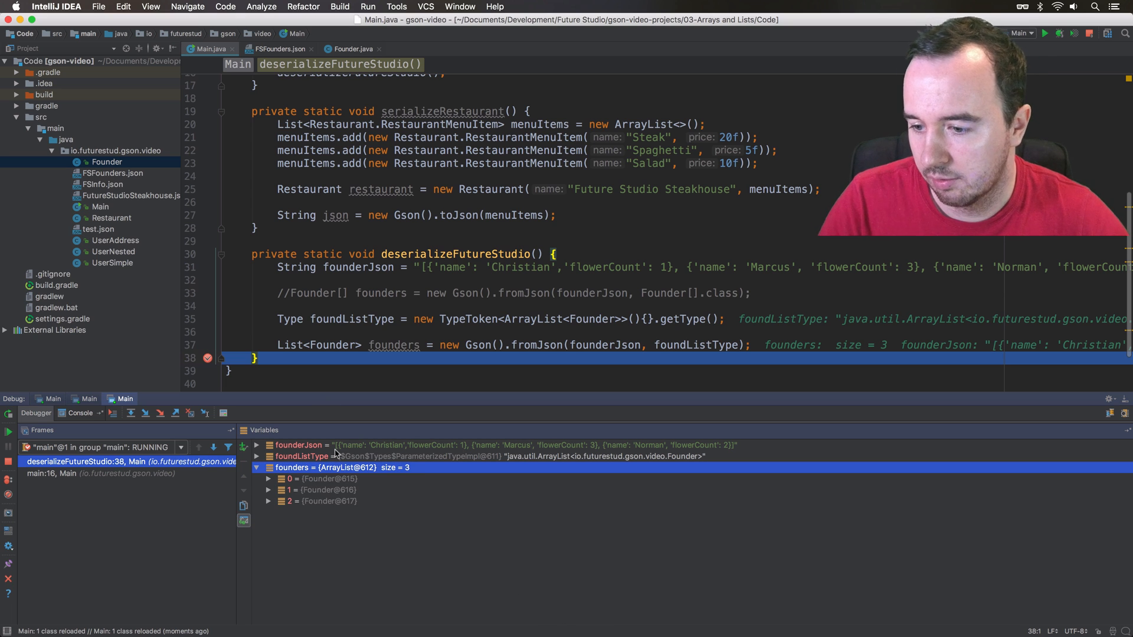
left_click(269, 490)
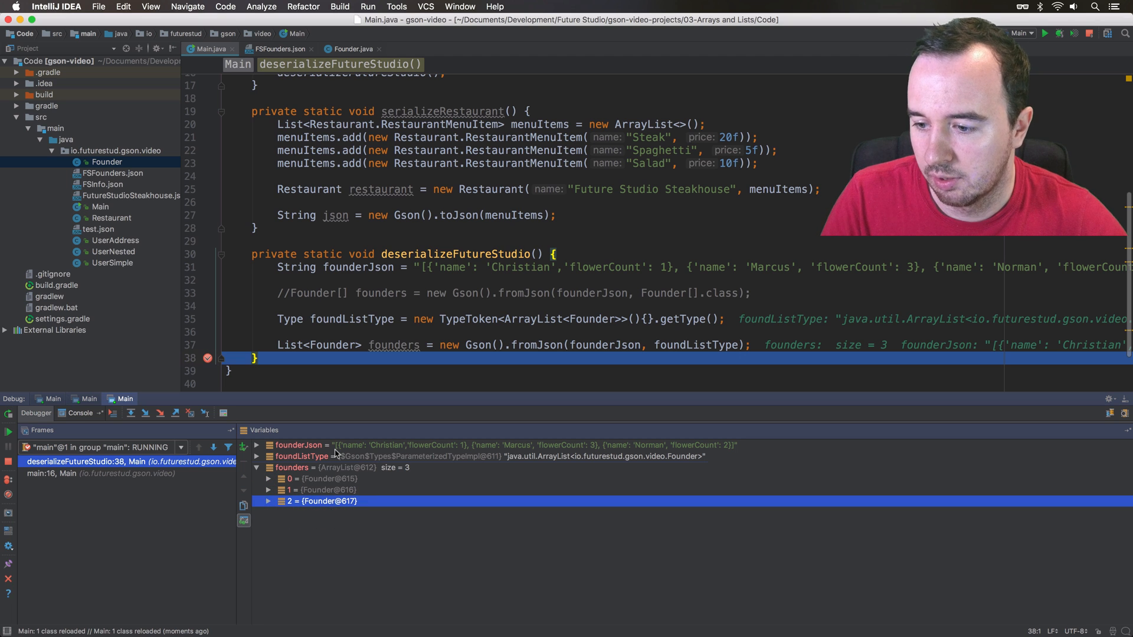
left_click(257, 467)
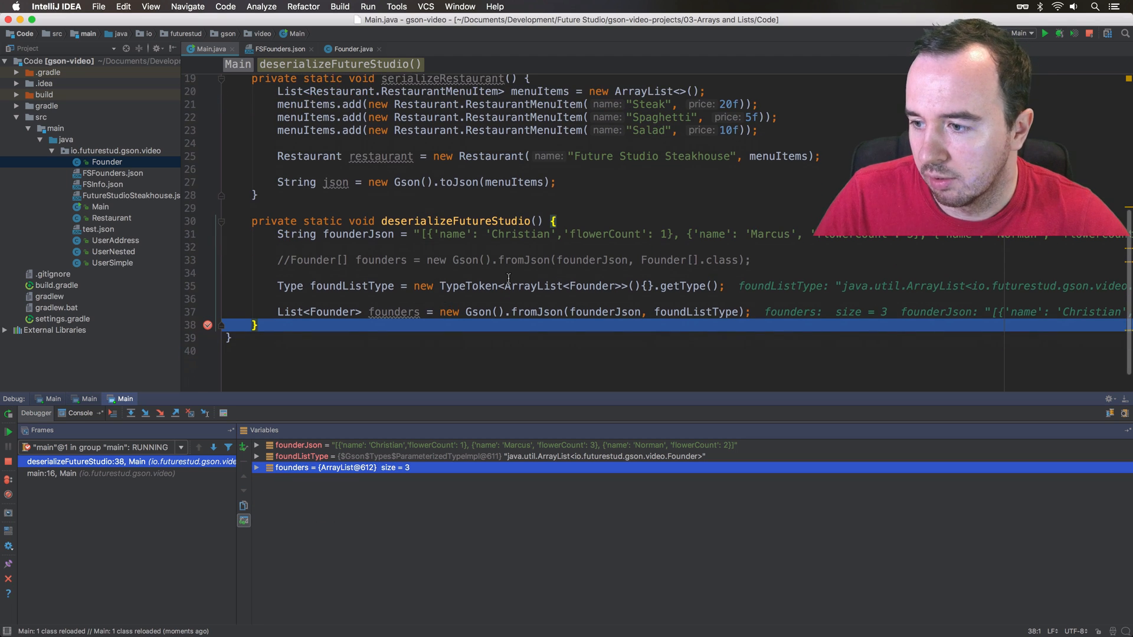
double_click(466, 286)
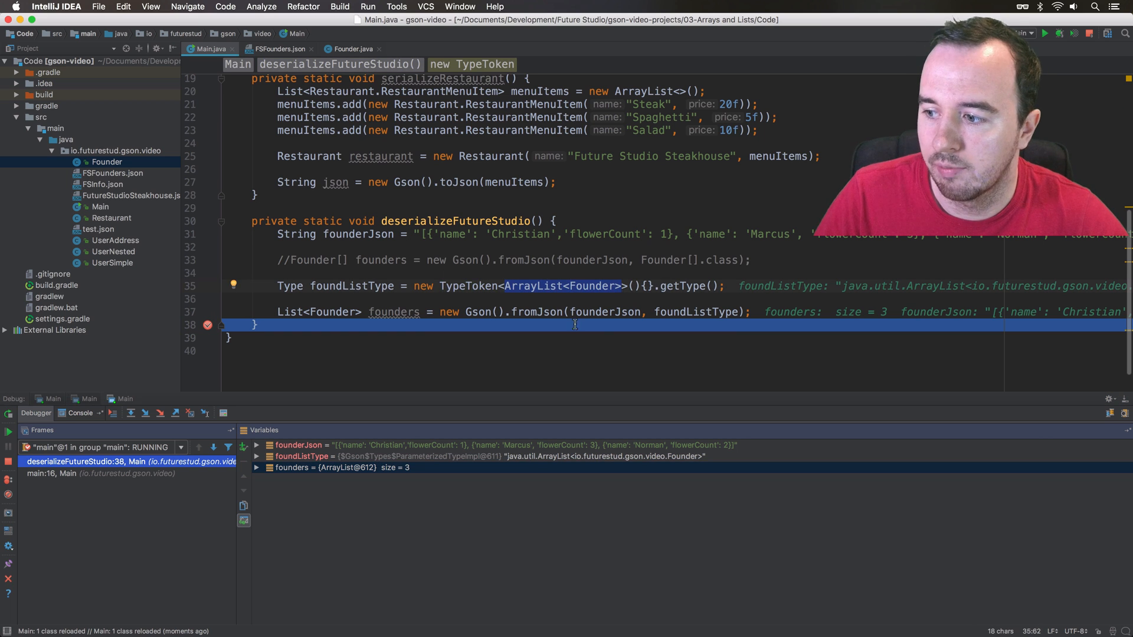
mouse_move(675, 303)
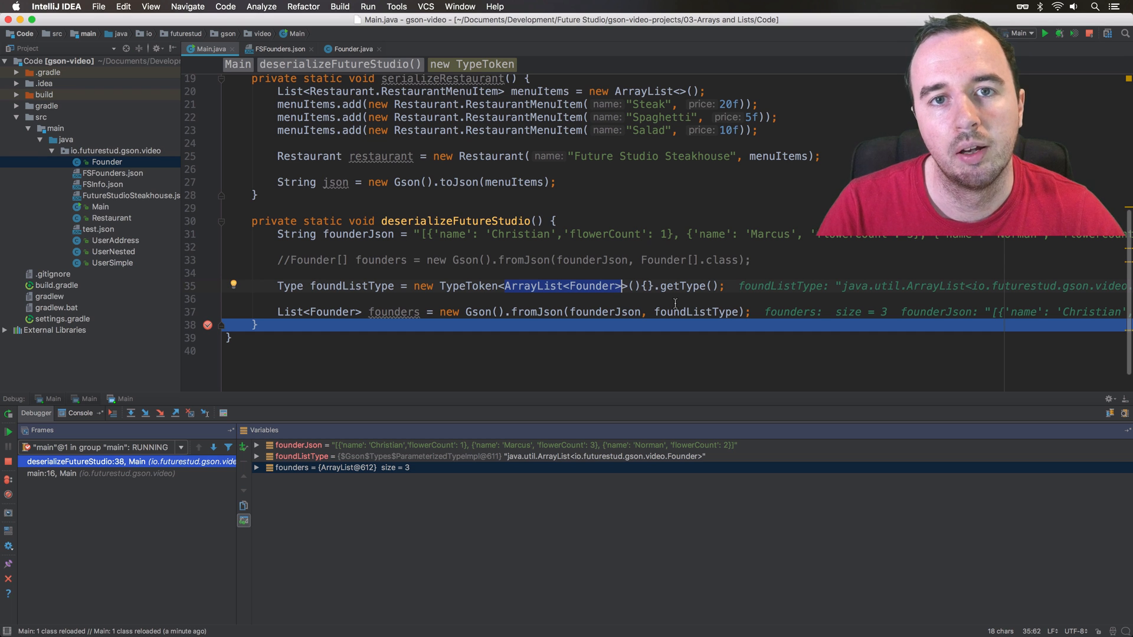
left_click(403, 334)
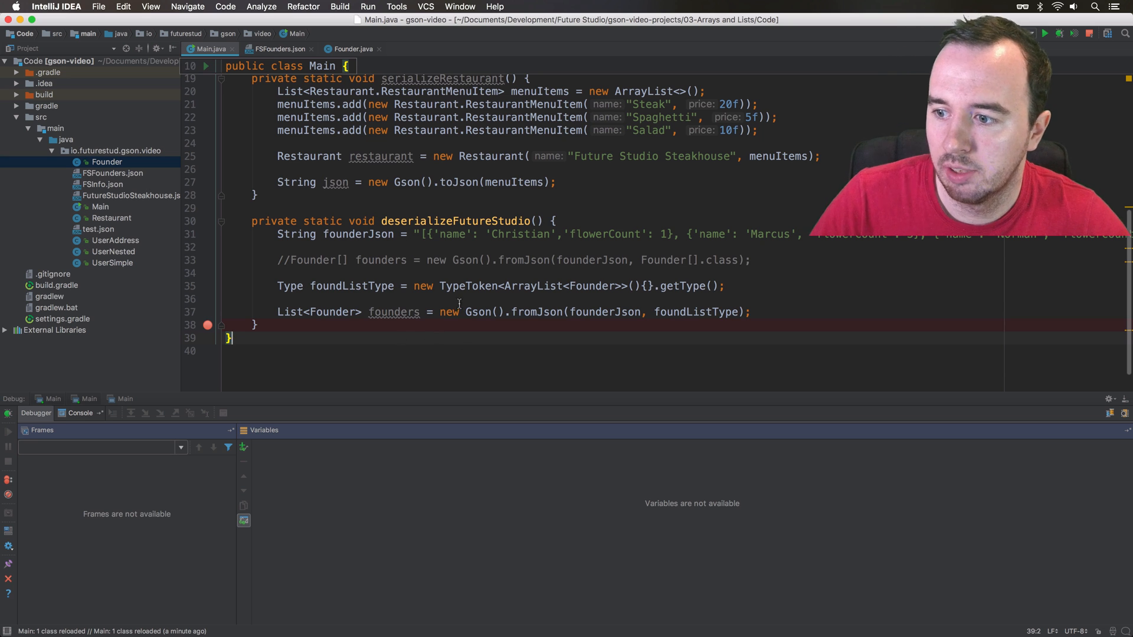
Show FSInfo.json with its name, website and nested founders array
left_click(426, 234)
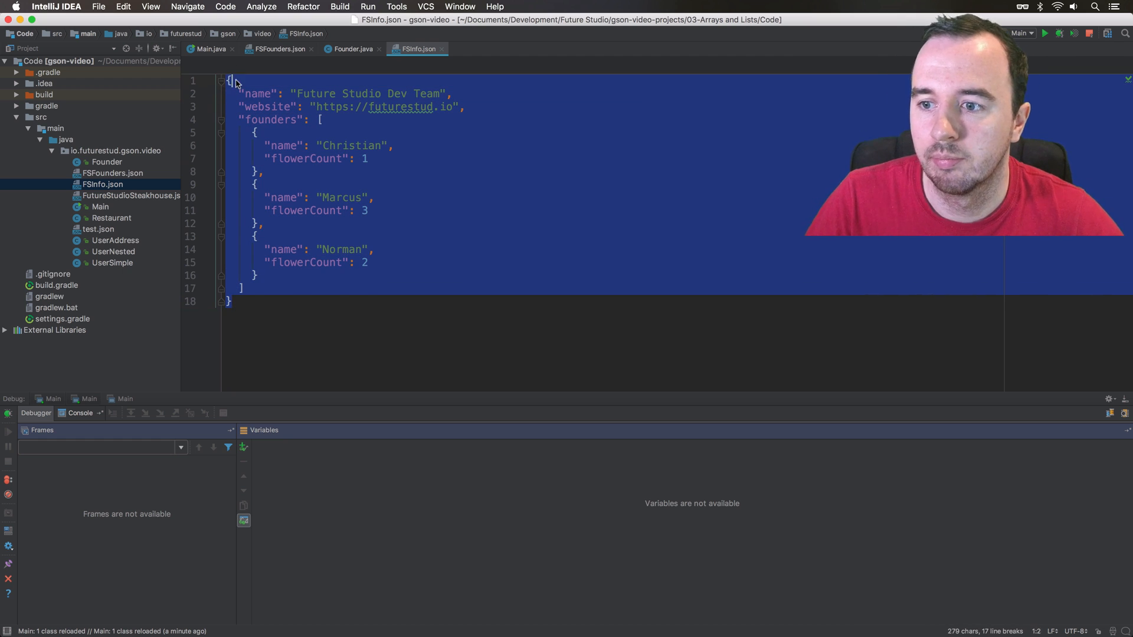
left_click(233, 79)
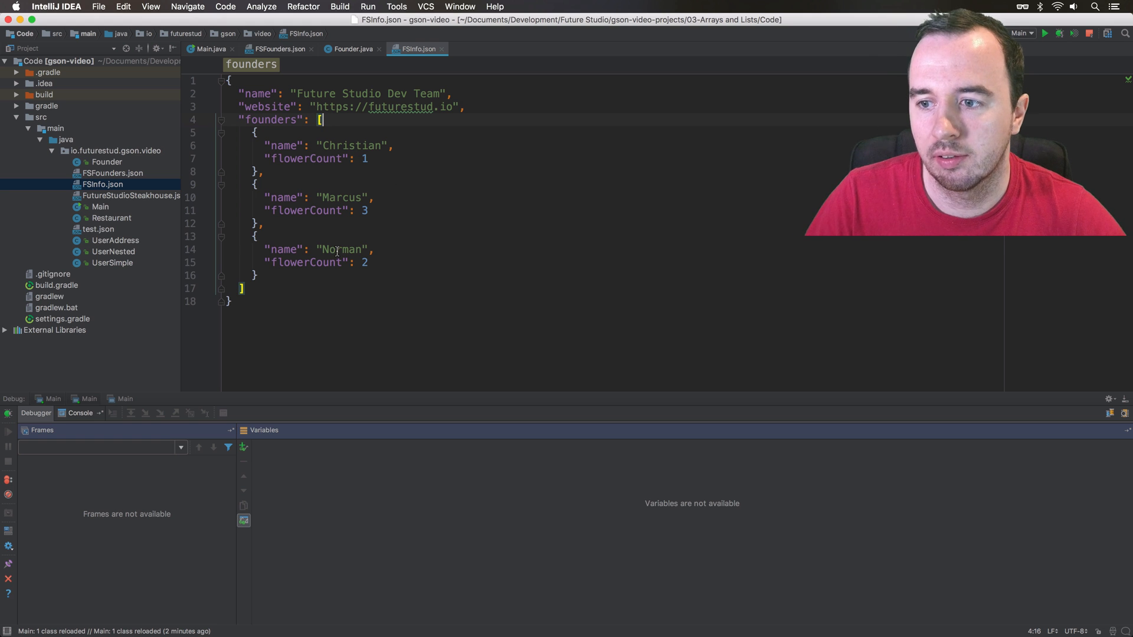
mouse_move(153, 223)
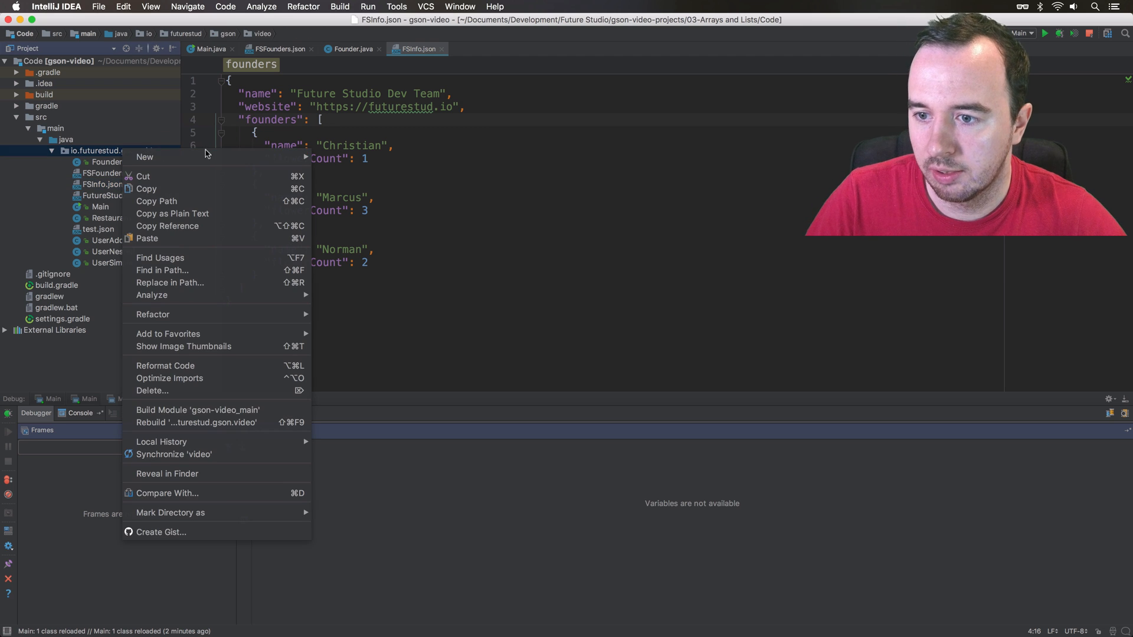
Create a GeneralInfo Java class, checking it against FSInfo.json
left_click(144, 157)
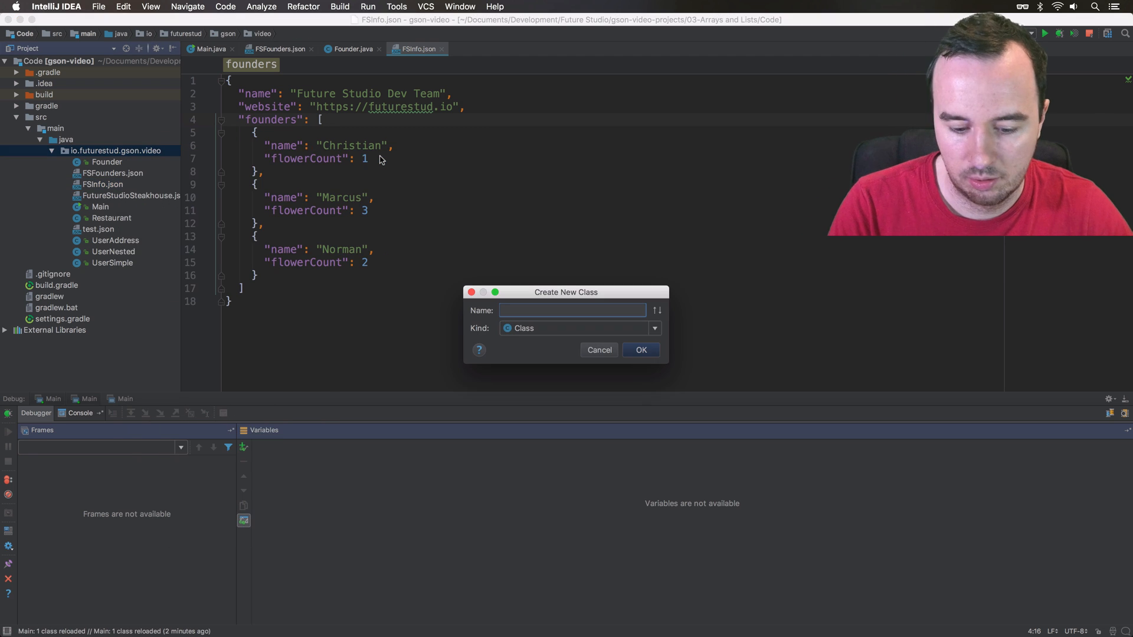
type("Ge")
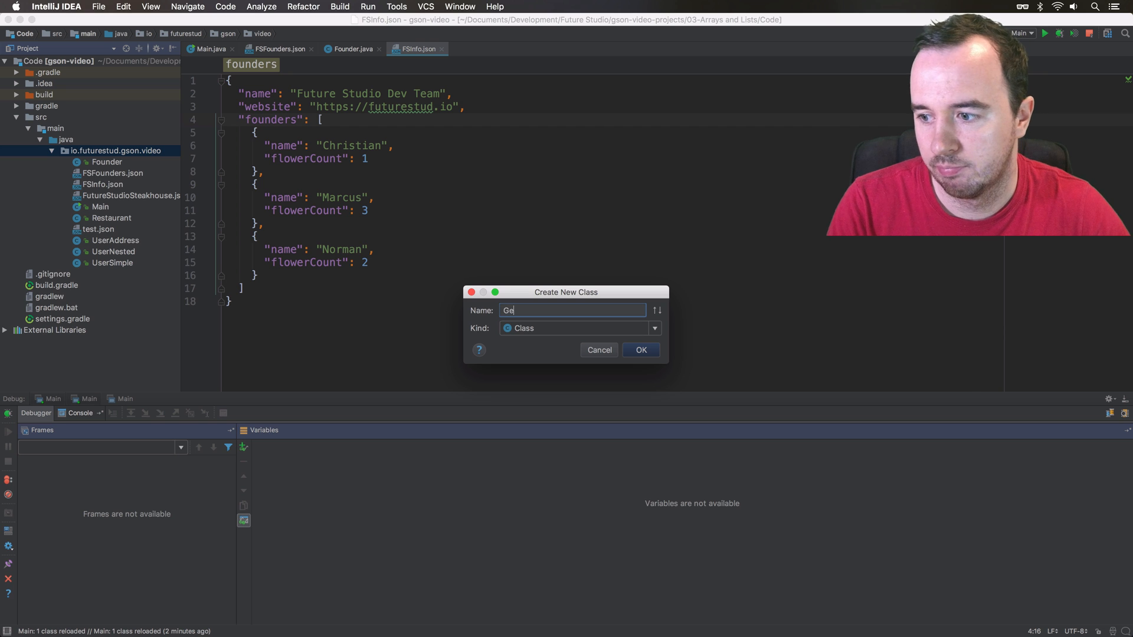
left_click(598, 349)
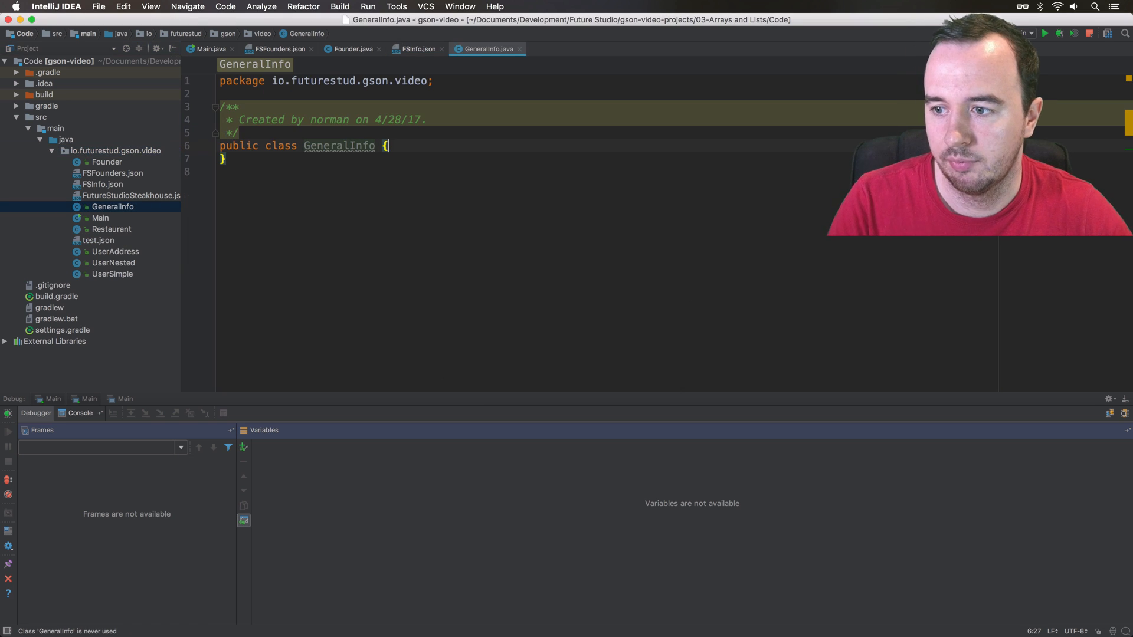
left_click(277, 49)
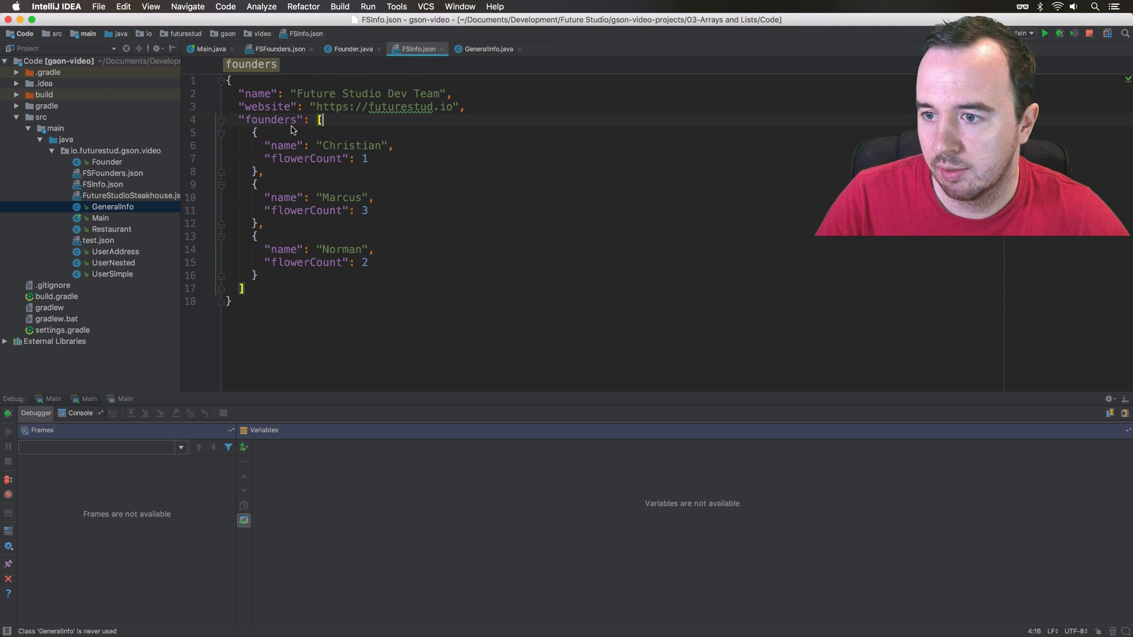
left_click(485, 49)
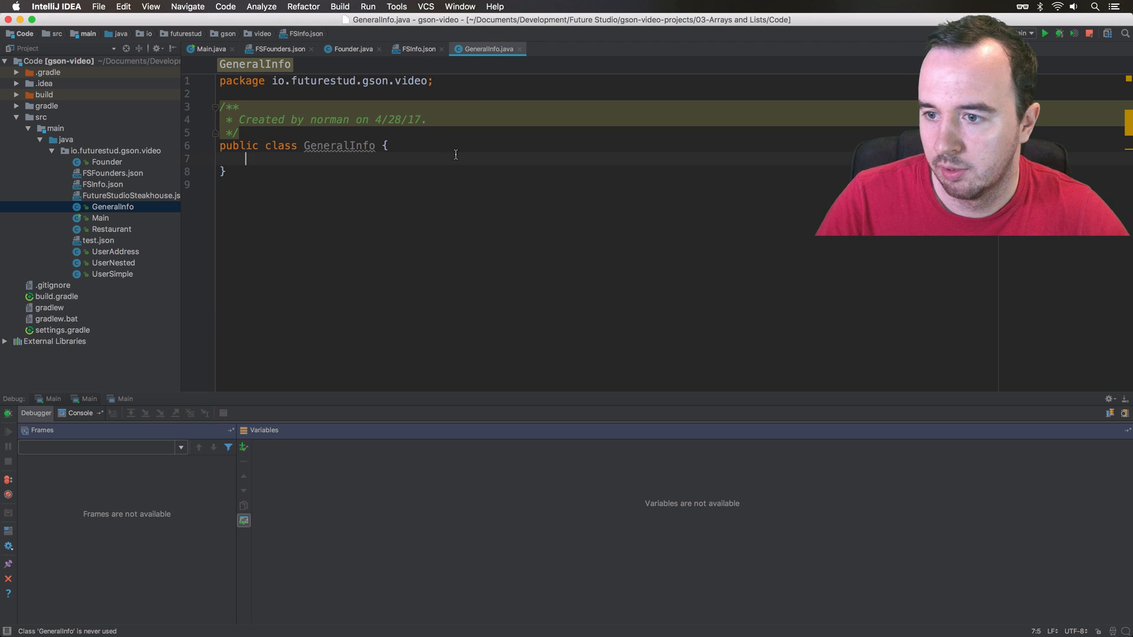
Declare String name, String website and List<Founder> founder fields with java.util.List imported
type("String name;")
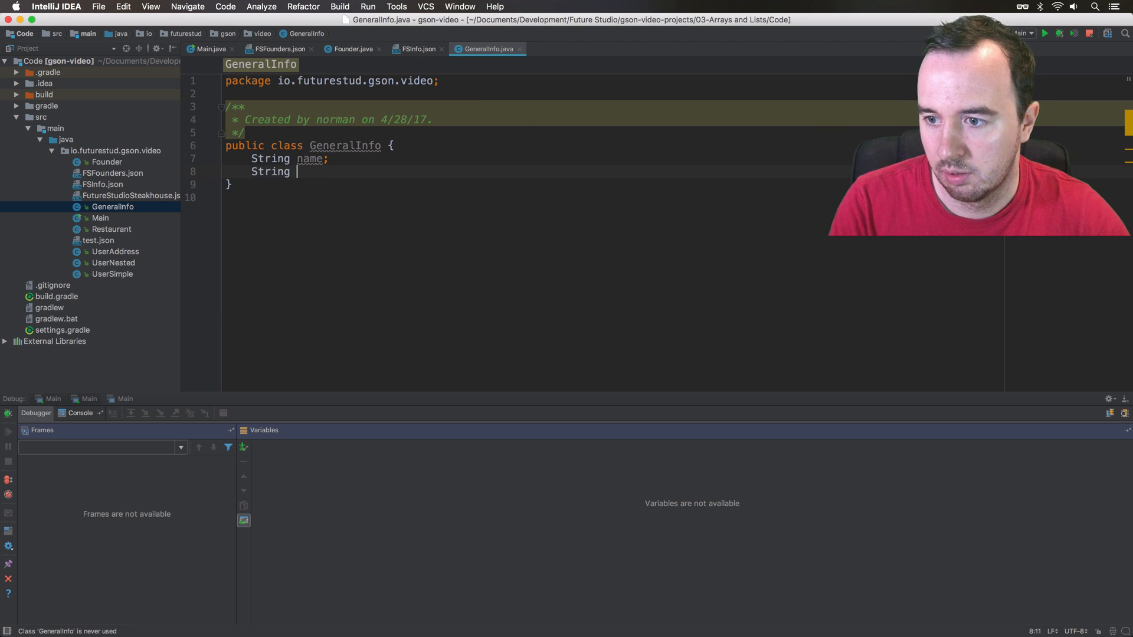
type("website;")
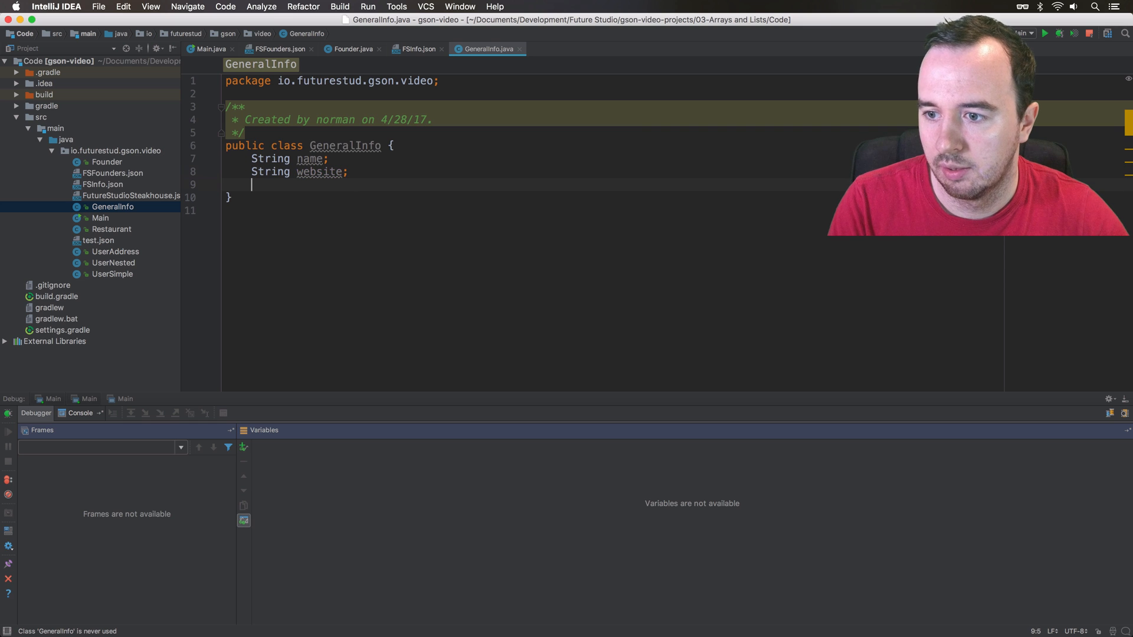
type("founder;")
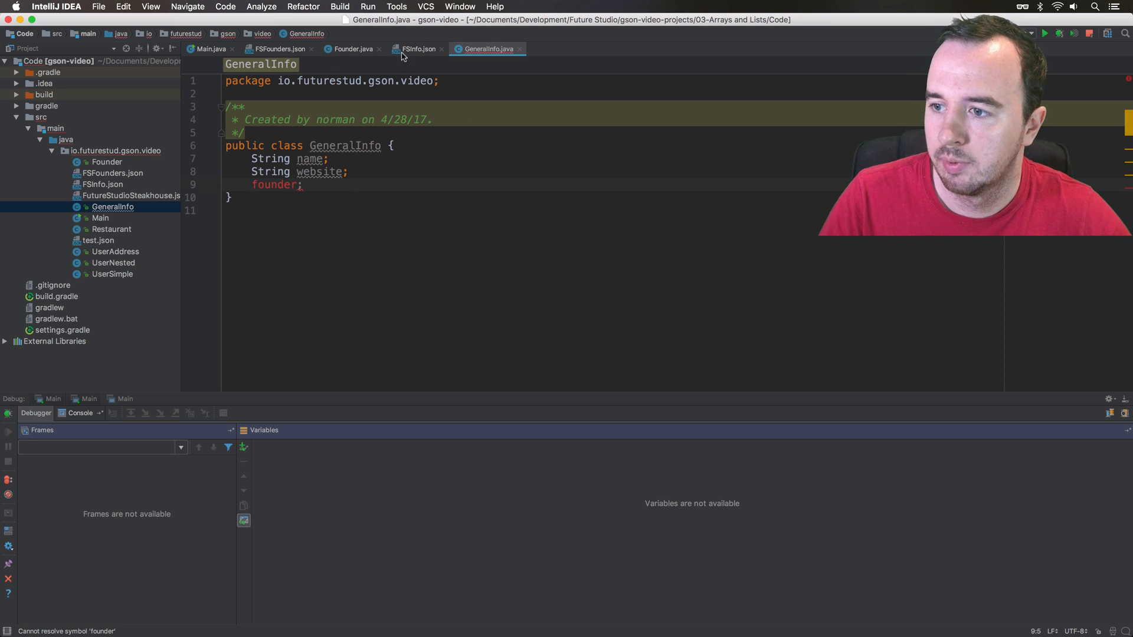
left_click(417, 48)
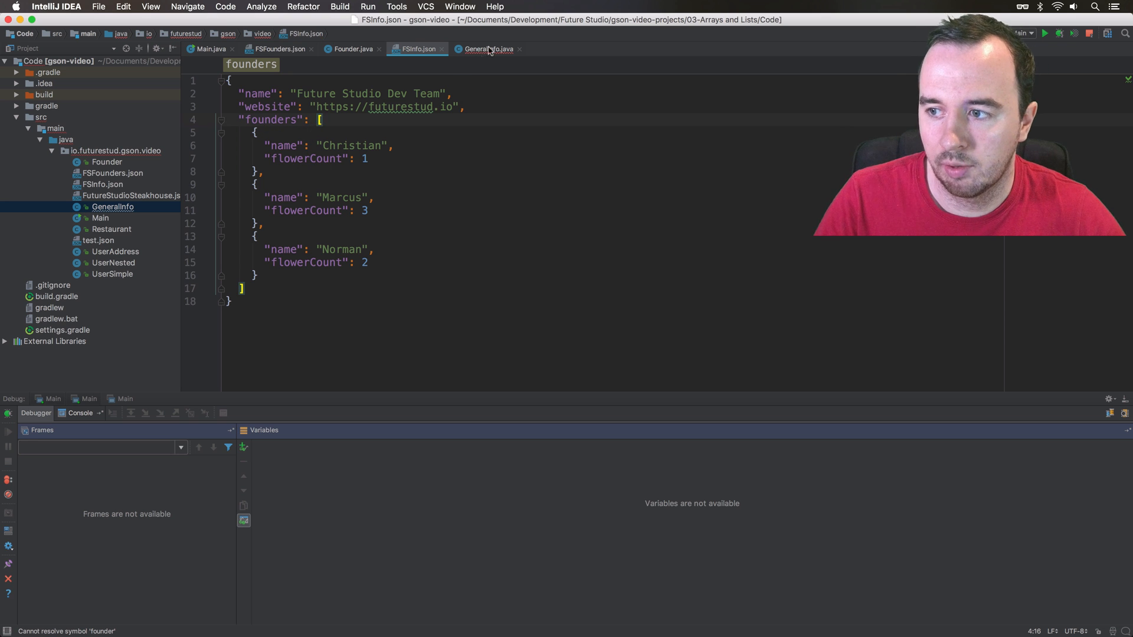
left_click(488, 48)
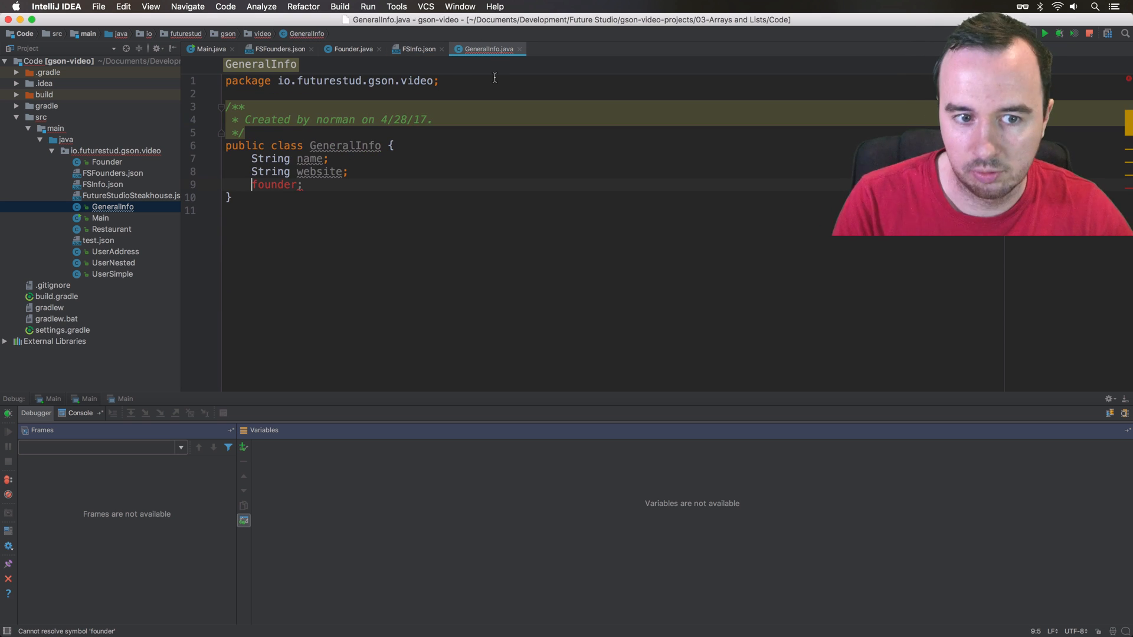
type("List<Founder>")
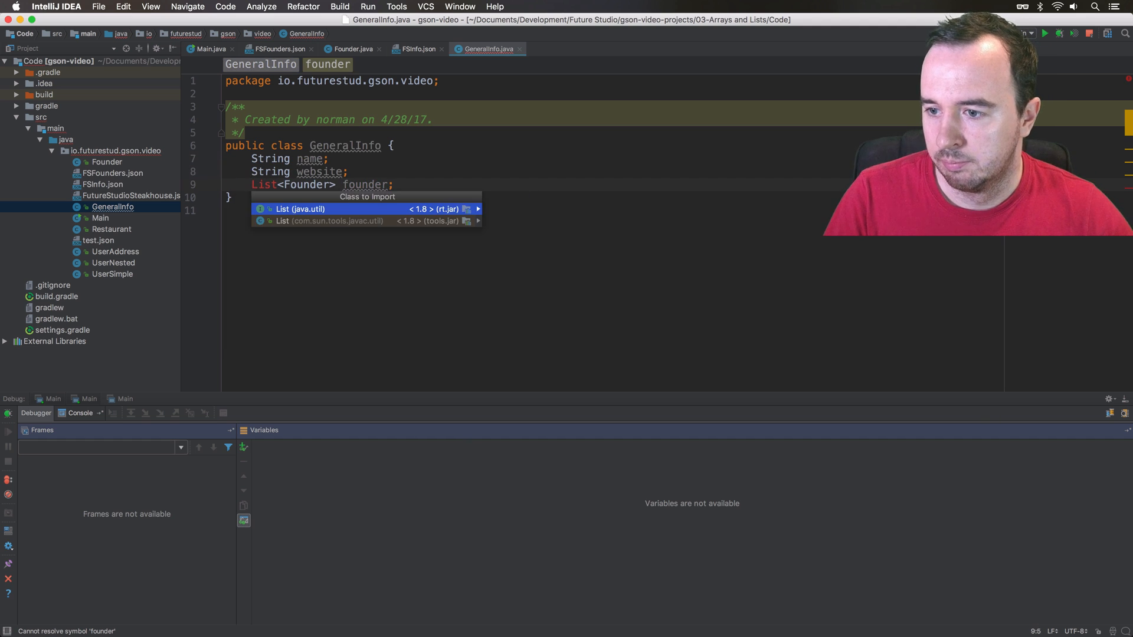
left_click(299, 209)
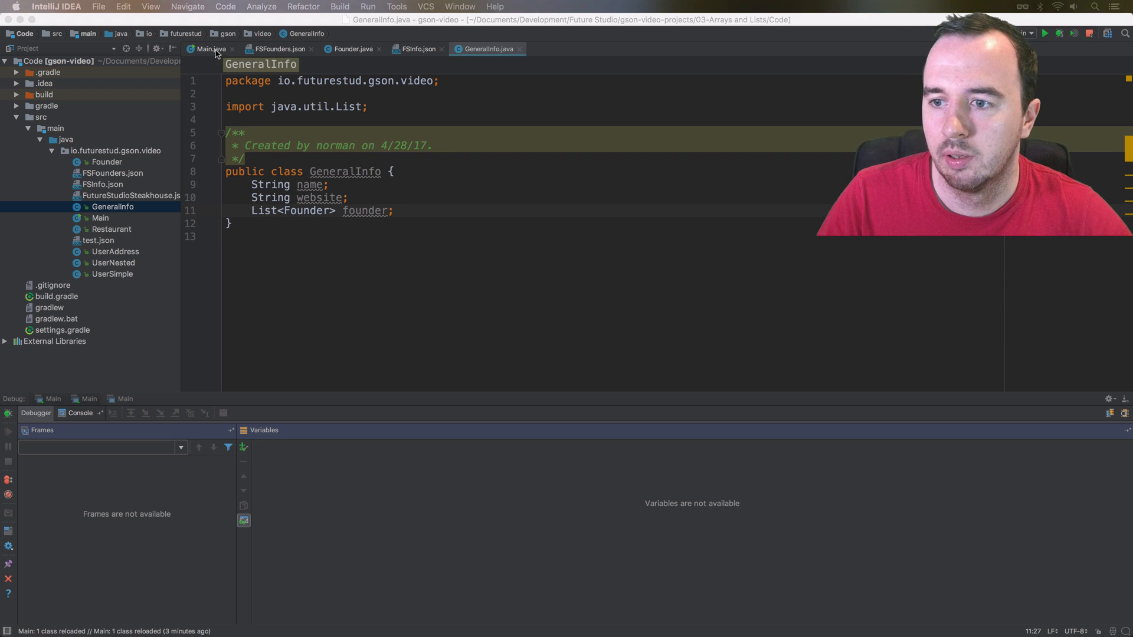
In Main's deserializeFutureStudio, call fromJson with generalInfoJson and GeneralInfo.class
left_click(210, 48)
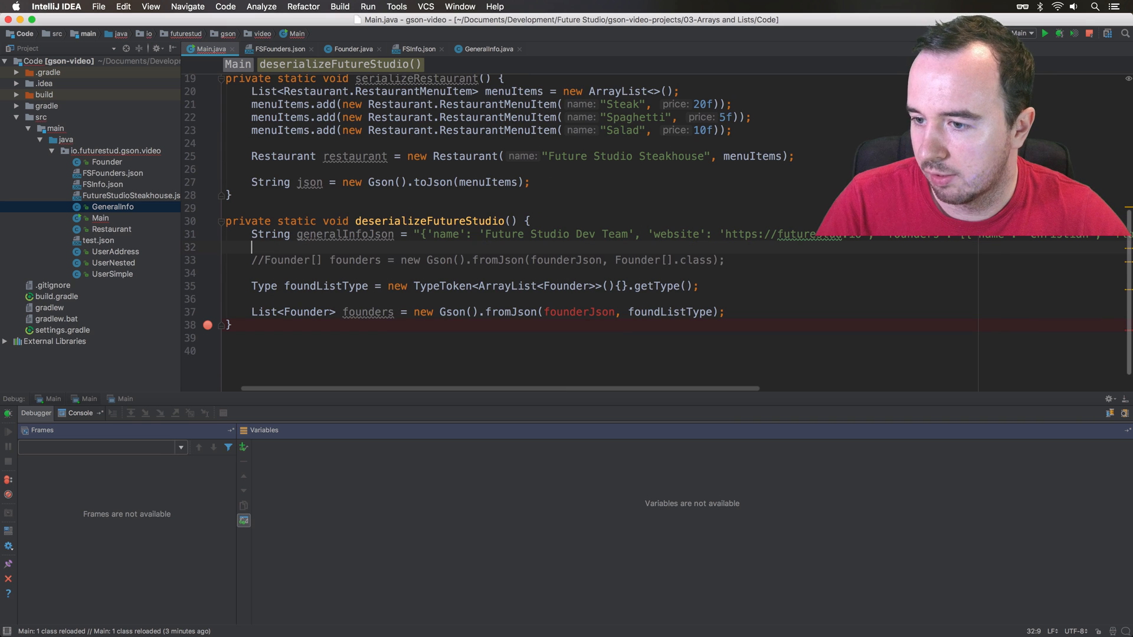
scroll("right", 3)
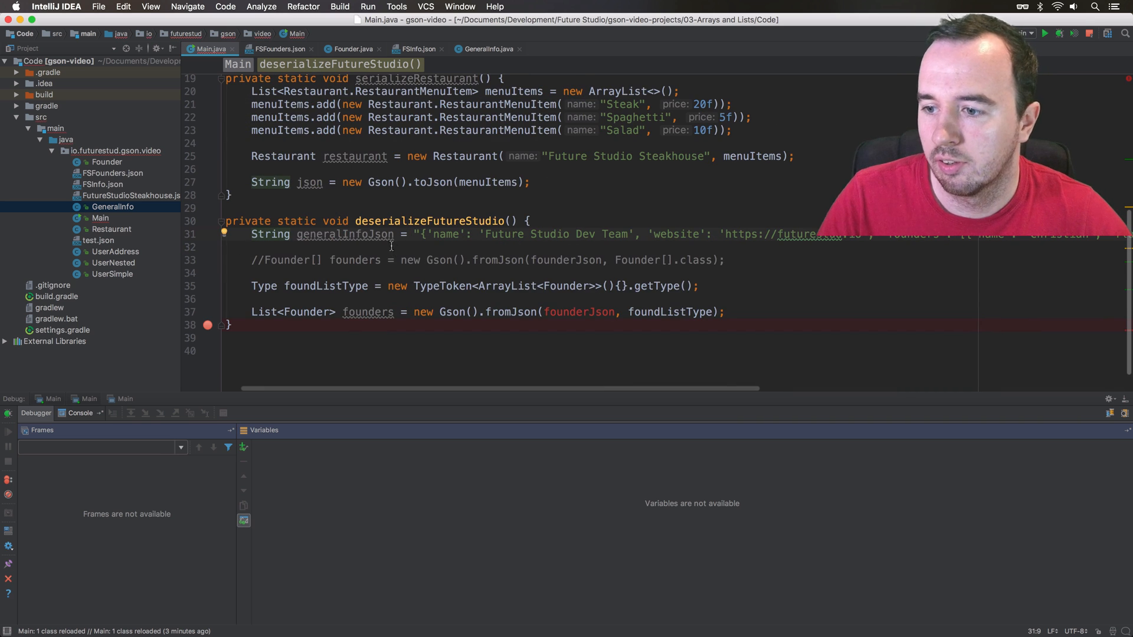
left_click(433, 247)
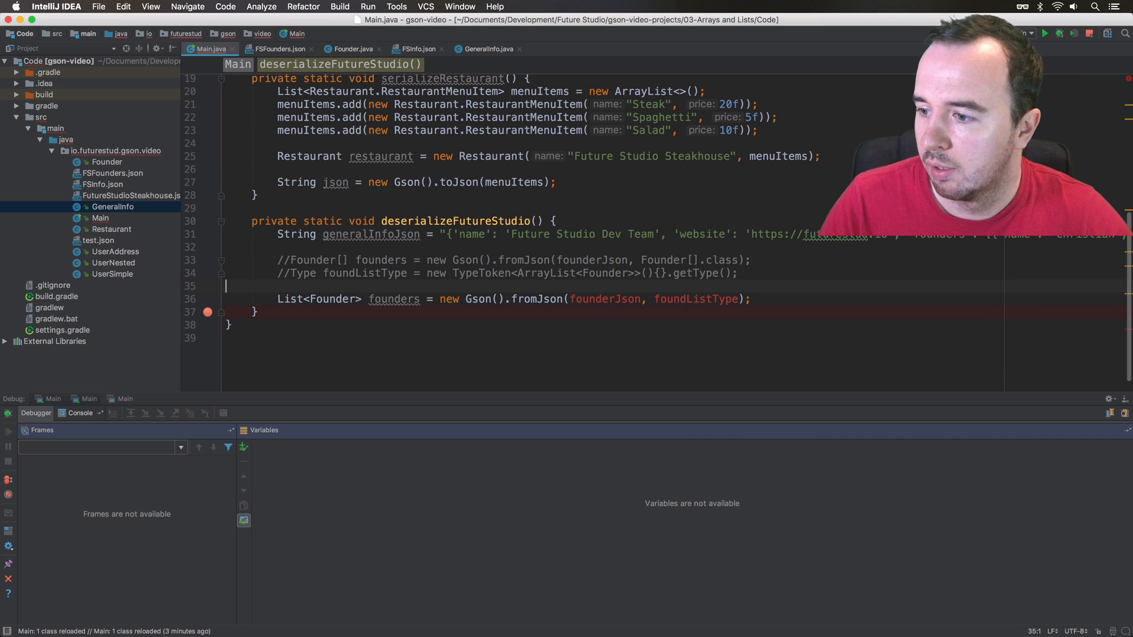
double_click(371, 234)
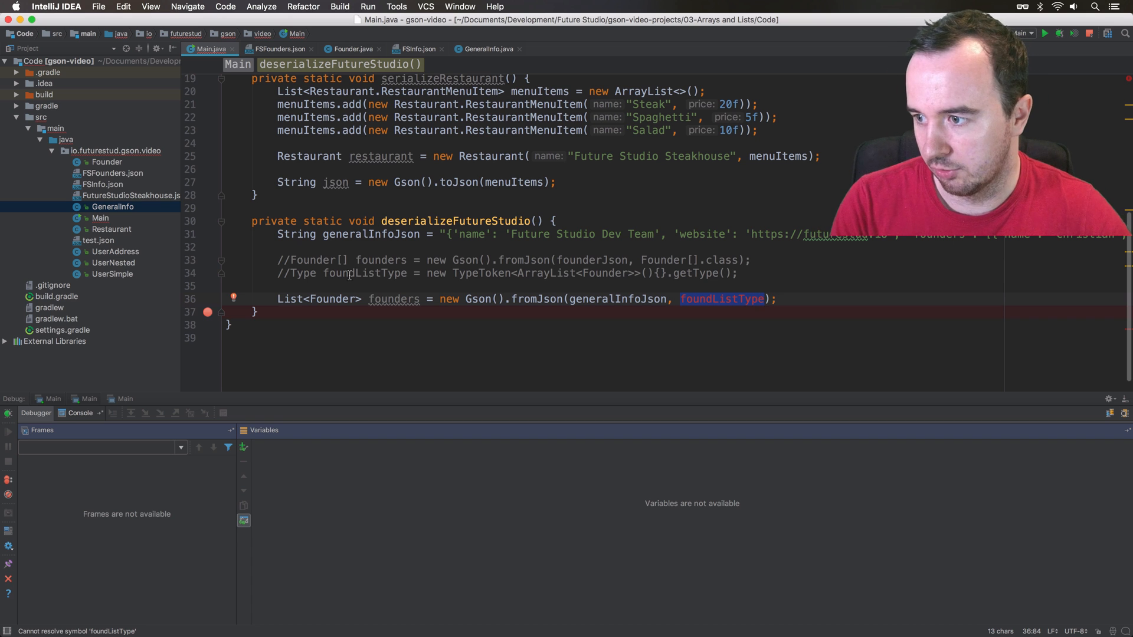
type("Gener")
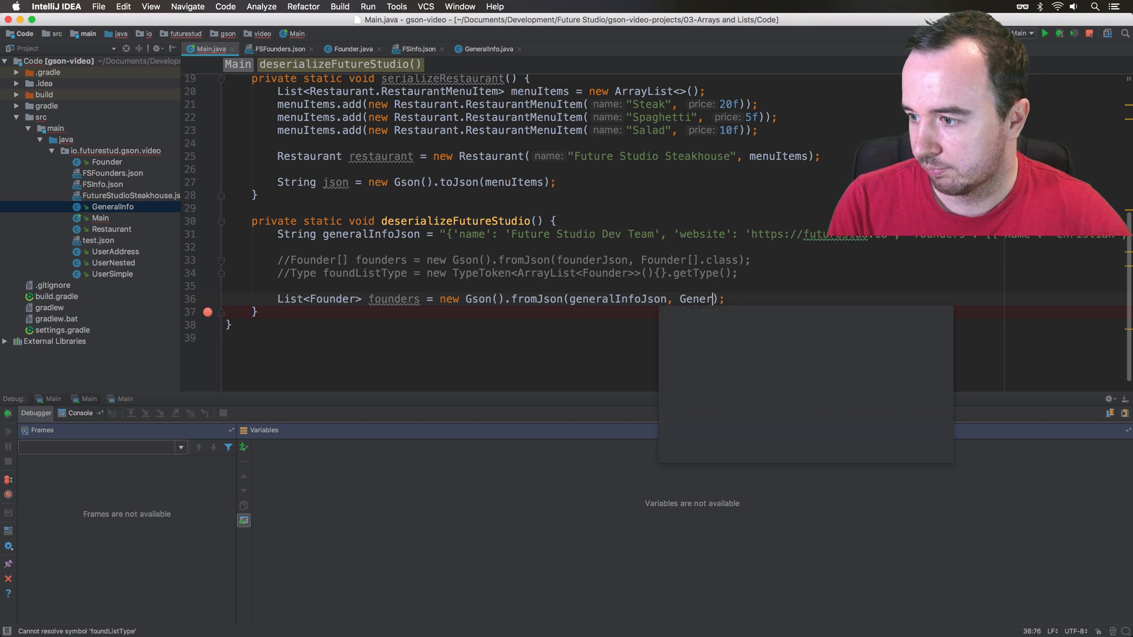
type("alInfo")
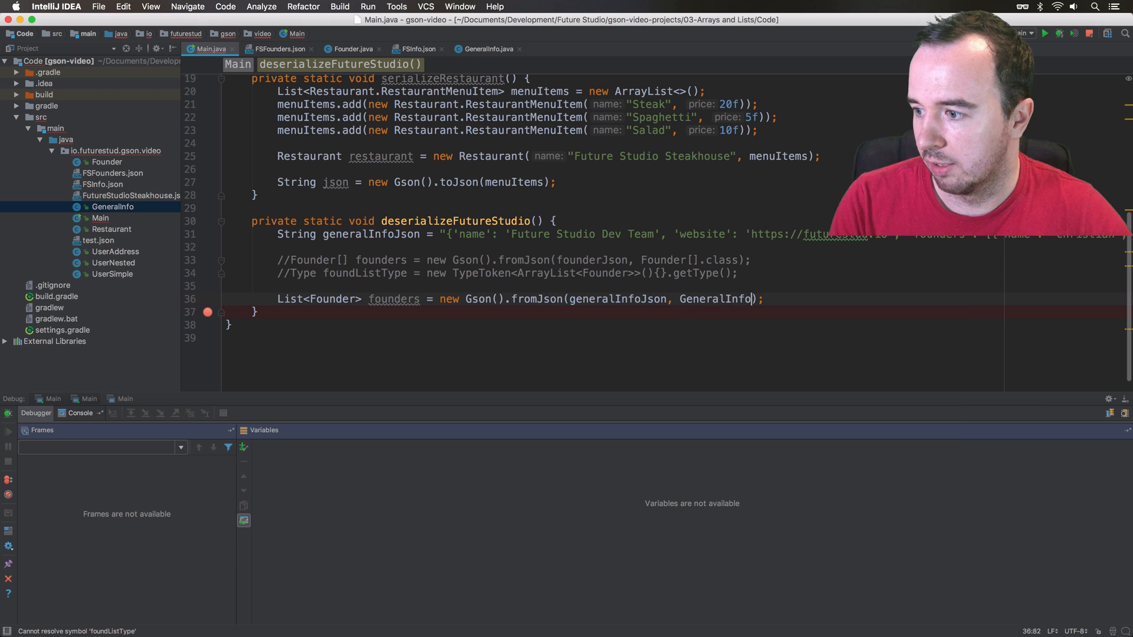
type(".class")
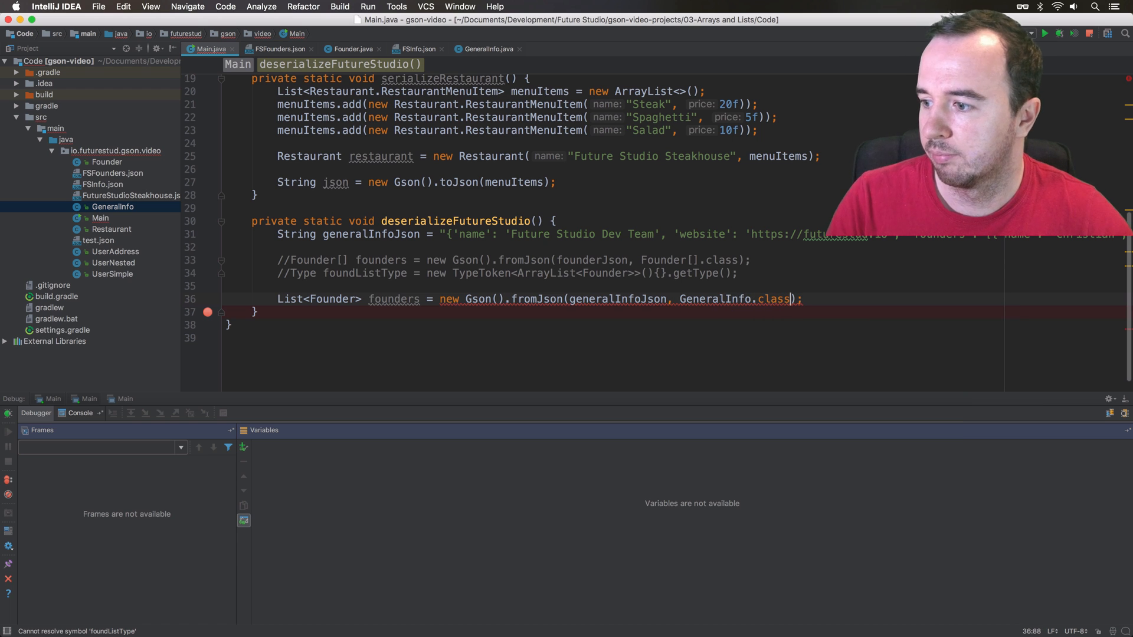
Replace the List<Founder> result type with a GeneralInfo generalInfo variable
double_click(713, 298)
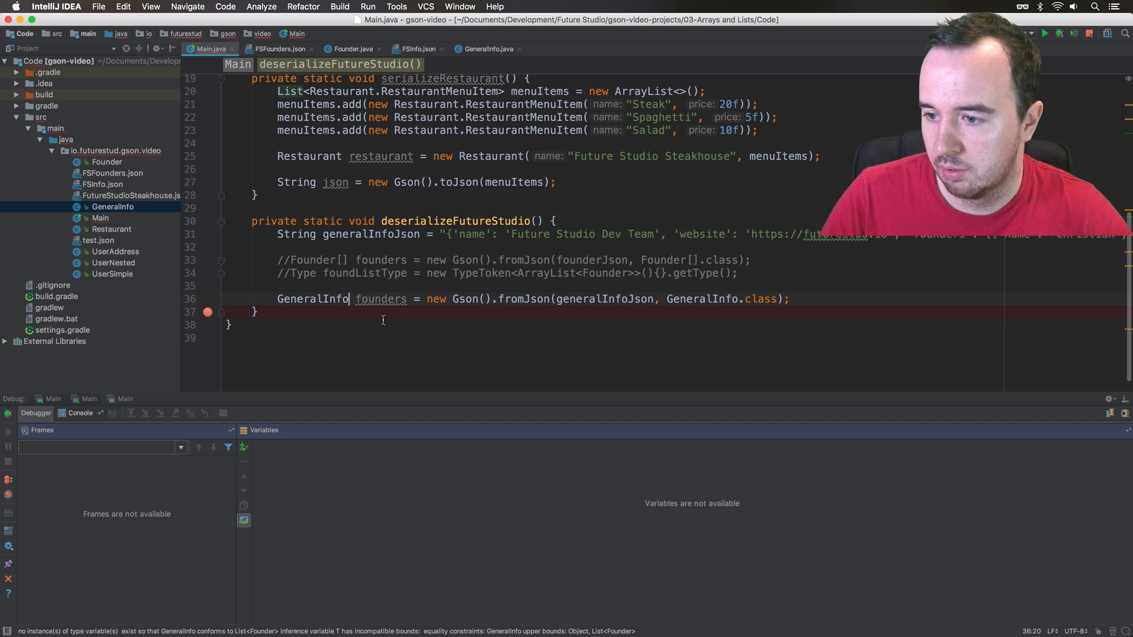
type("generalIn")
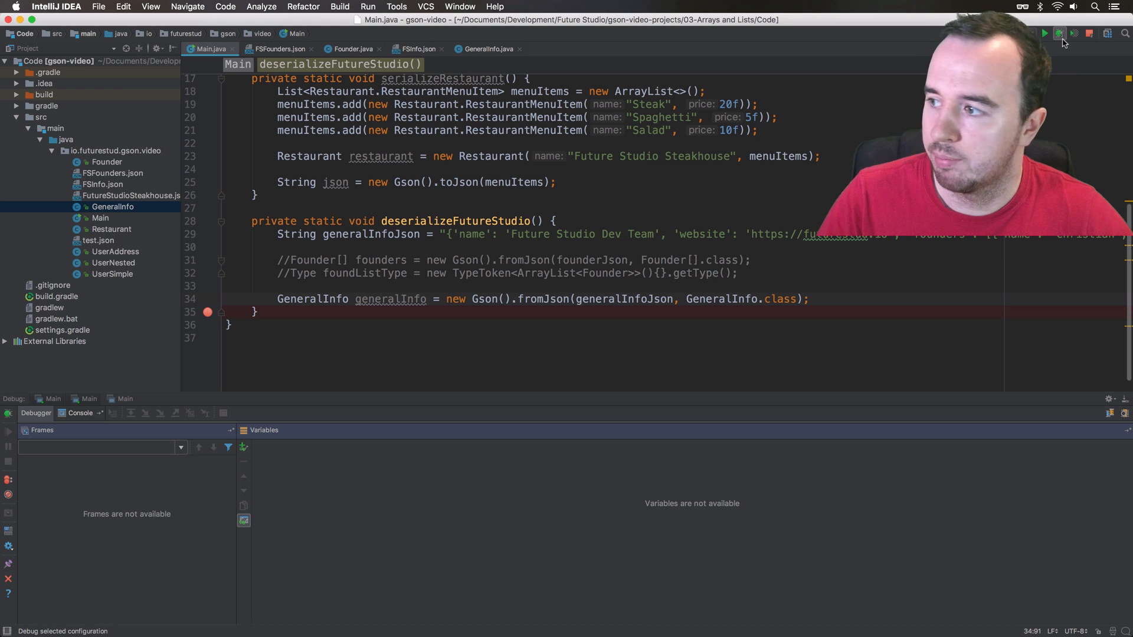
Debug and inspect generalInfo: name and website filled, founder field null
left_click(1058, 33)
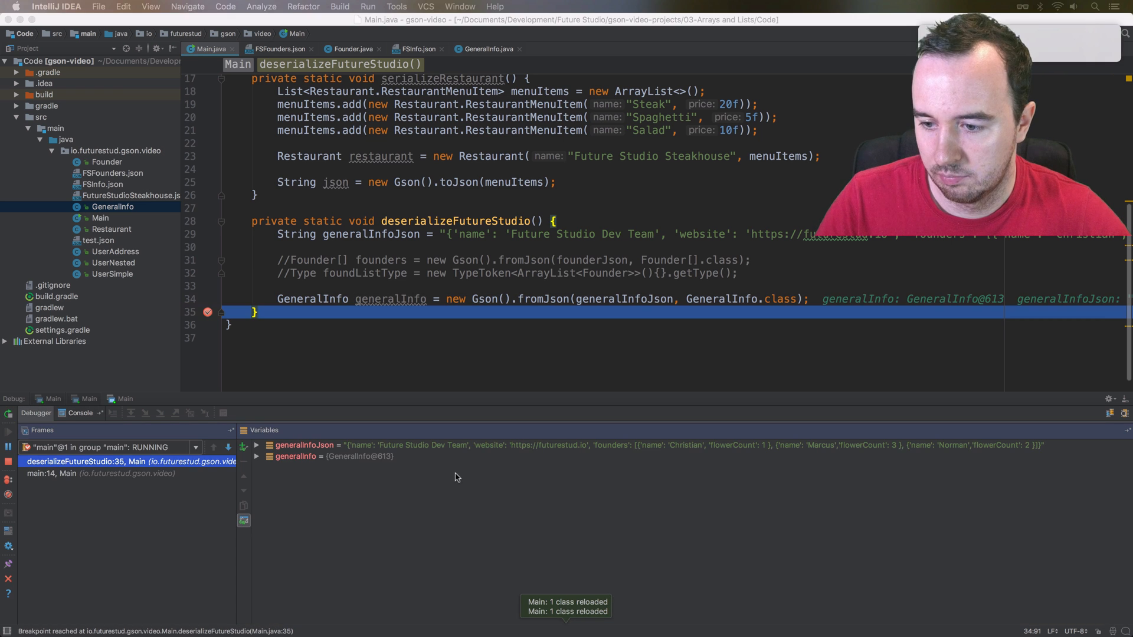
left_click(332, 456)
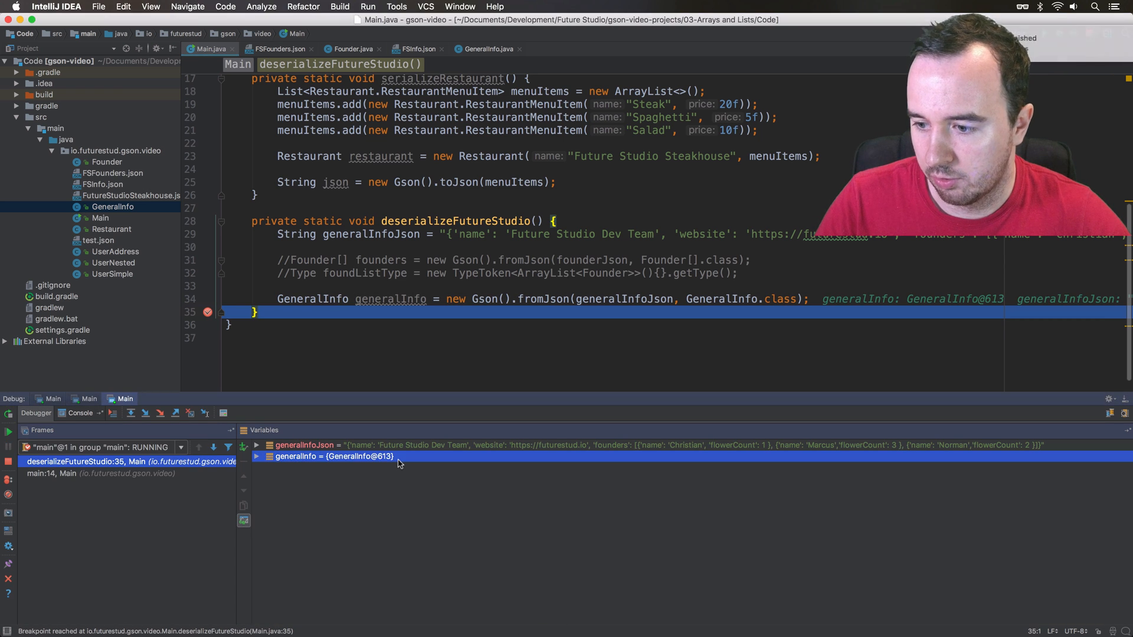
left_click(256, 456)
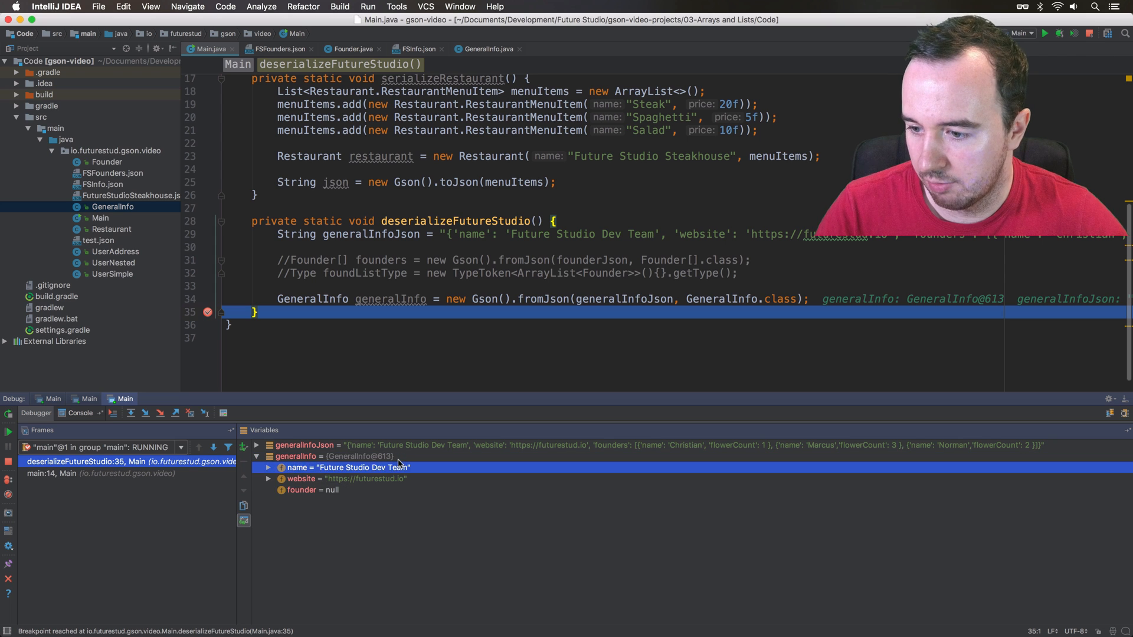
left_click(302, 490)
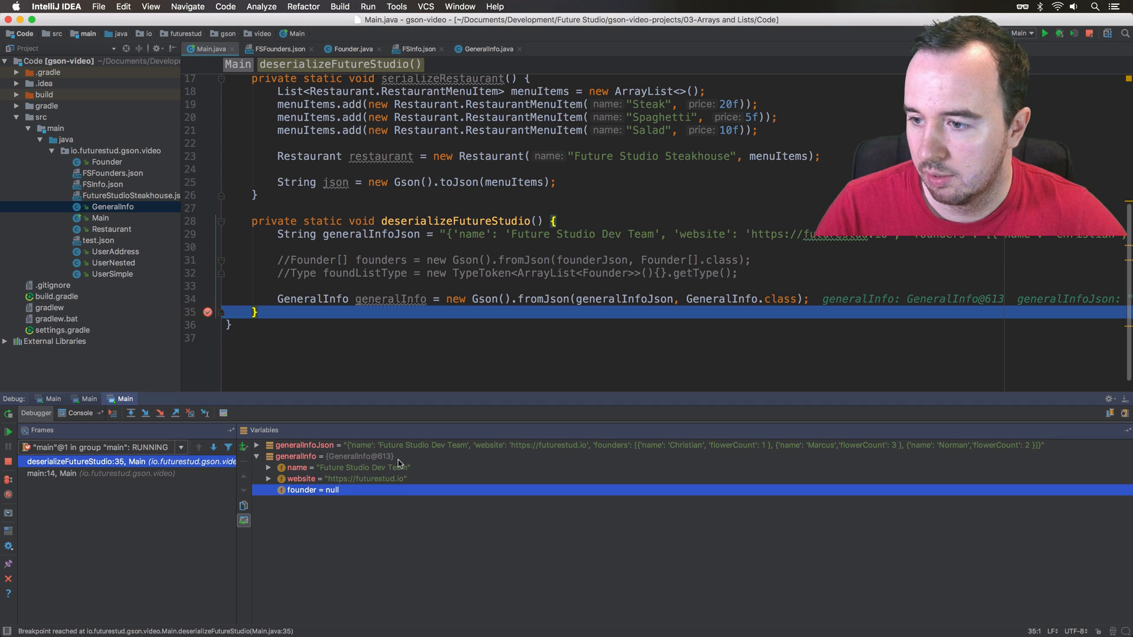
left_click(325, 478)
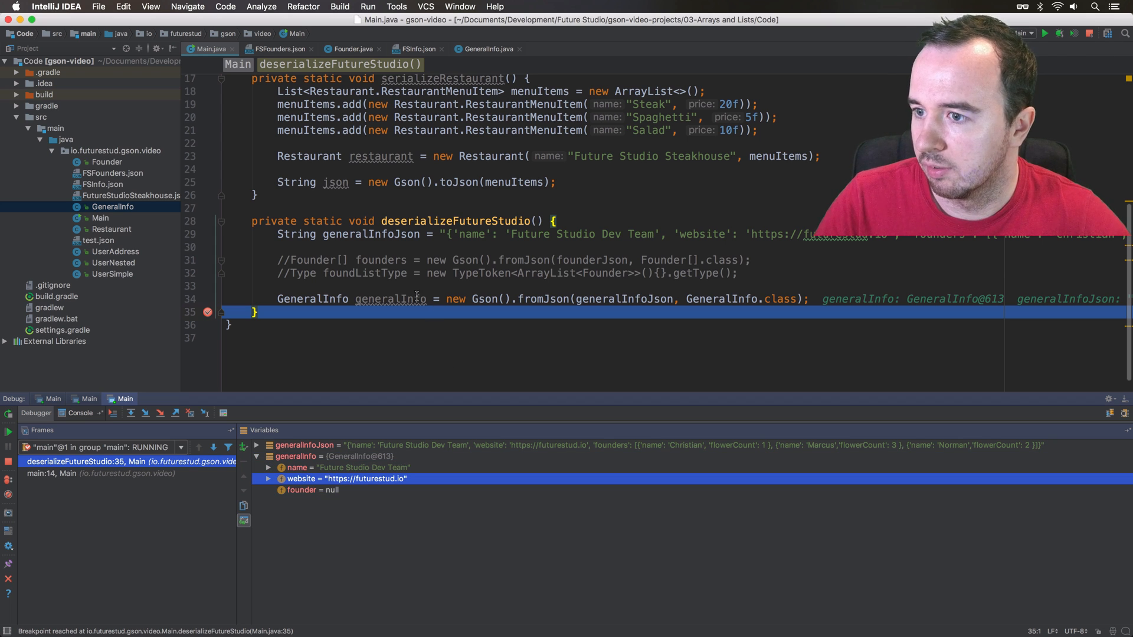
Compare FSInfo.json keys and rename GeneralInfo's founder field to founders
left_click(415, 48)
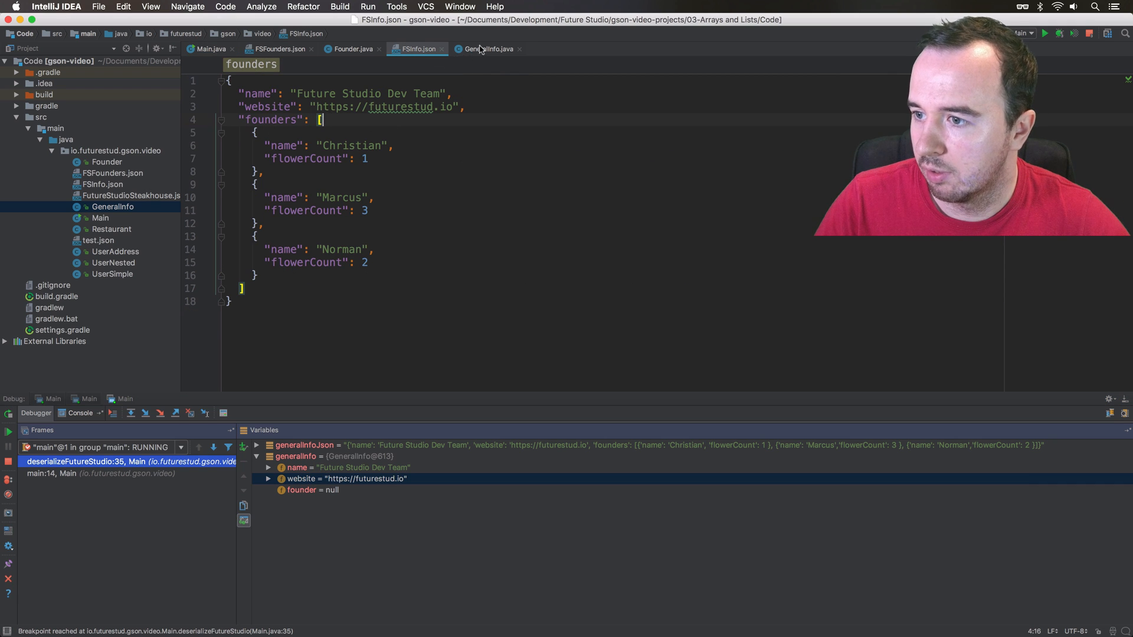
left_click(487, 49)
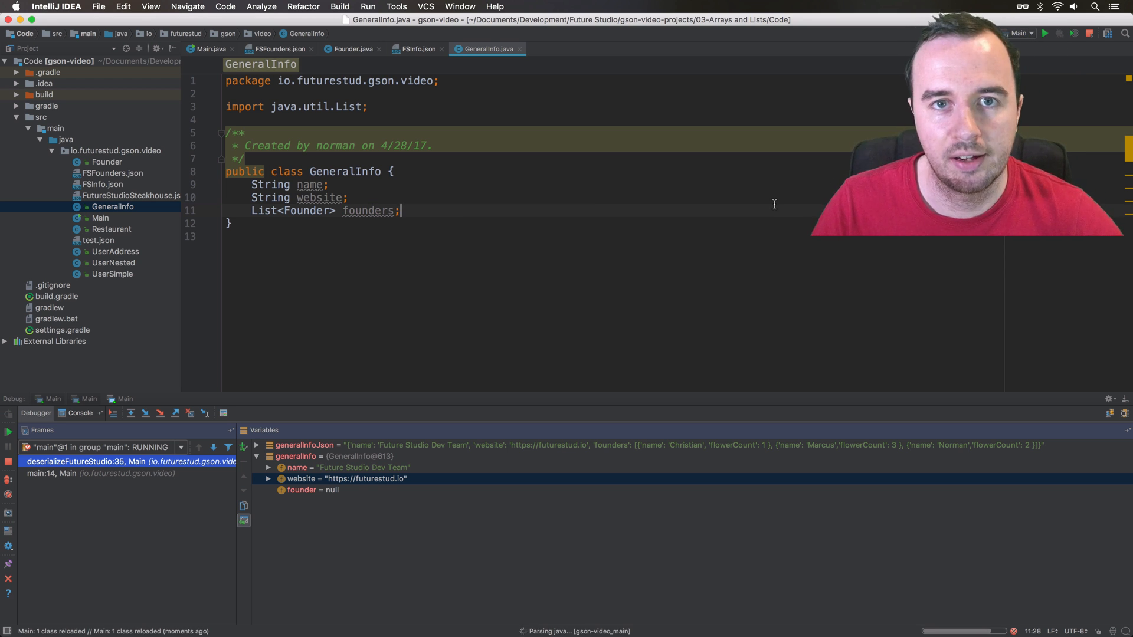
Rerun the debugger and expand generalInfo's founders list showing three Founder objects
left_click(208, 48)
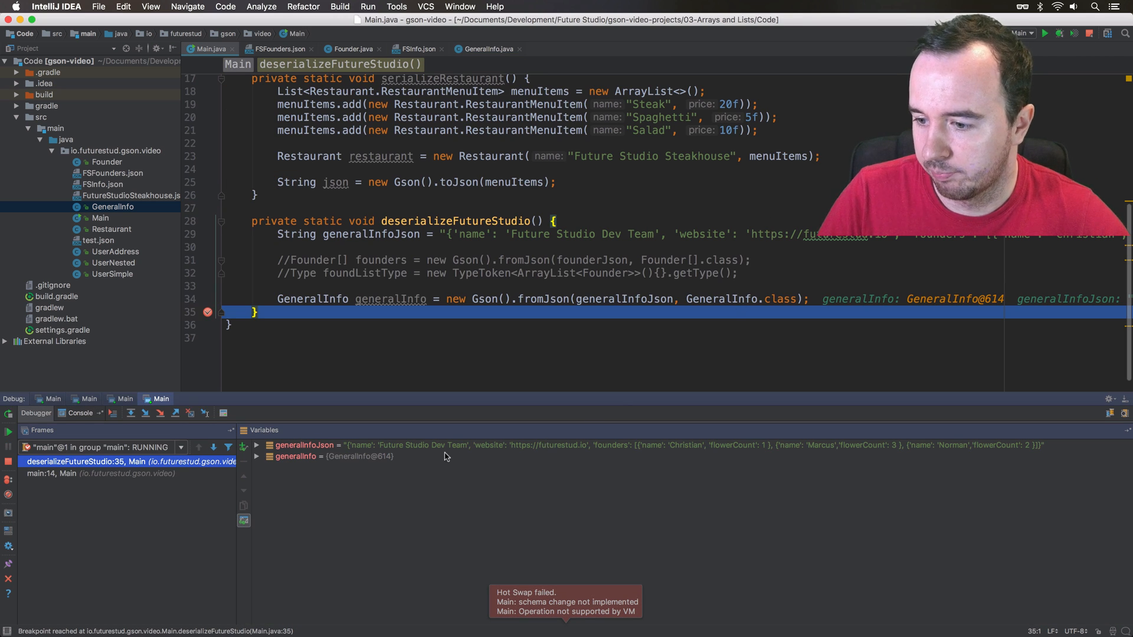
left_click(269, 455)
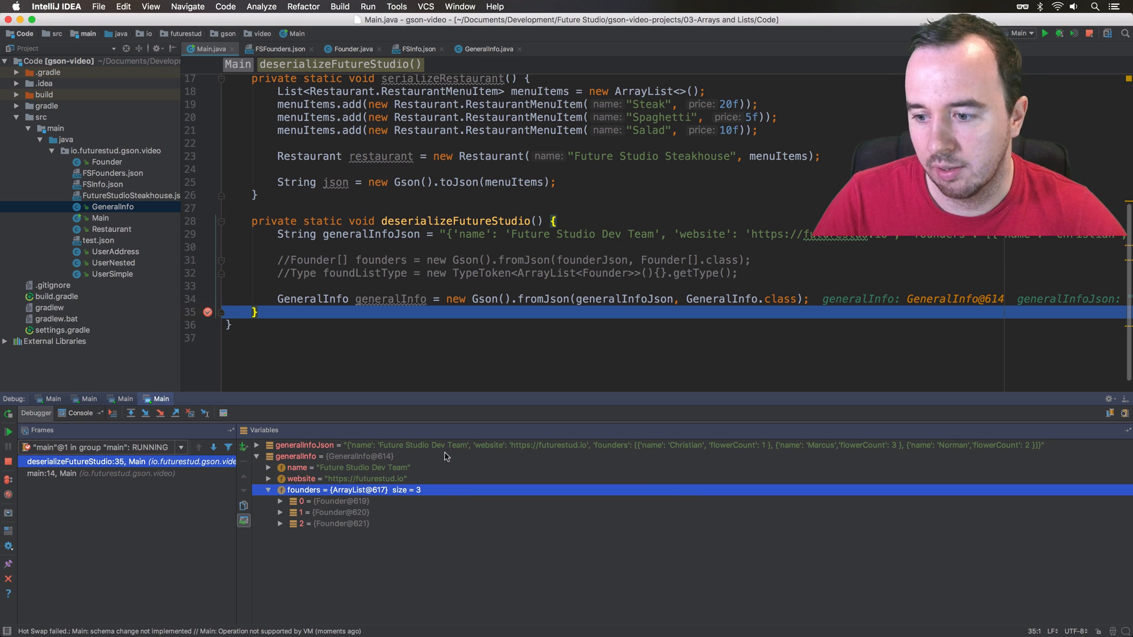
left_click(337, 513)
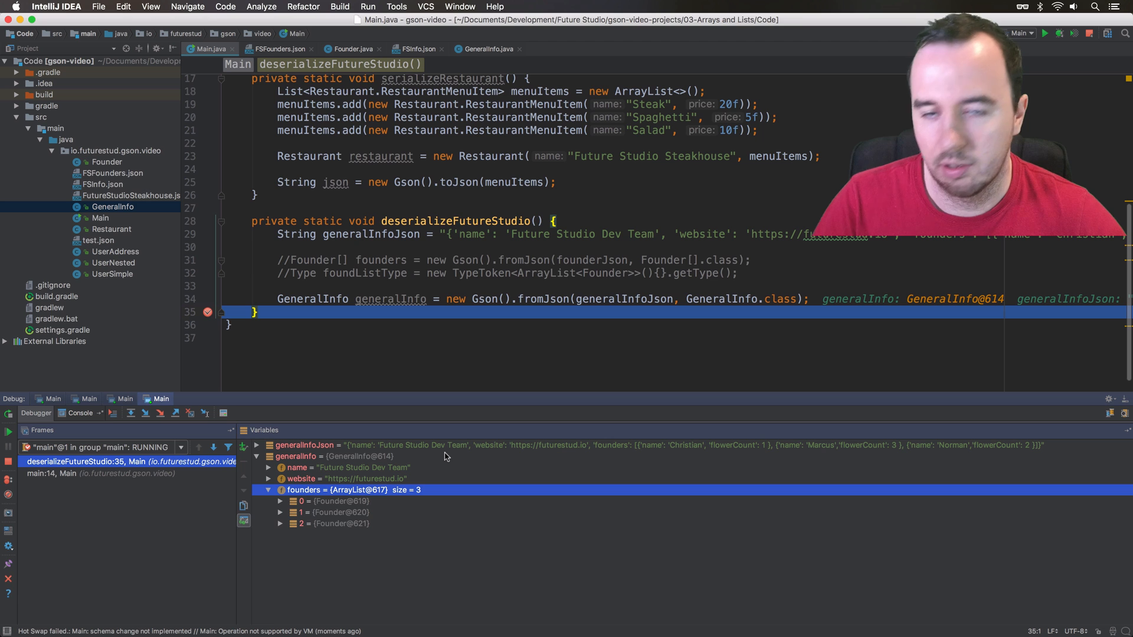
left_click(487, 49)
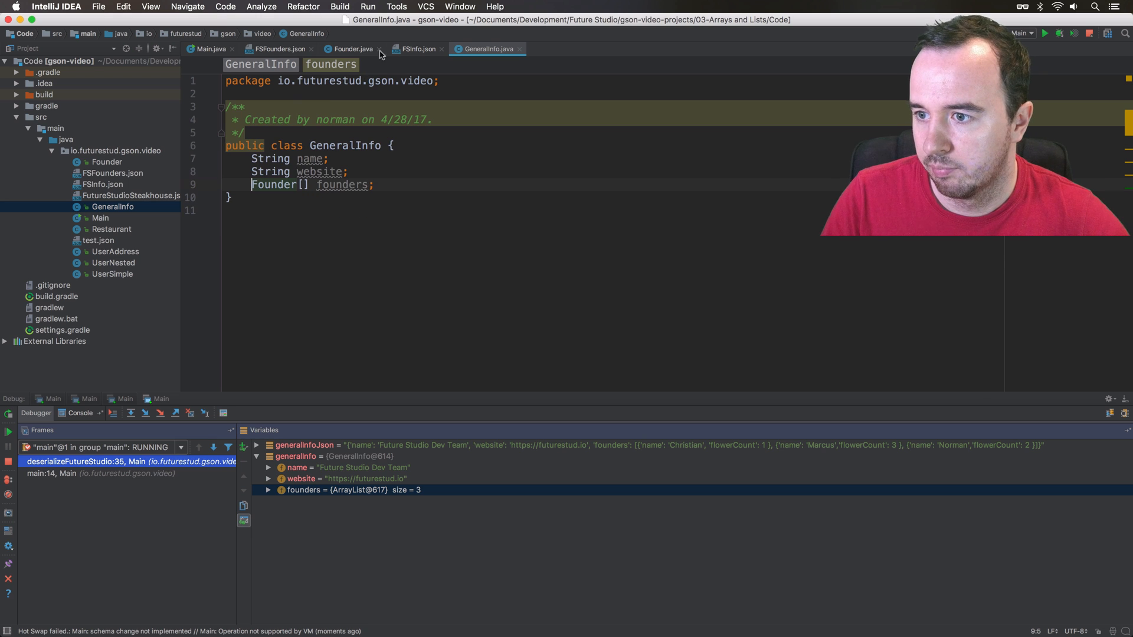
Debug with founders as Founder[] and confirm generalInfo holds a Founder[3] array
left_click(210, 48)
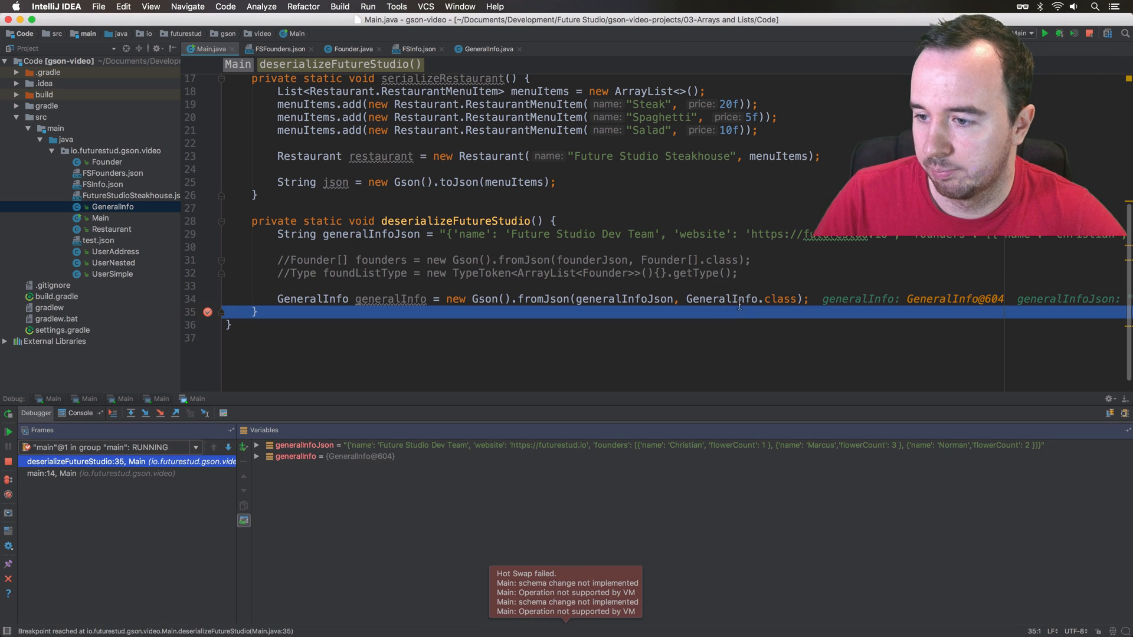
left_click(256, 455)
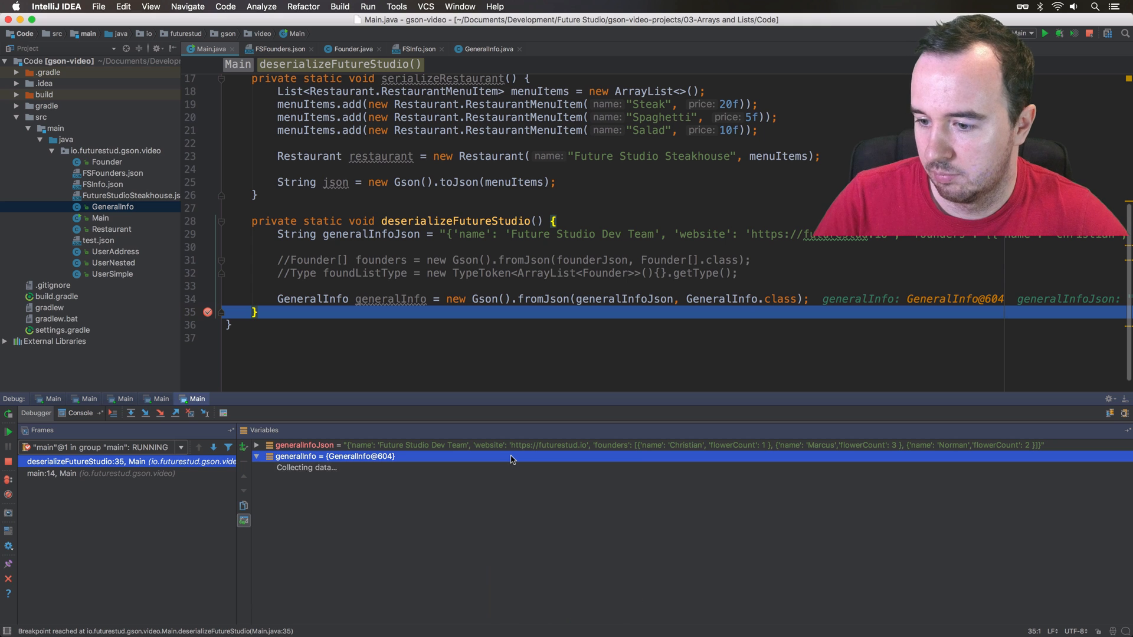
left_click(258, 456)
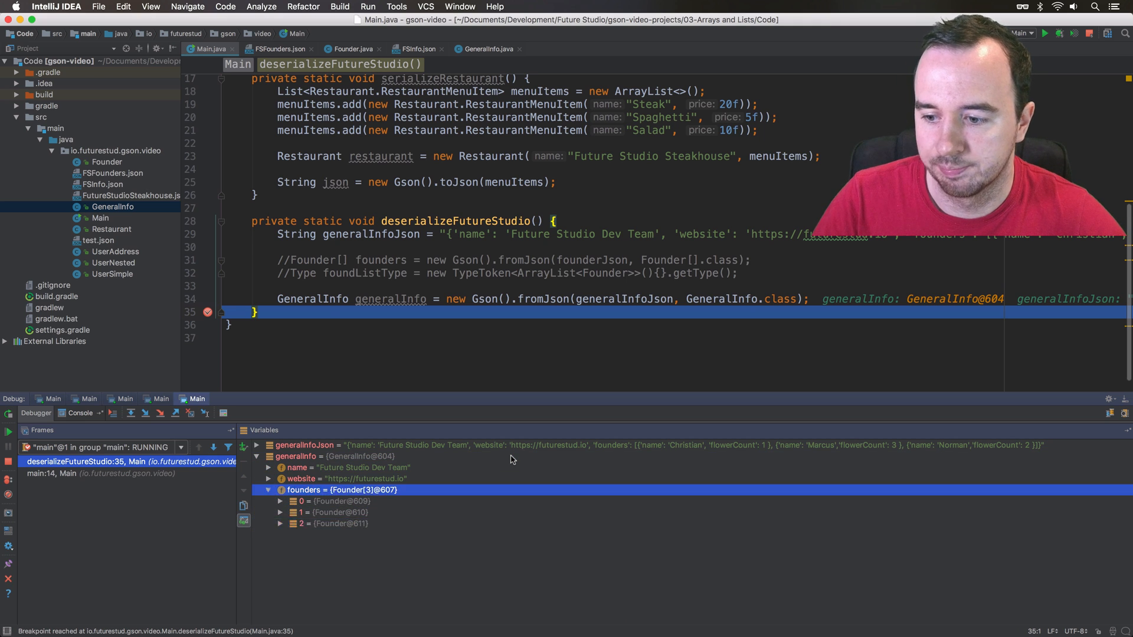
left_click(269, 490)
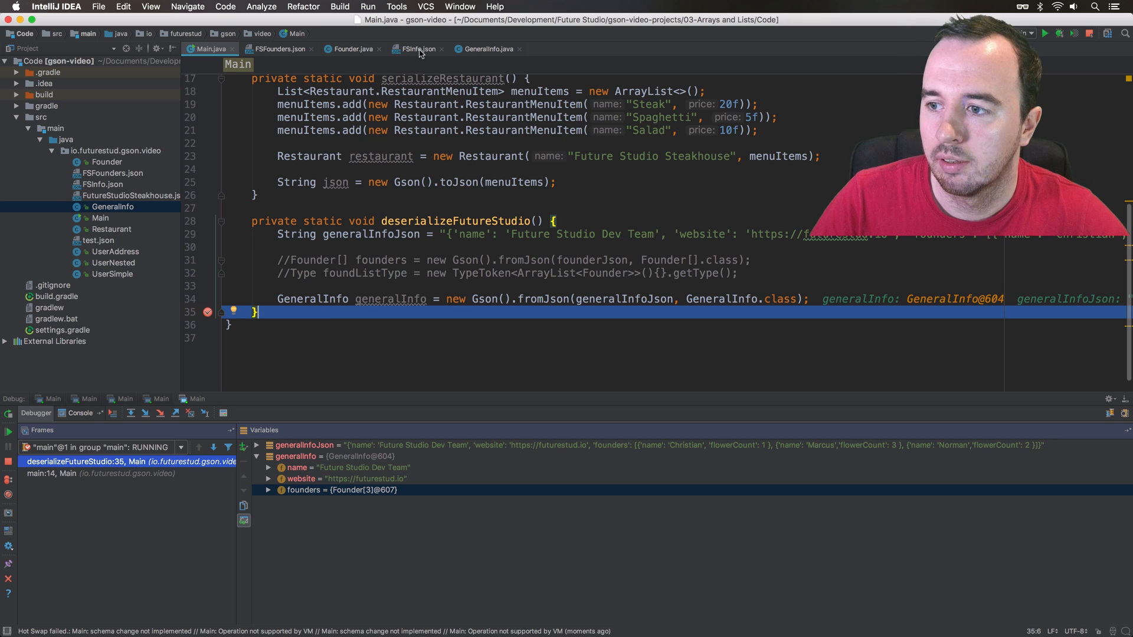
Review the GeneralInfo and Founder class definitions, then return to Main
left_click(488, 49)
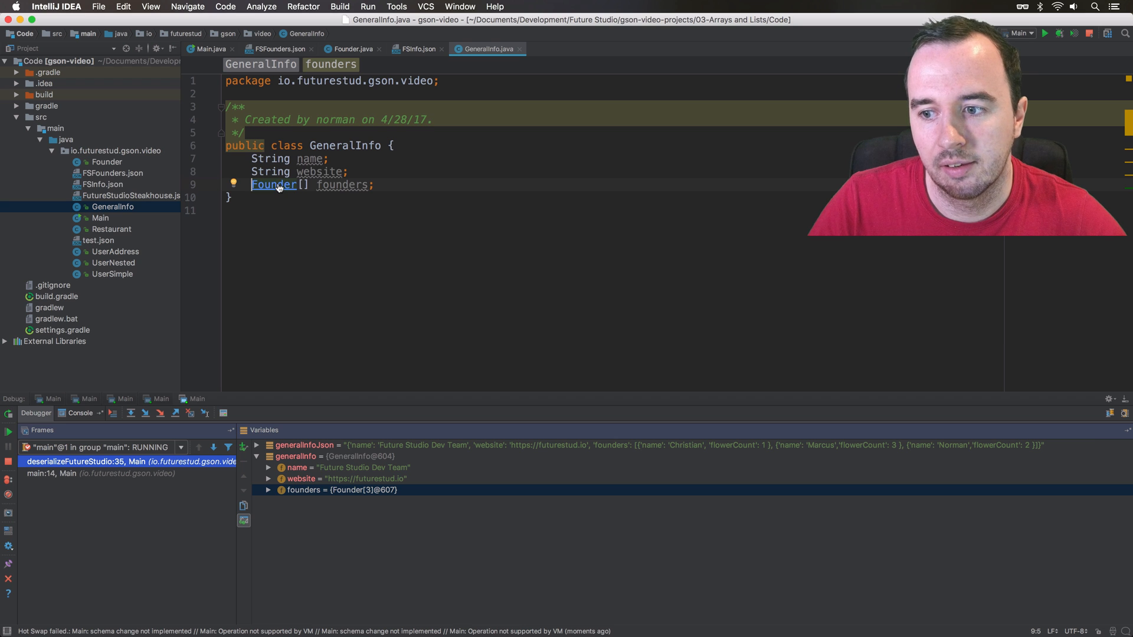
left_click(353, 48)
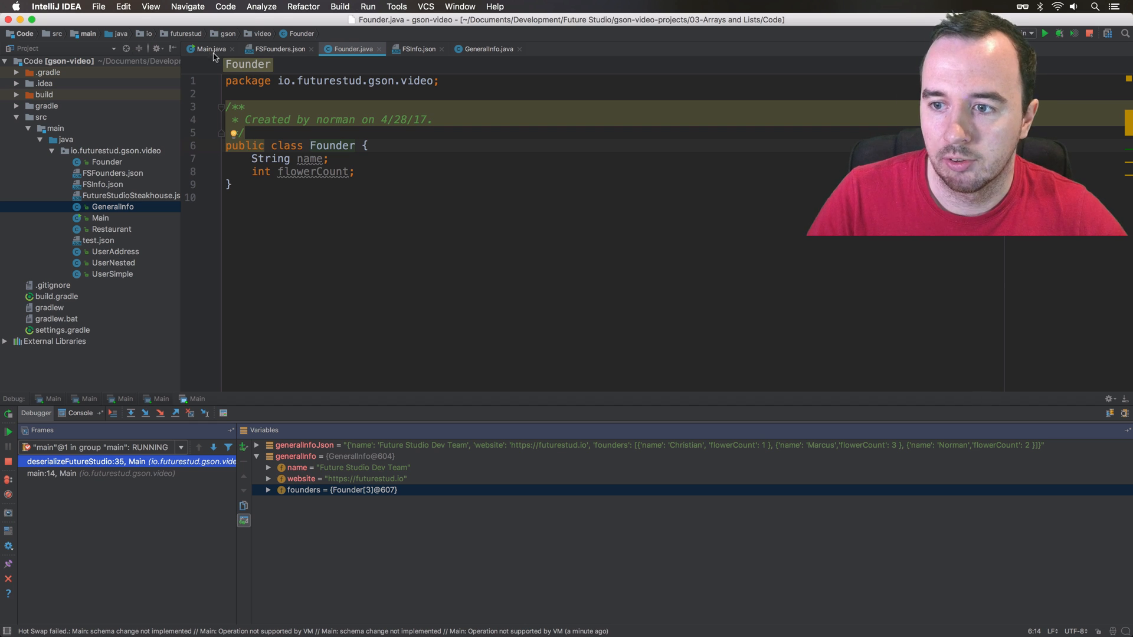
left_click(210, 48)
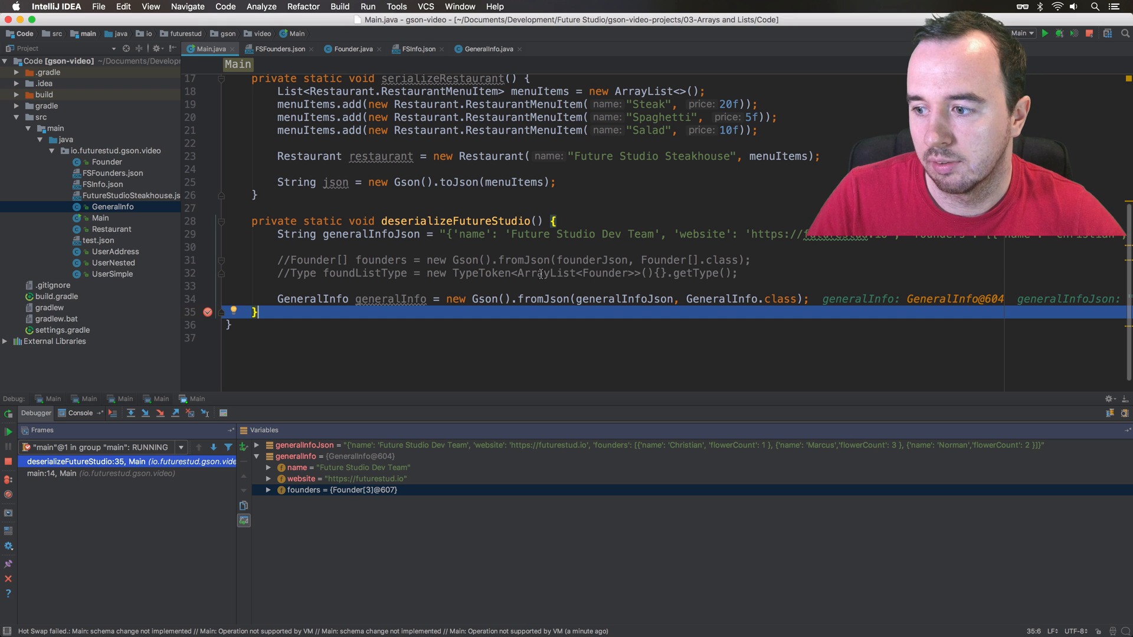